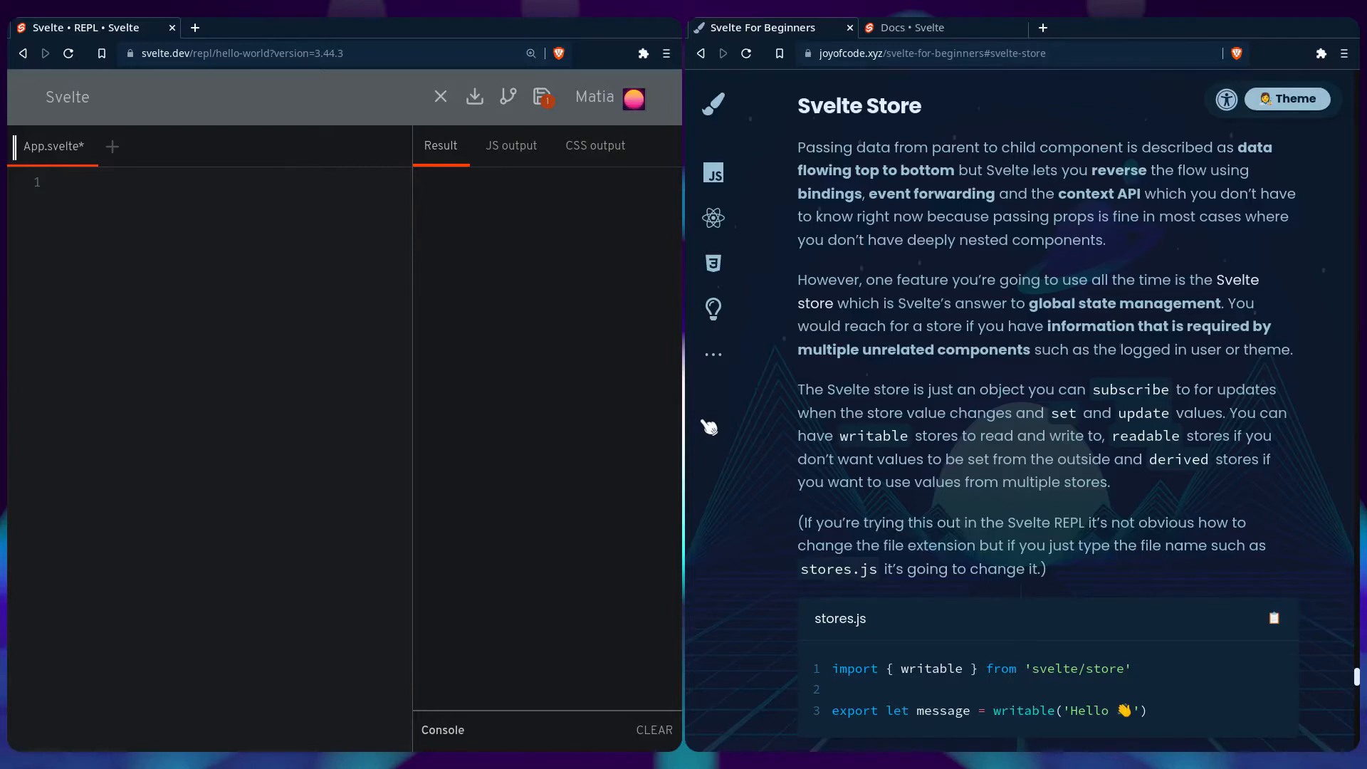
mouse_move(864, 162)
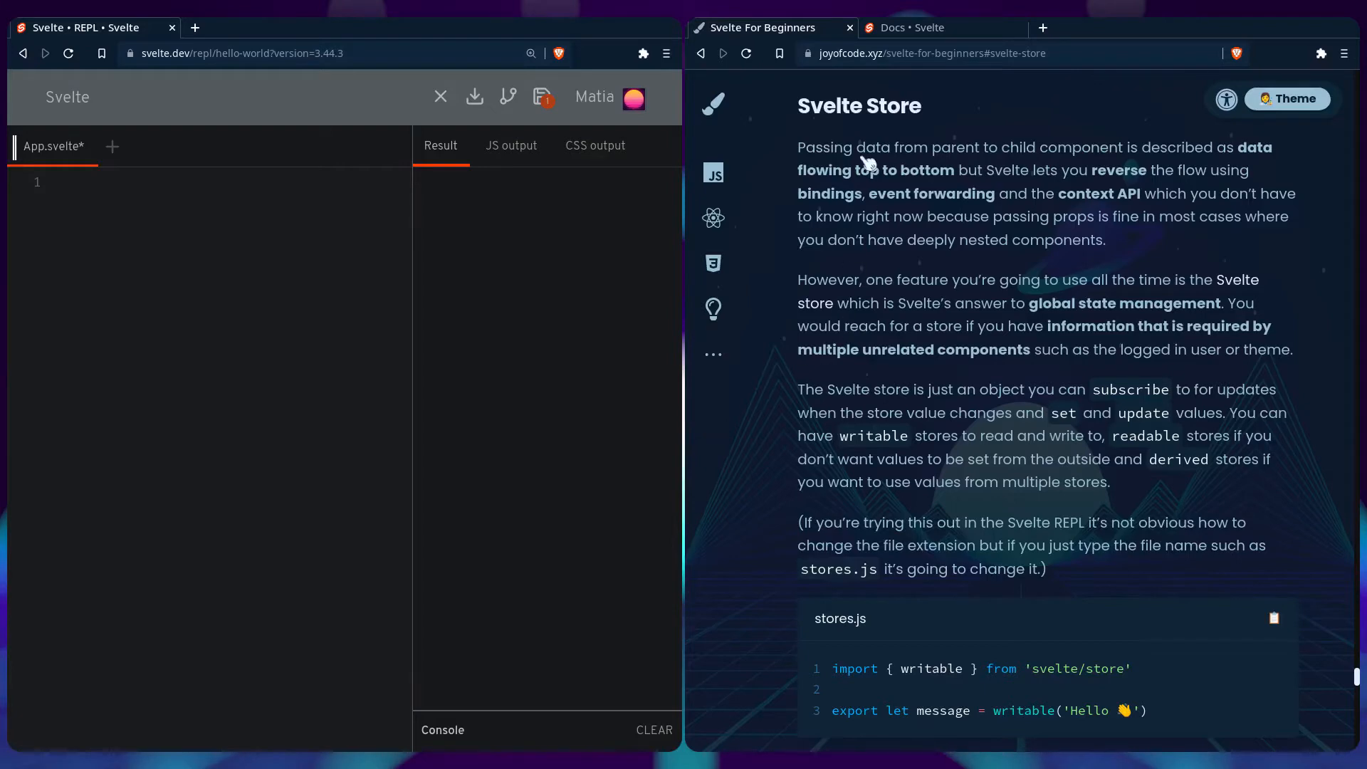
Read the svelte/store writable section with its subscribe, set and update count example.
left_click(909, 27)
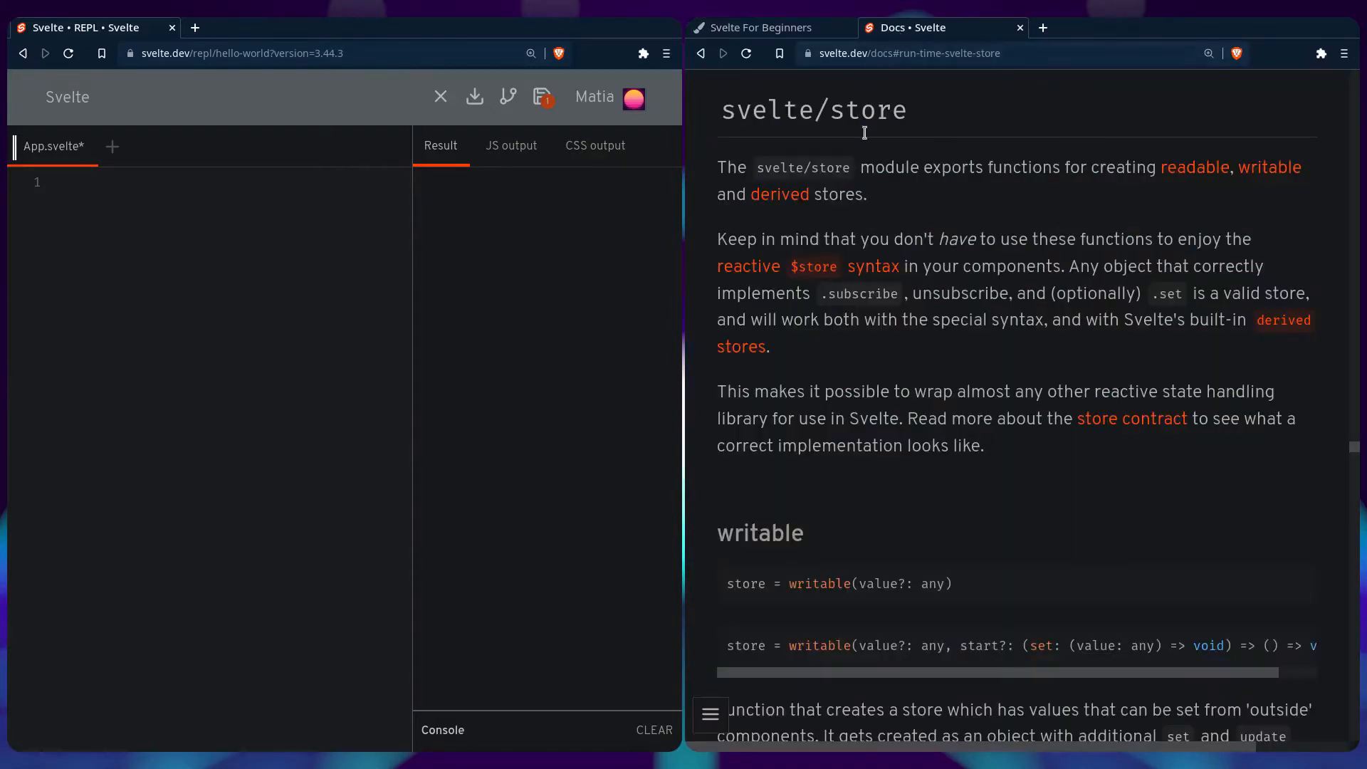
mouse_move(926, 234)
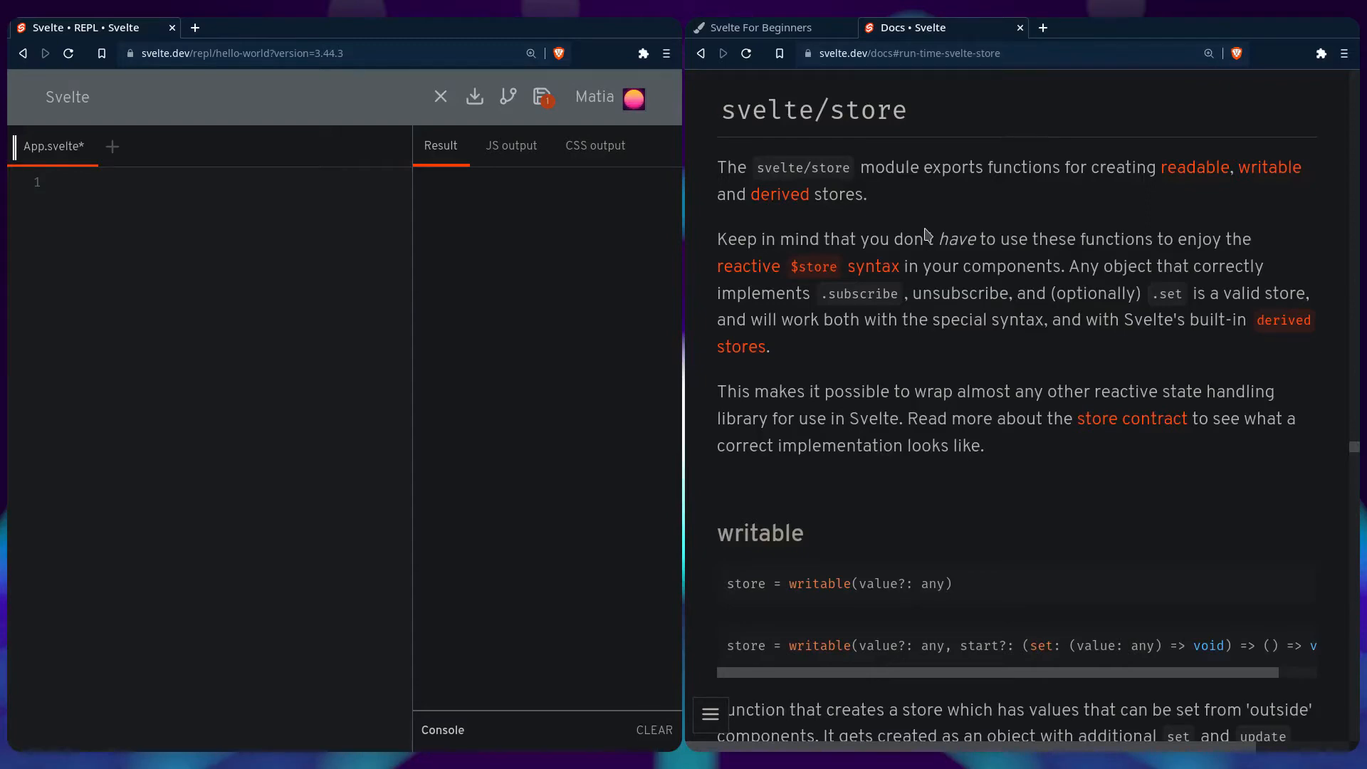
scroll("down", 3)
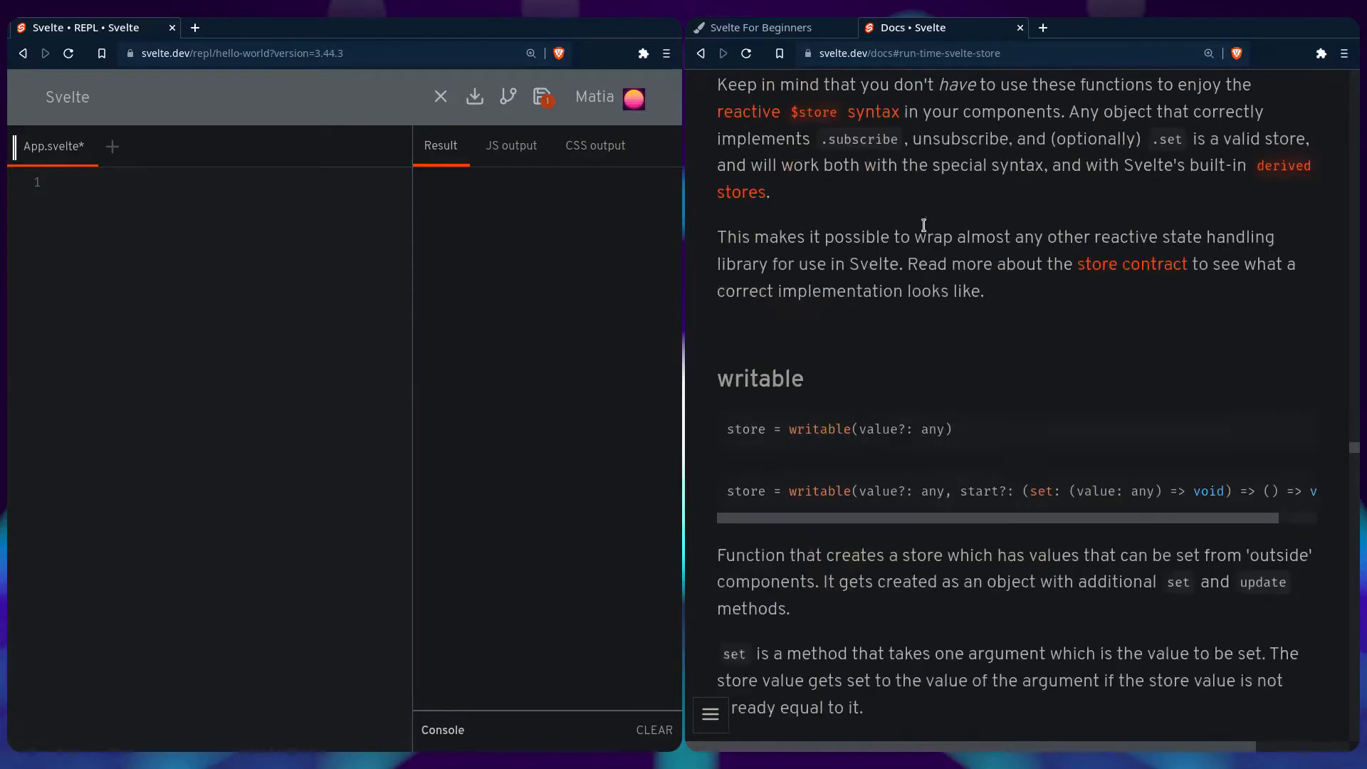
scroll("down", 3)
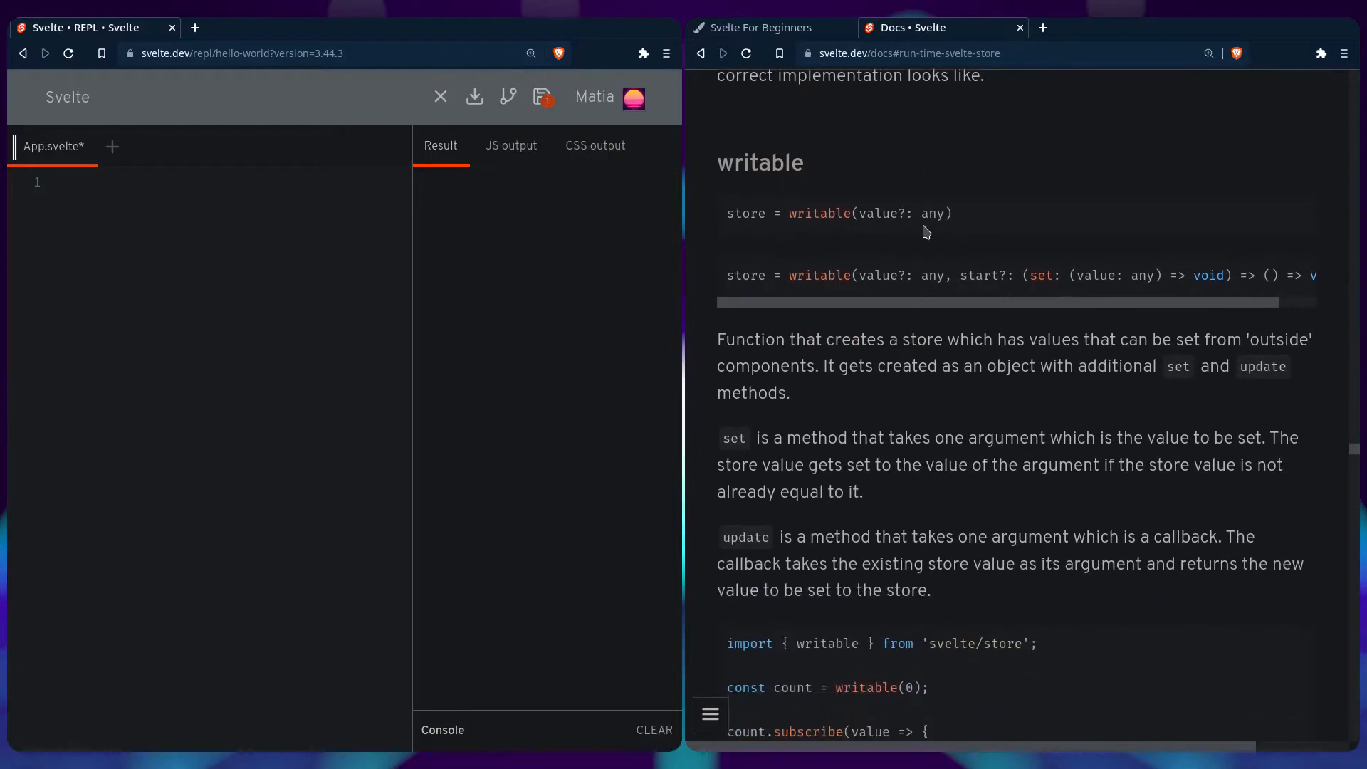
scroll("down", 3)
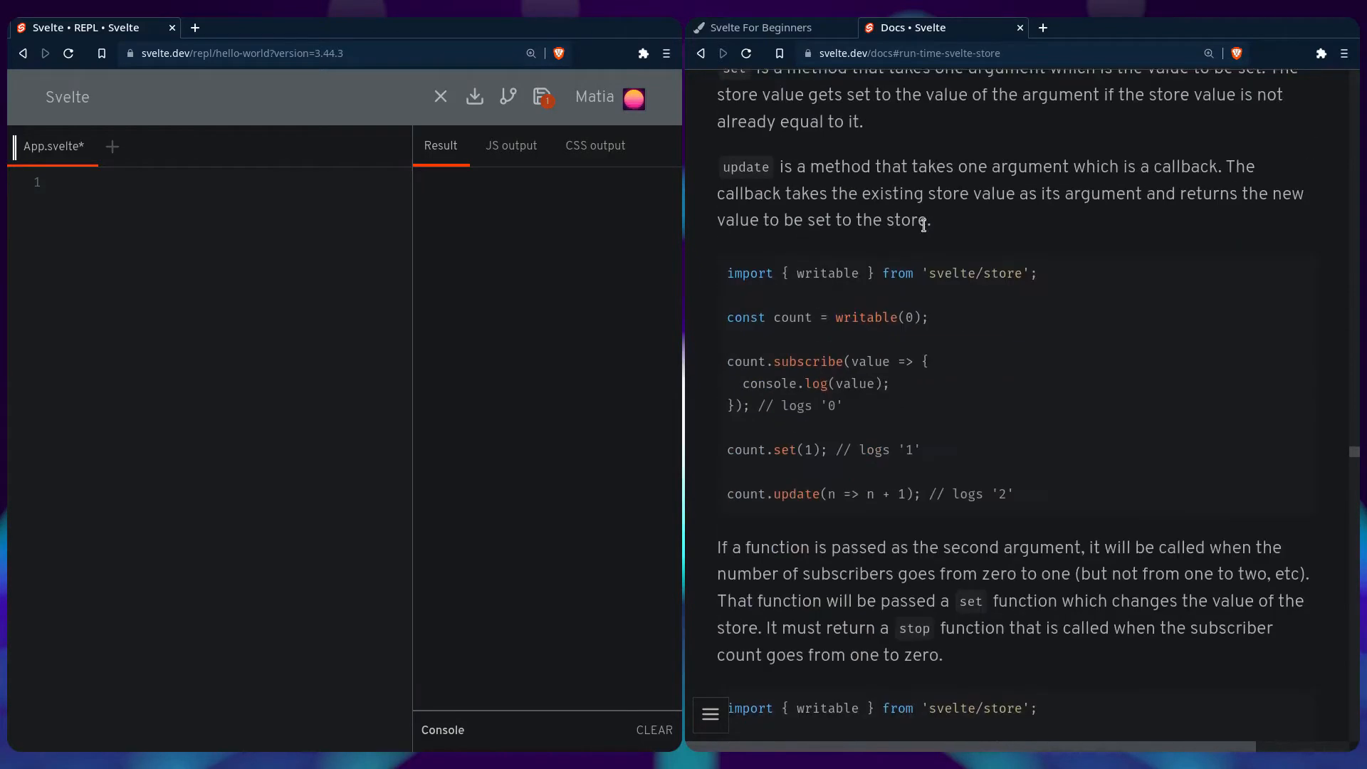
scroll("up", 3)
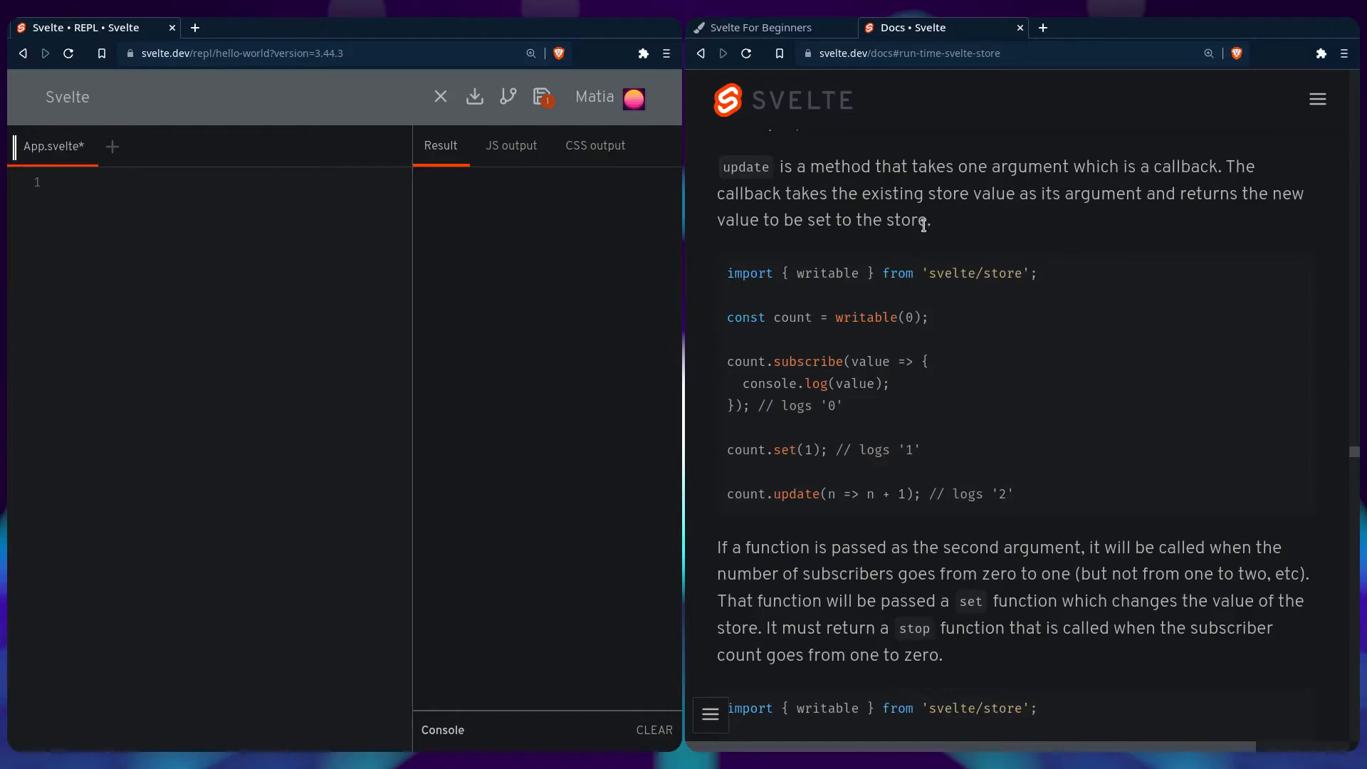
Return to the beginner tutorial and add a new stores.js file to the REPL project.
left_click(763, 27)
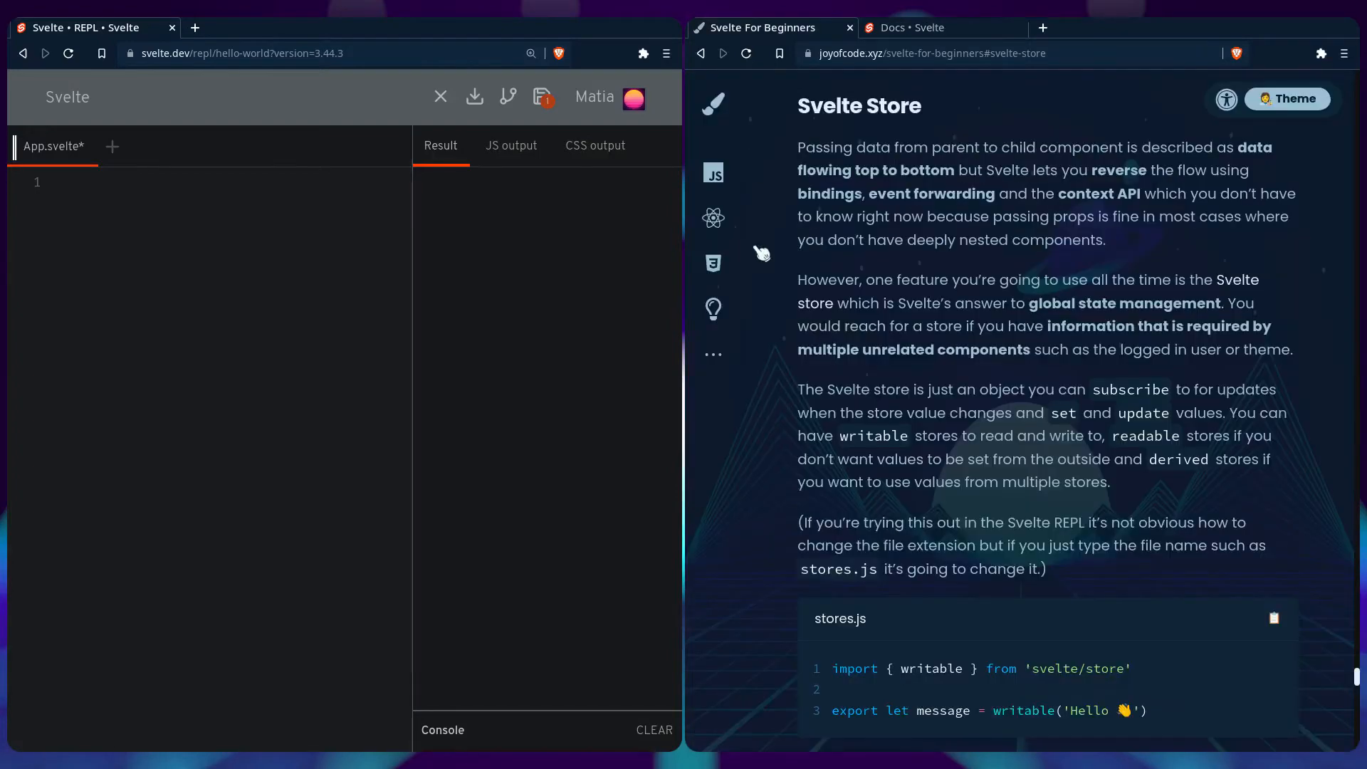
scroll("down", 3)
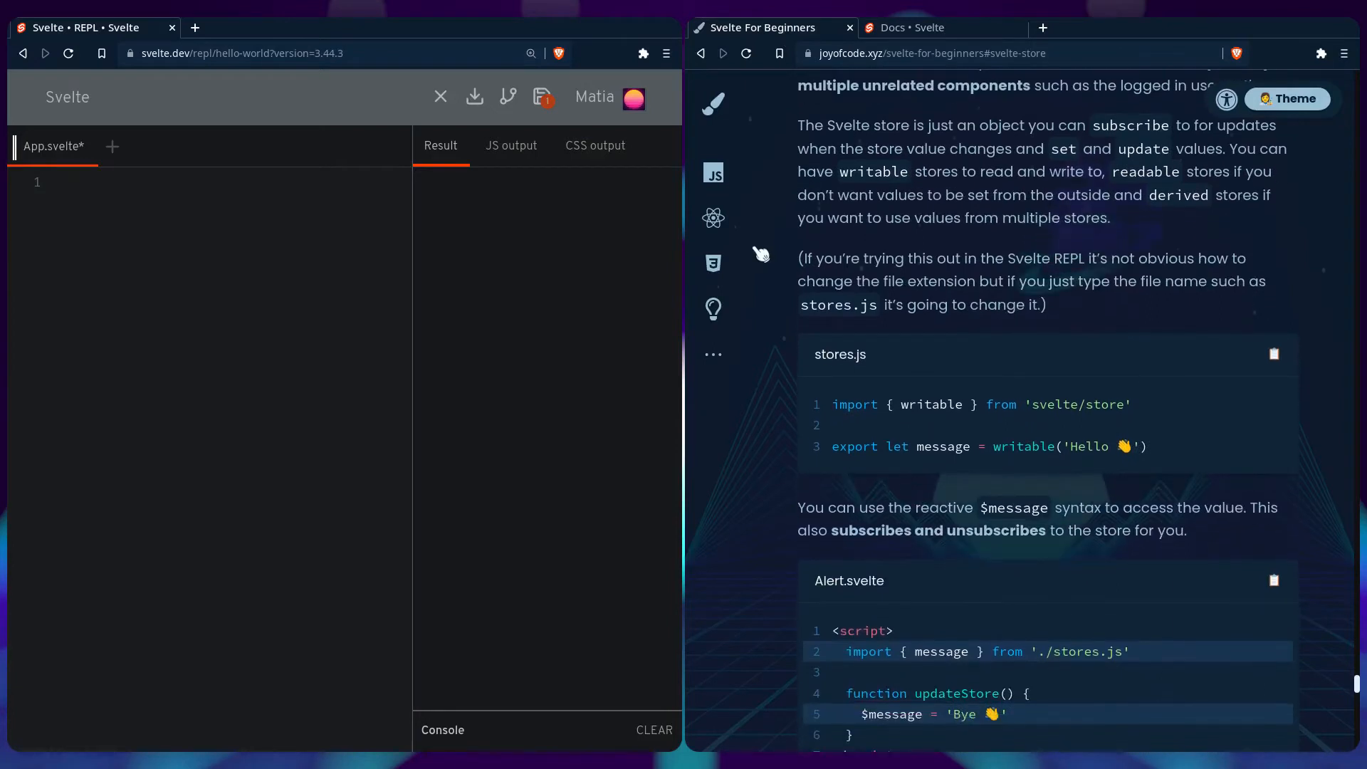
left_click(111, 147)
type("stores.js")
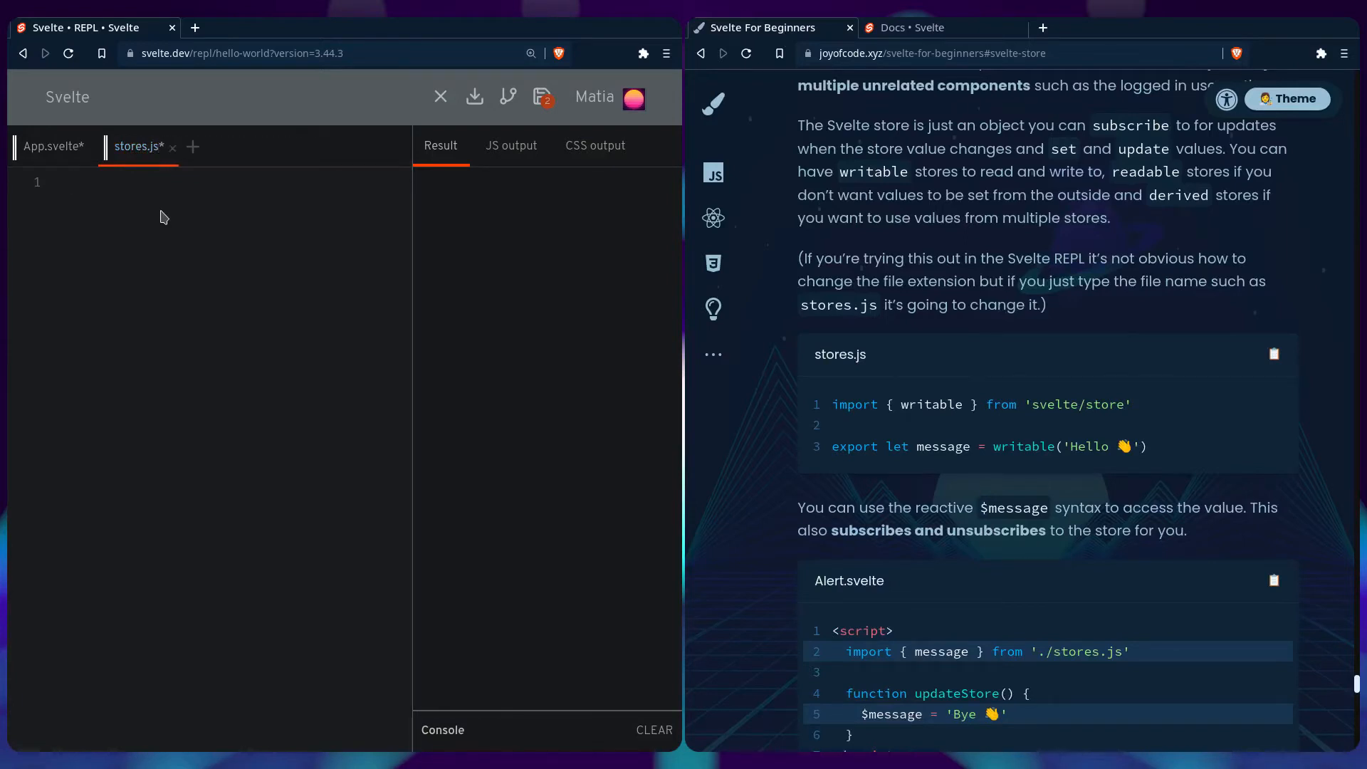
Import writable from 'svelte/store' and export a message store initialised to 'Hello 👋'.
type("import {")
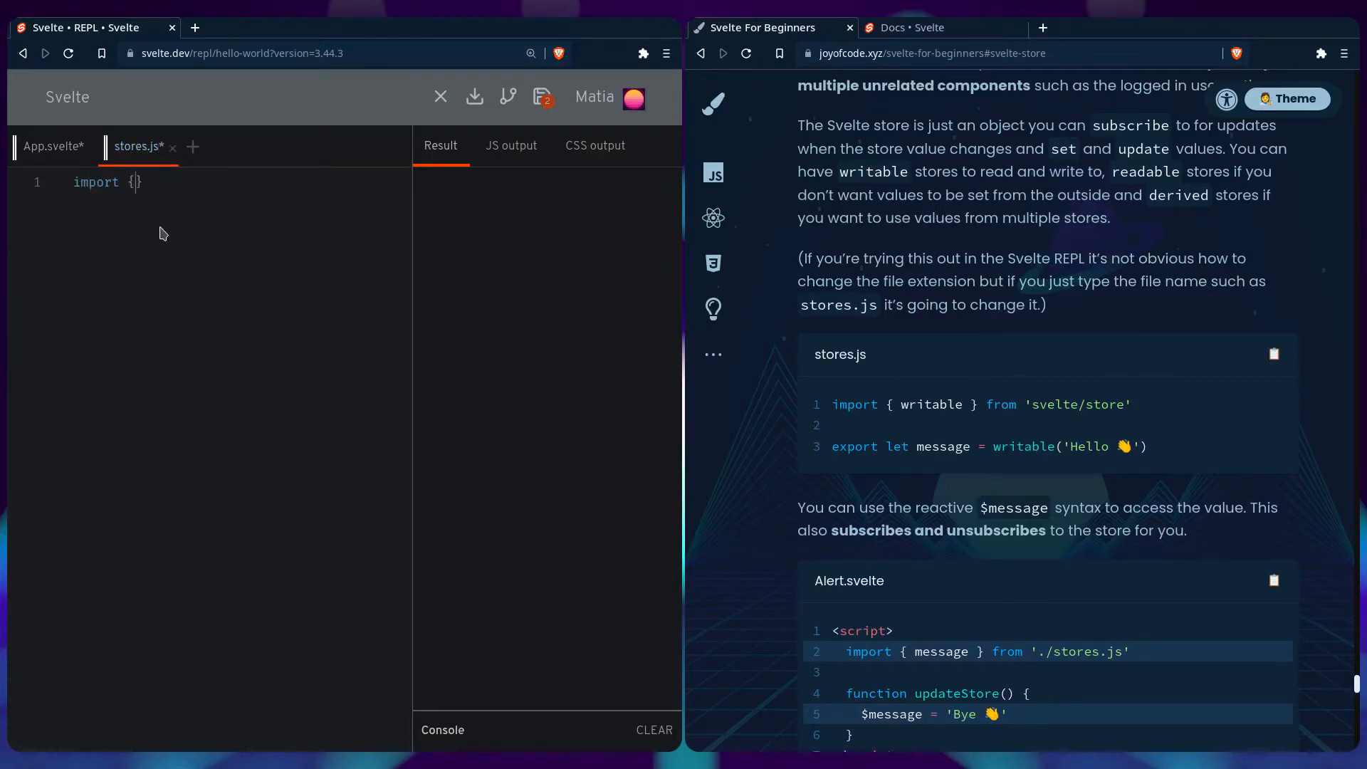
type("writable }")
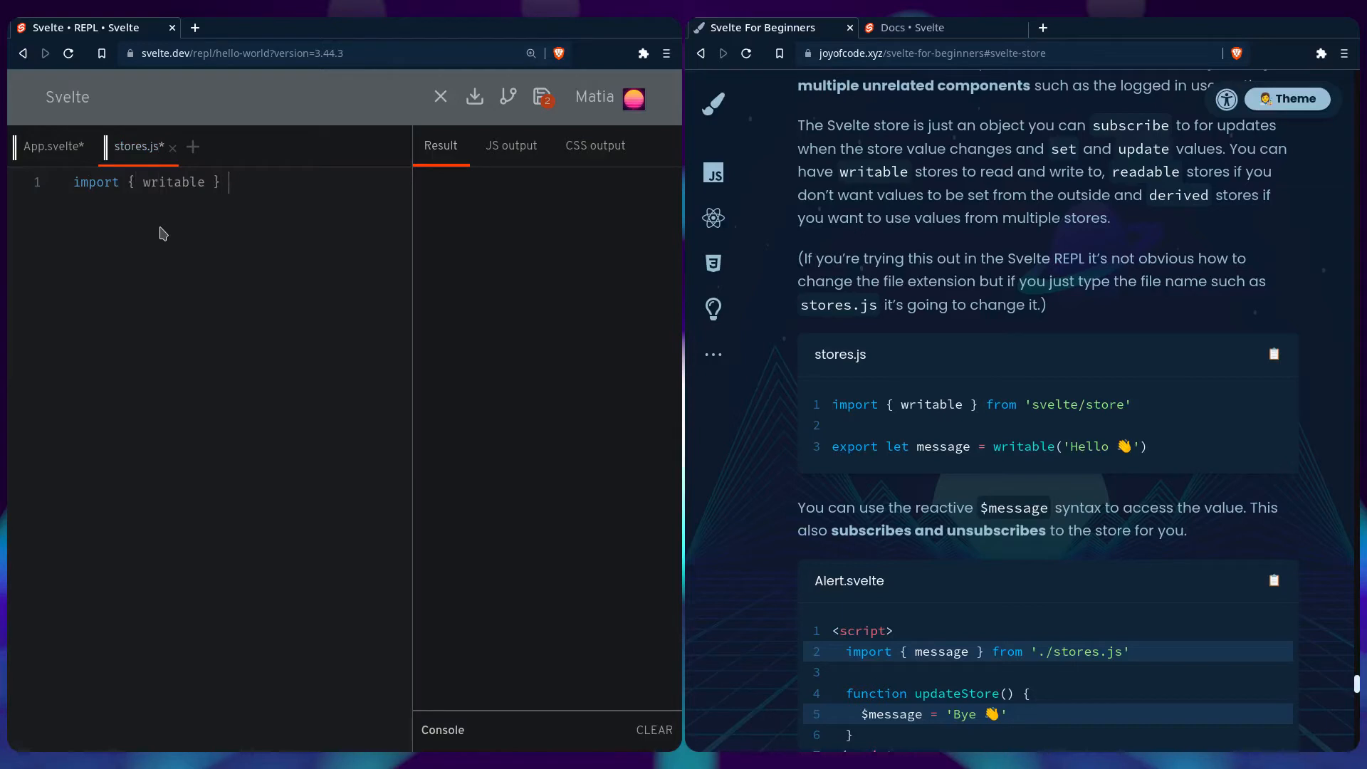
type("from 'svelte/store")
type("export let message = wri")
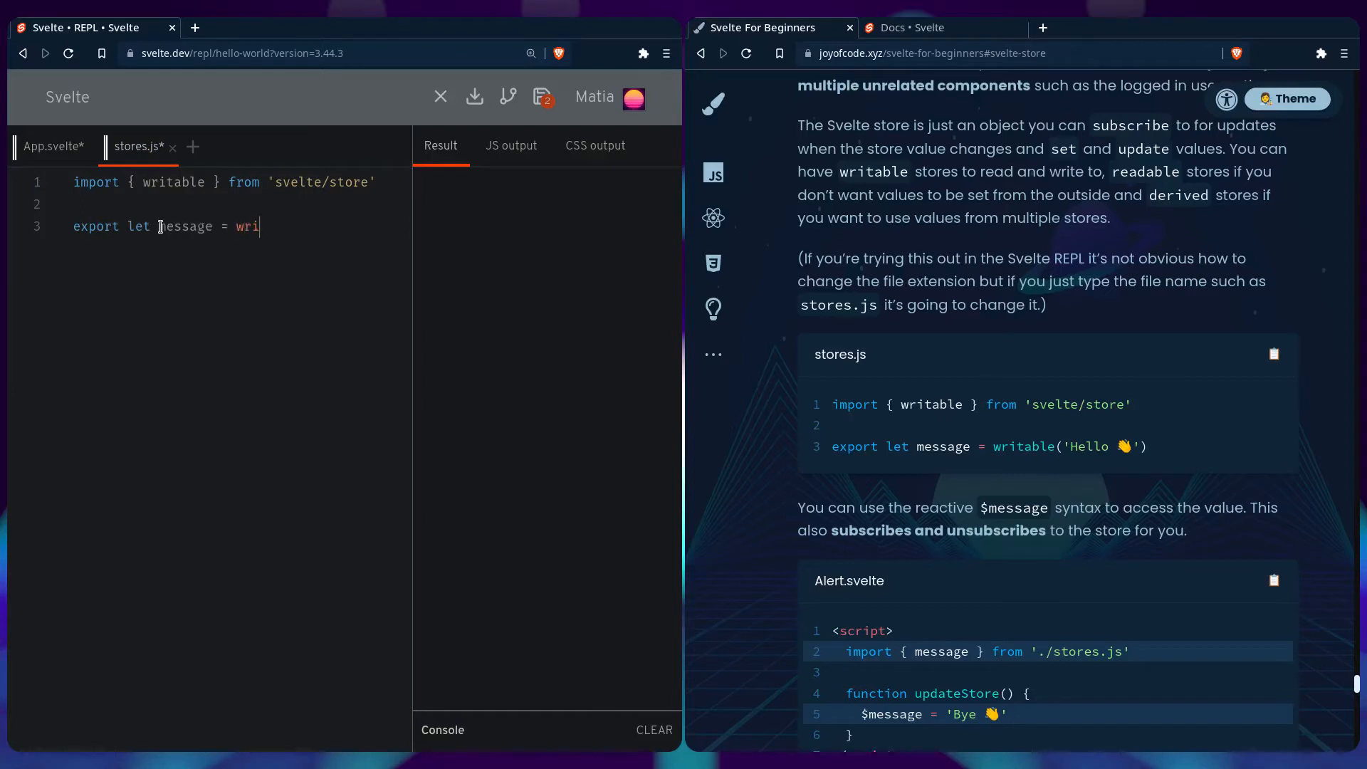
type("table(?h")
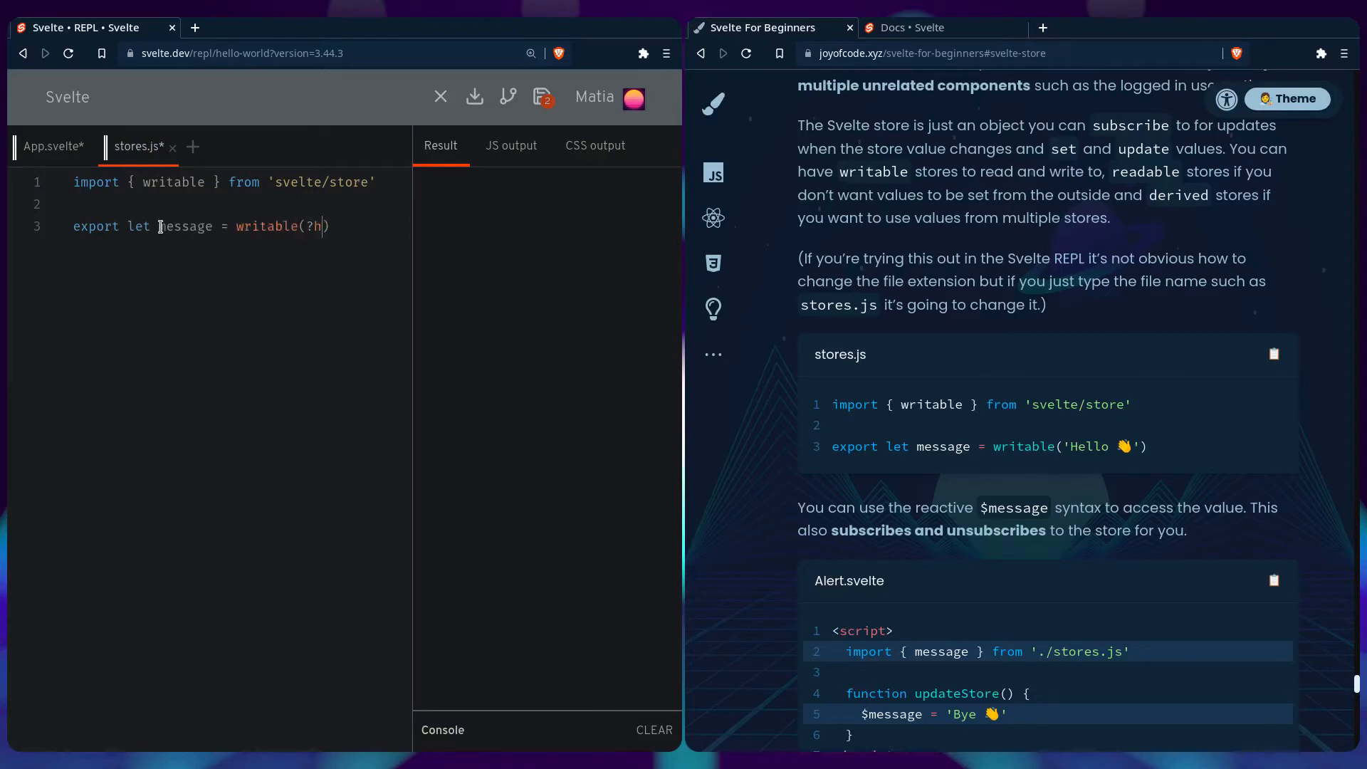
type("'Hell'")
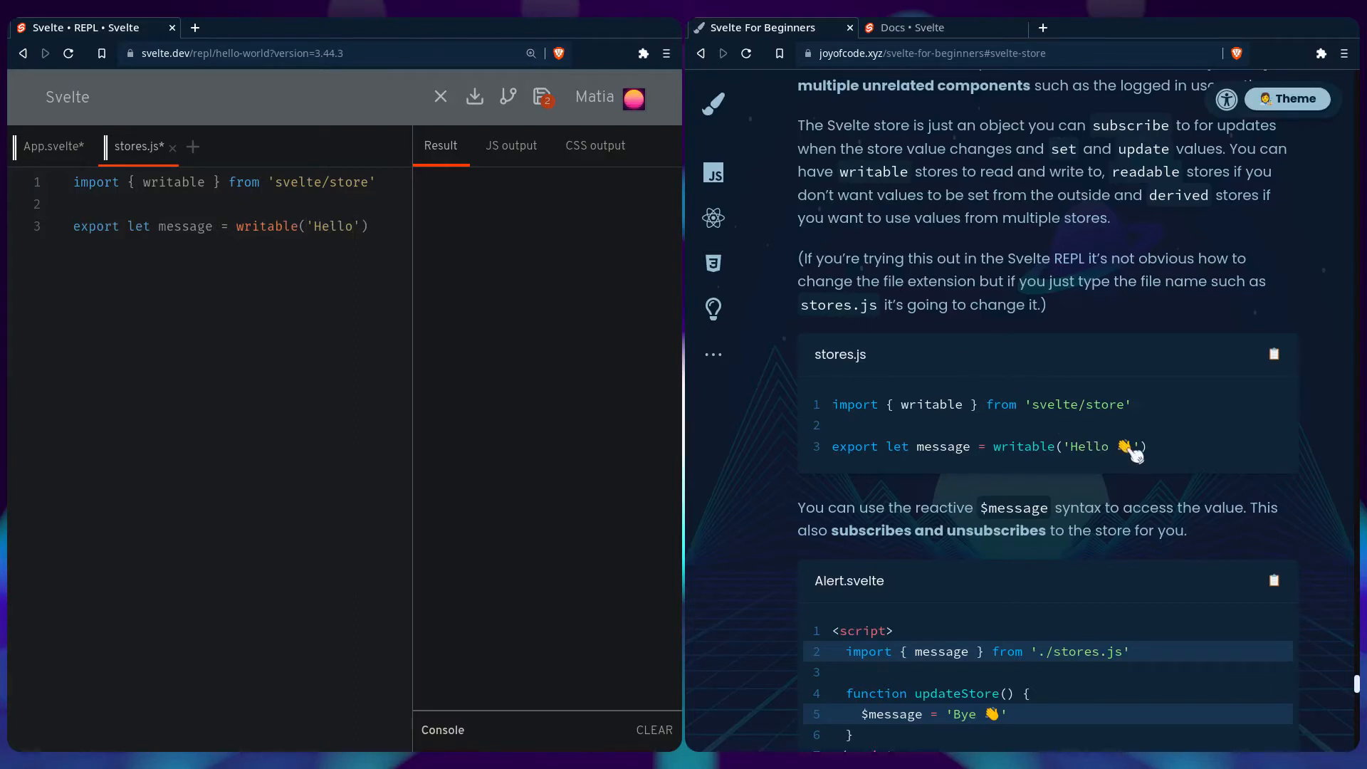
mouse_move(383, 233)
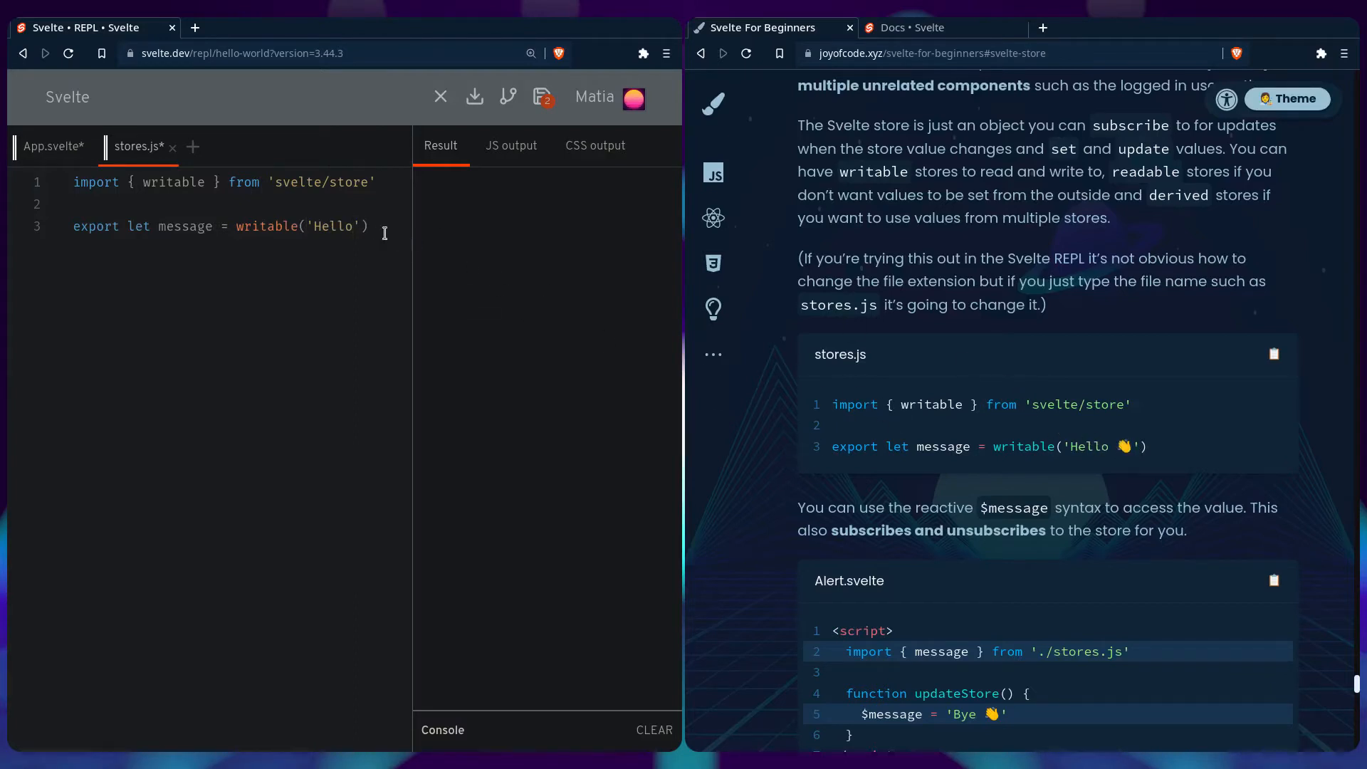
type("👋")
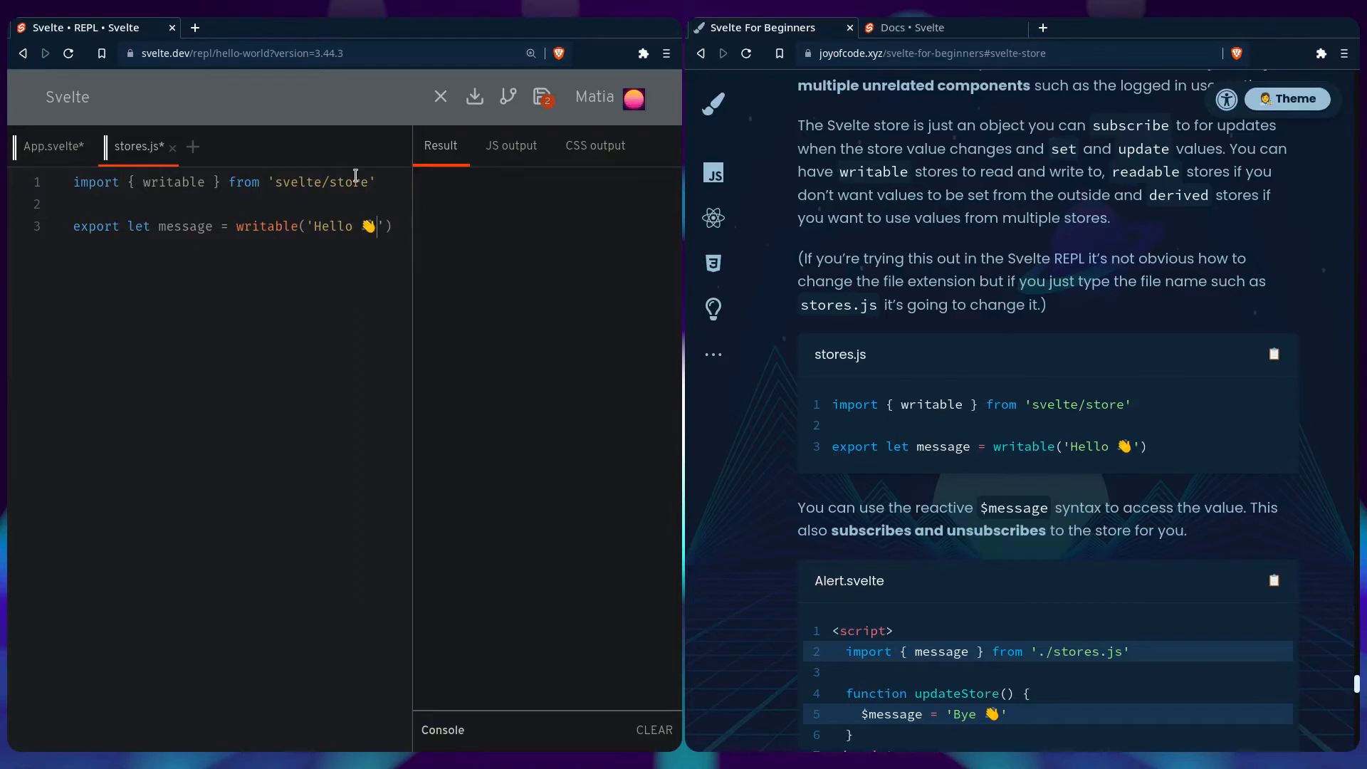
scroll("down", 3)
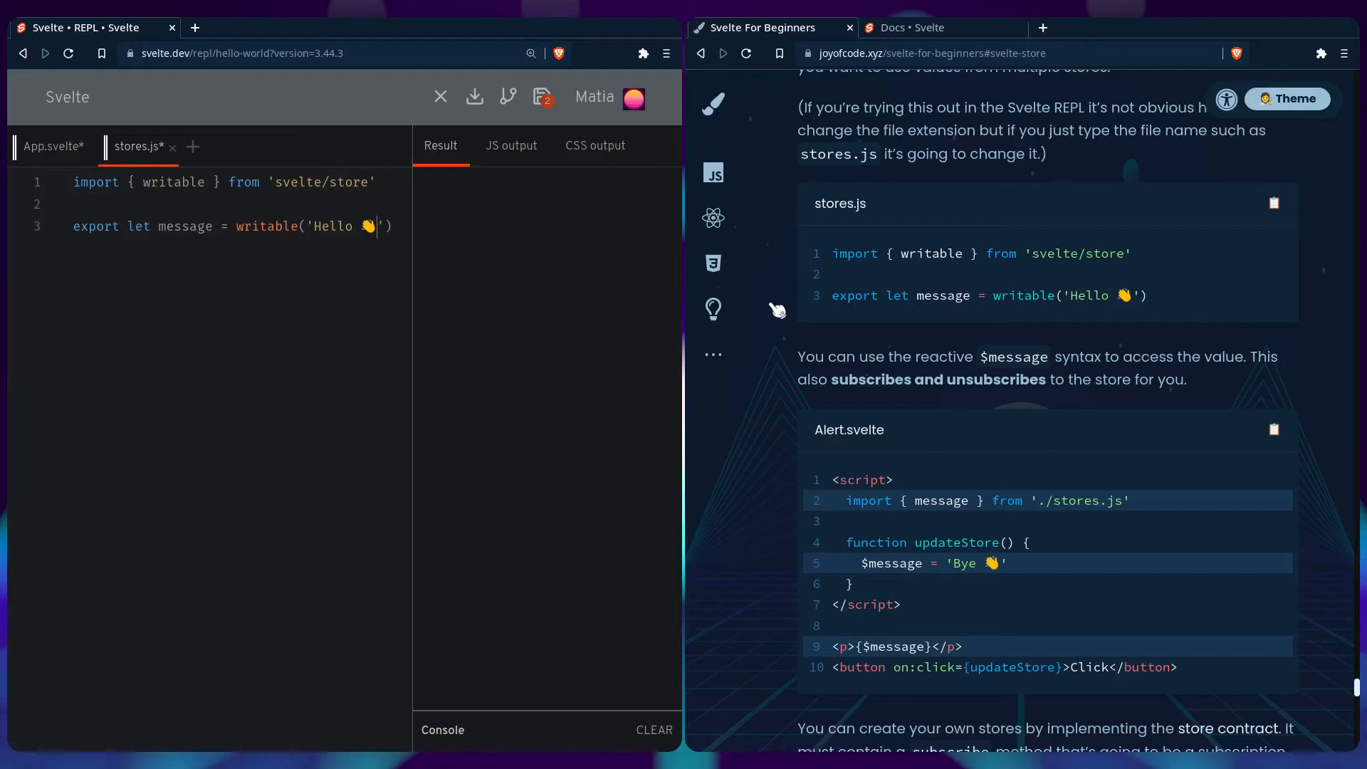
In App.svelte import message from './stores.js' and define updateStore setting $message to 'Bye 👋'.
left_click(53, 145)
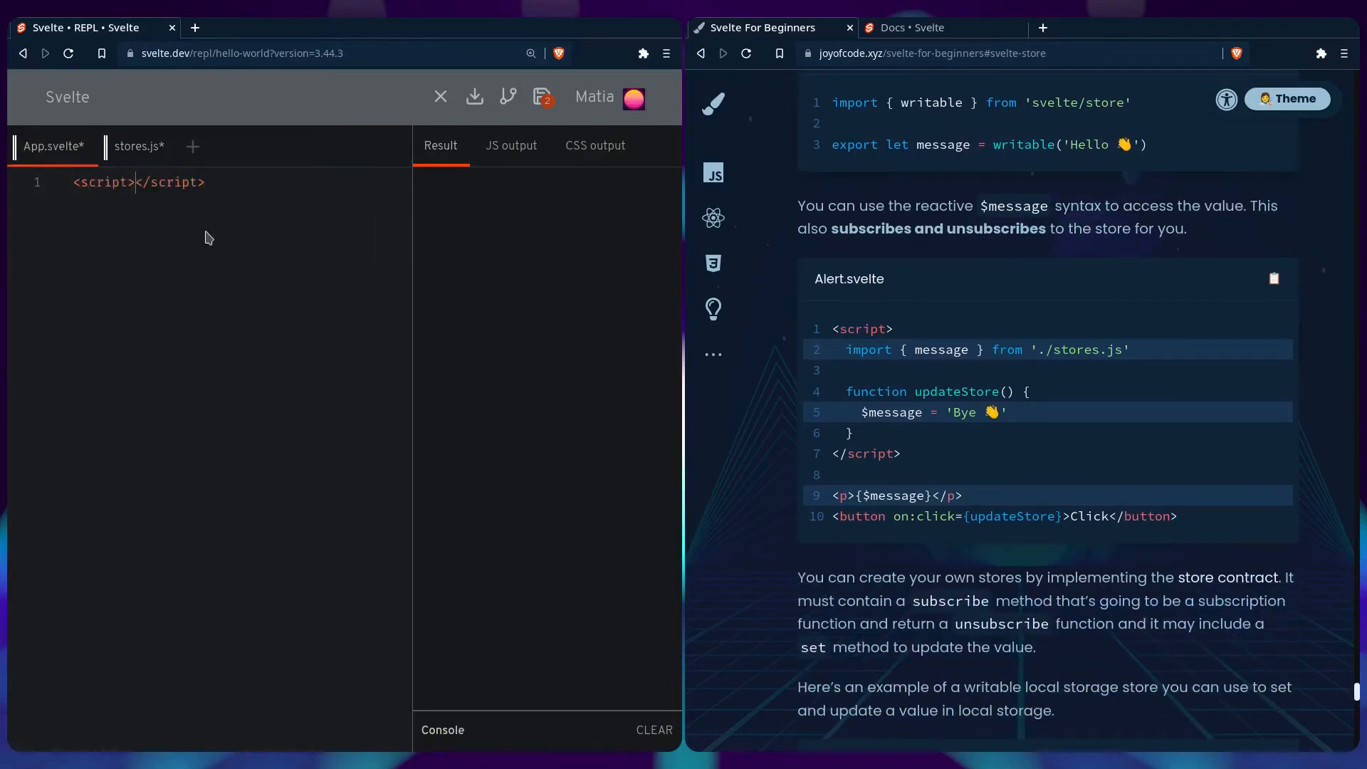
type("import")
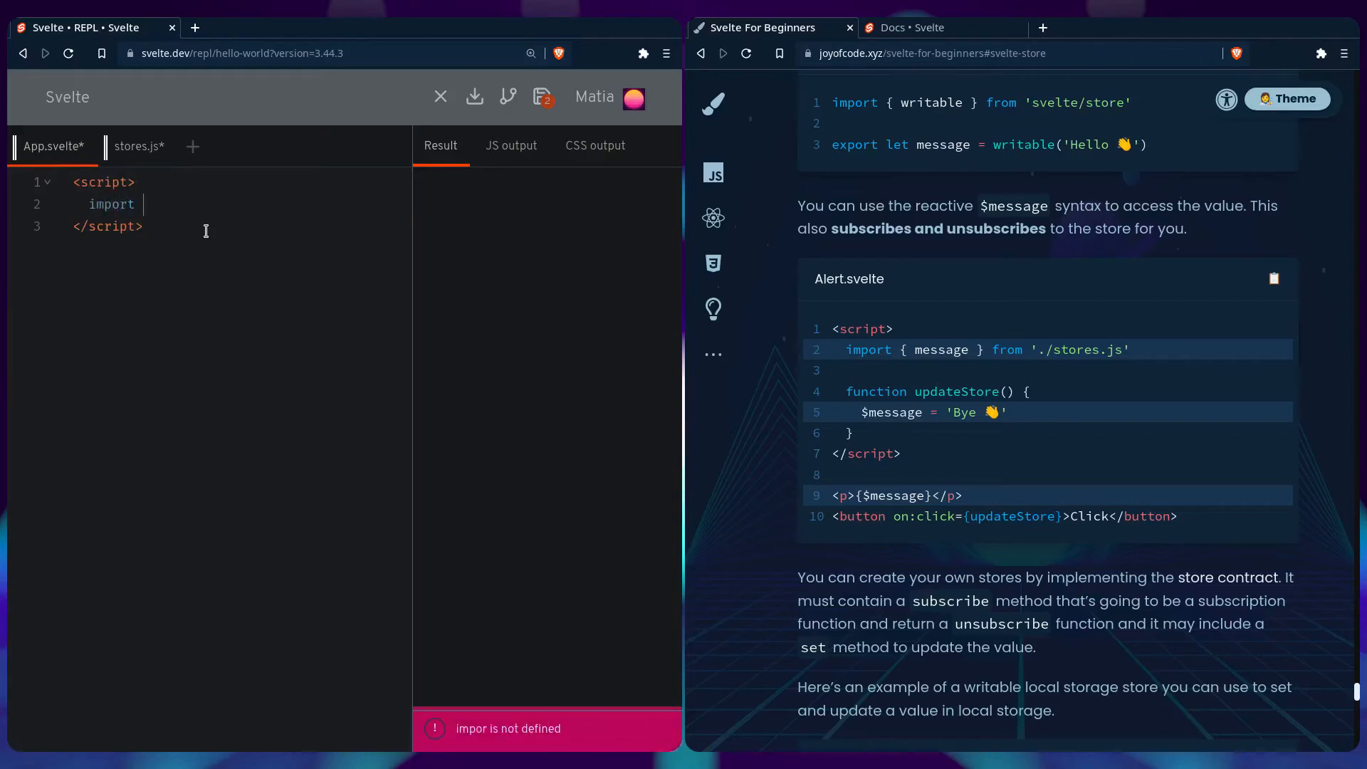
type("{ message } fro")
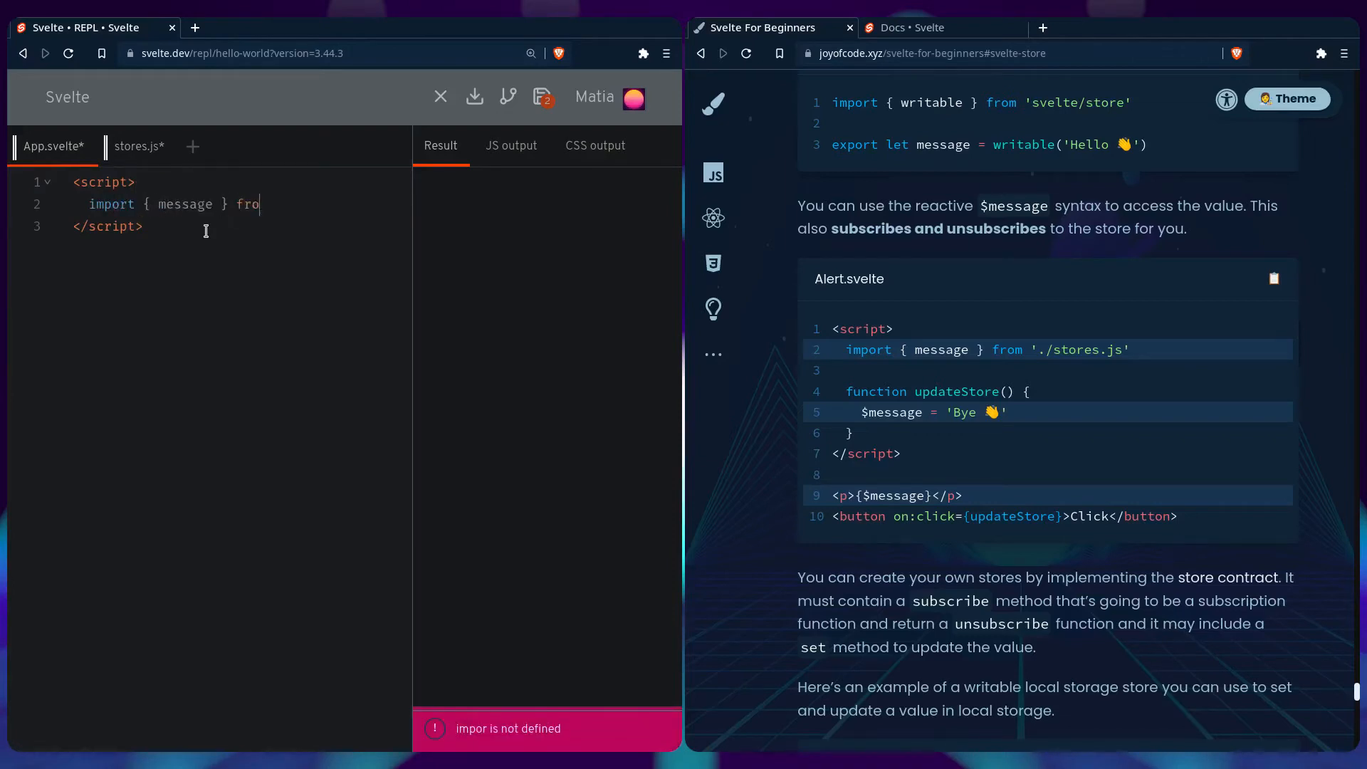
type("m './stores.js")
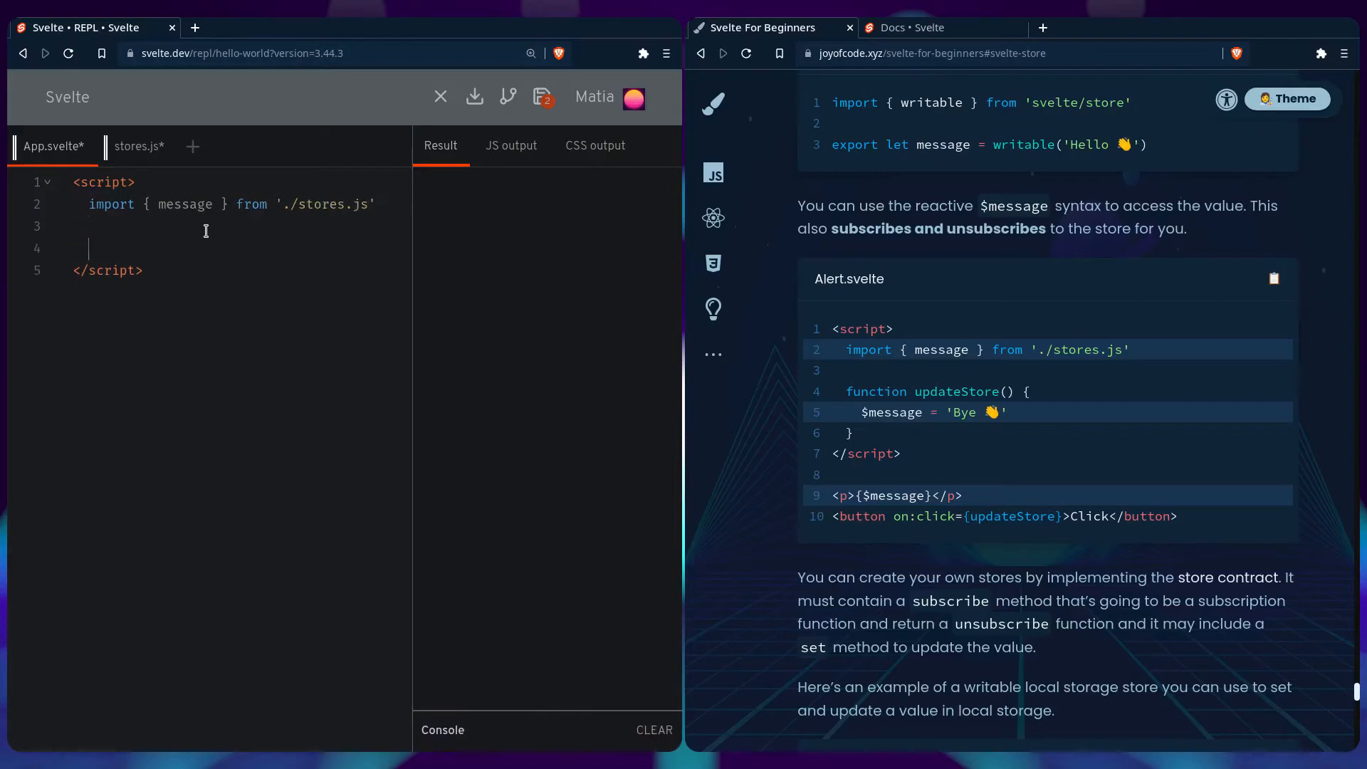
type("function updateS")
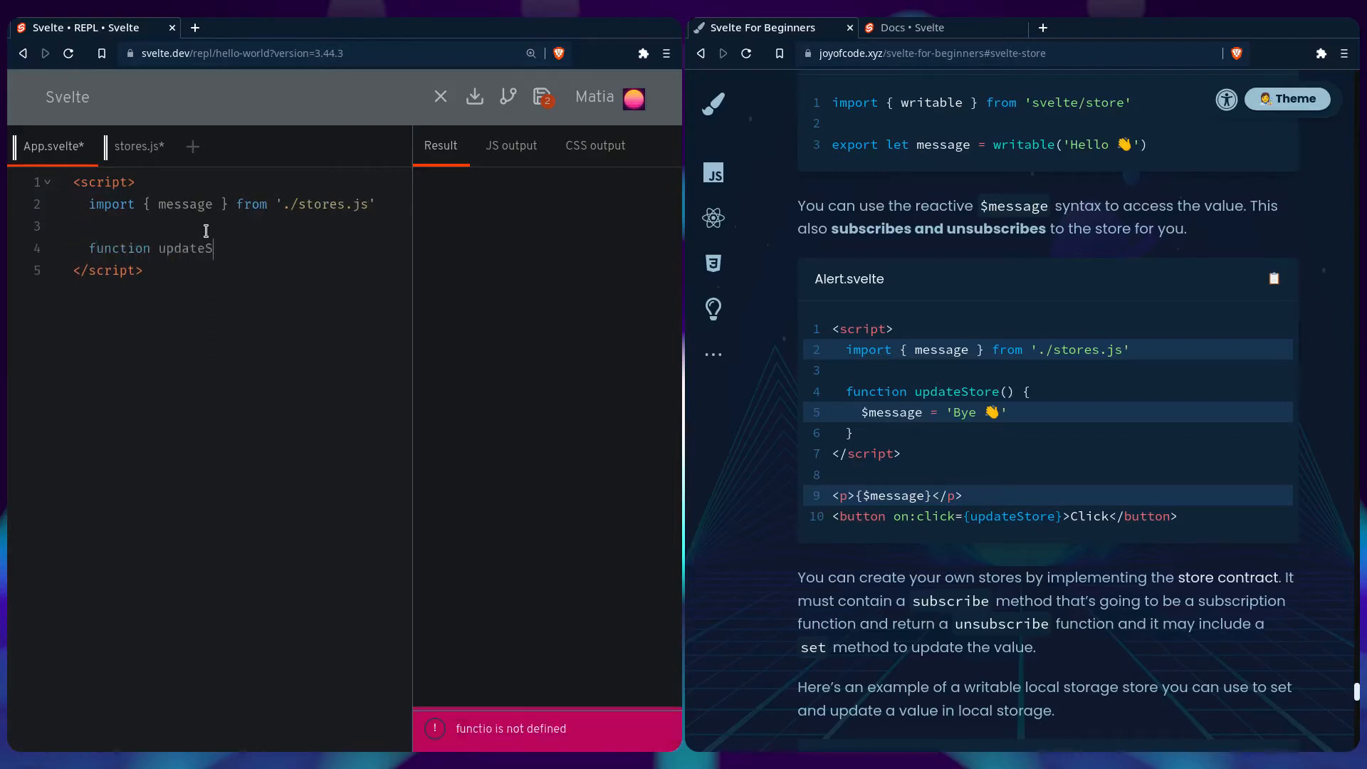
type("tore()")
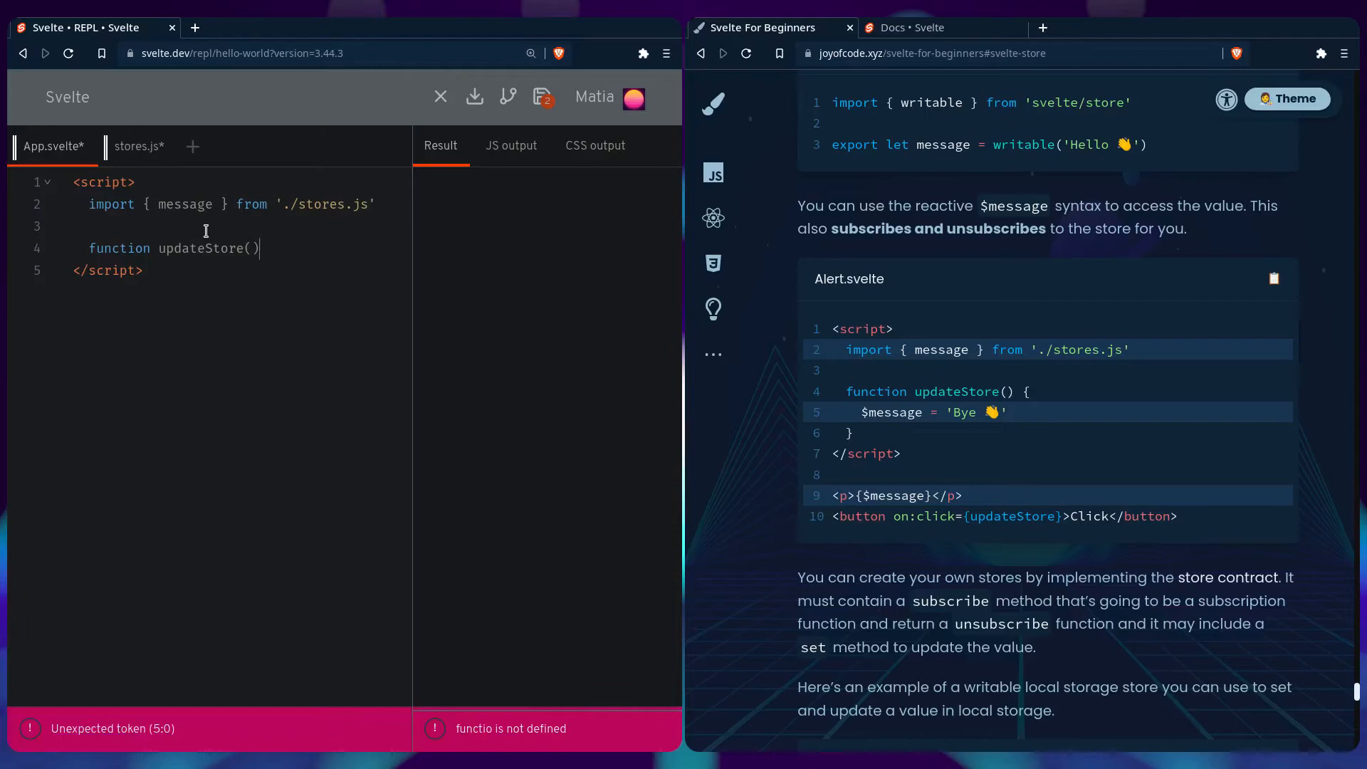
type("{")
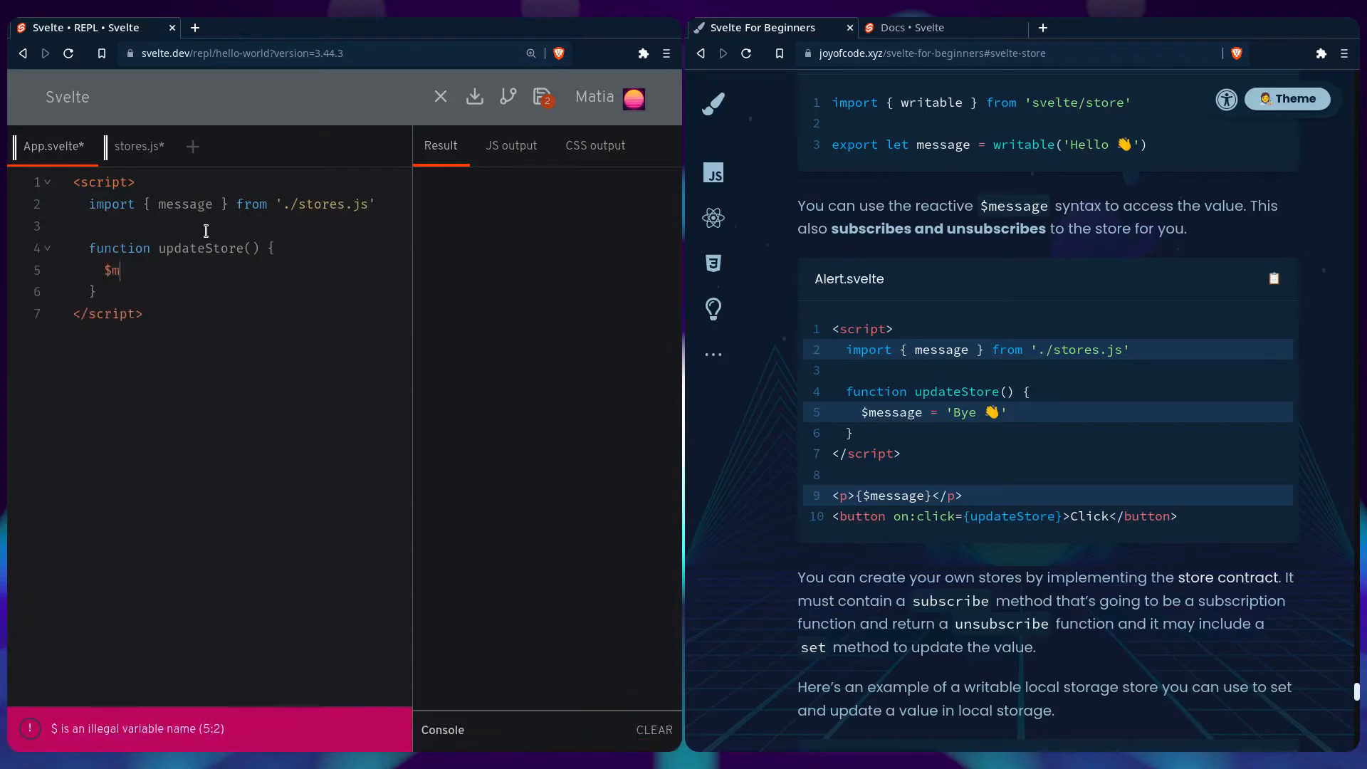
type("essage = 'Bye 👋'")
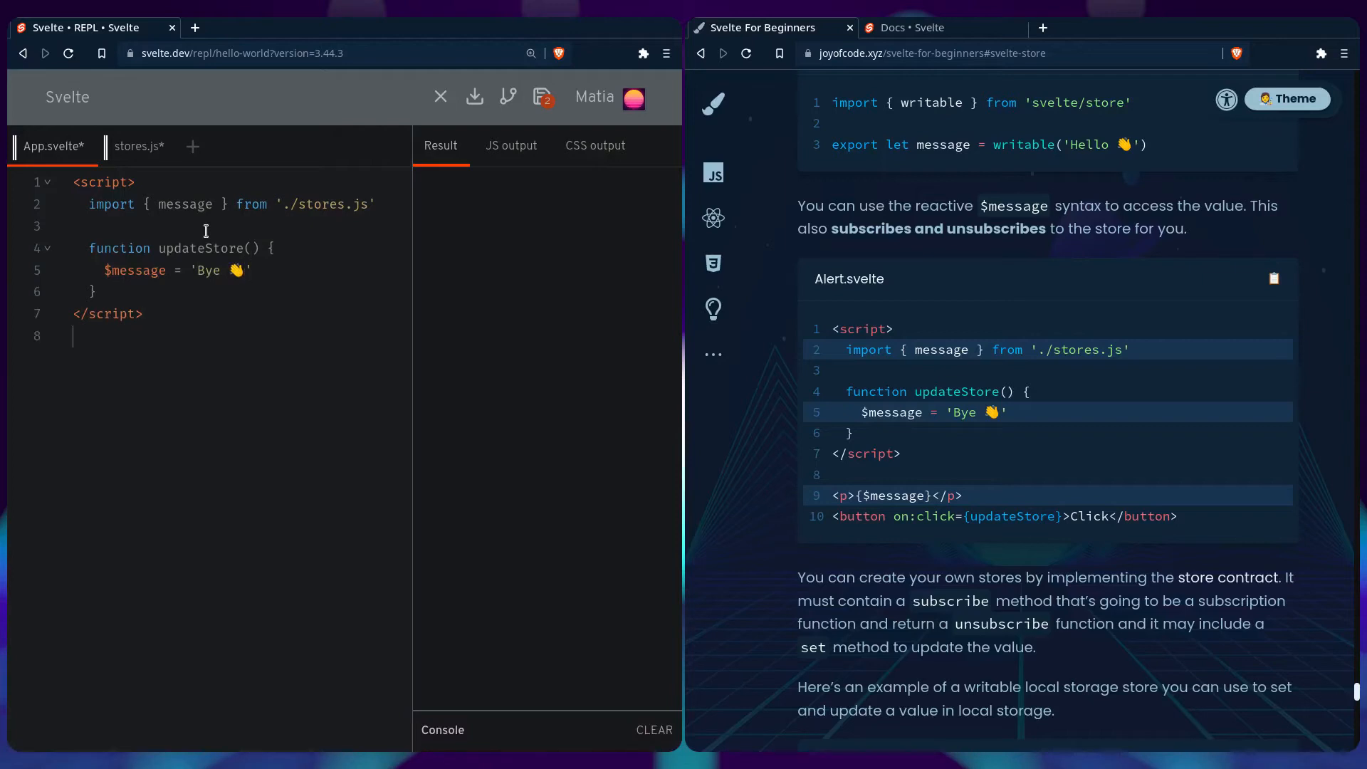
Render <p>{$message}</p> and a Click button wired to updateStore; preview shows 'Hello 👋'.
type("<p></p>")
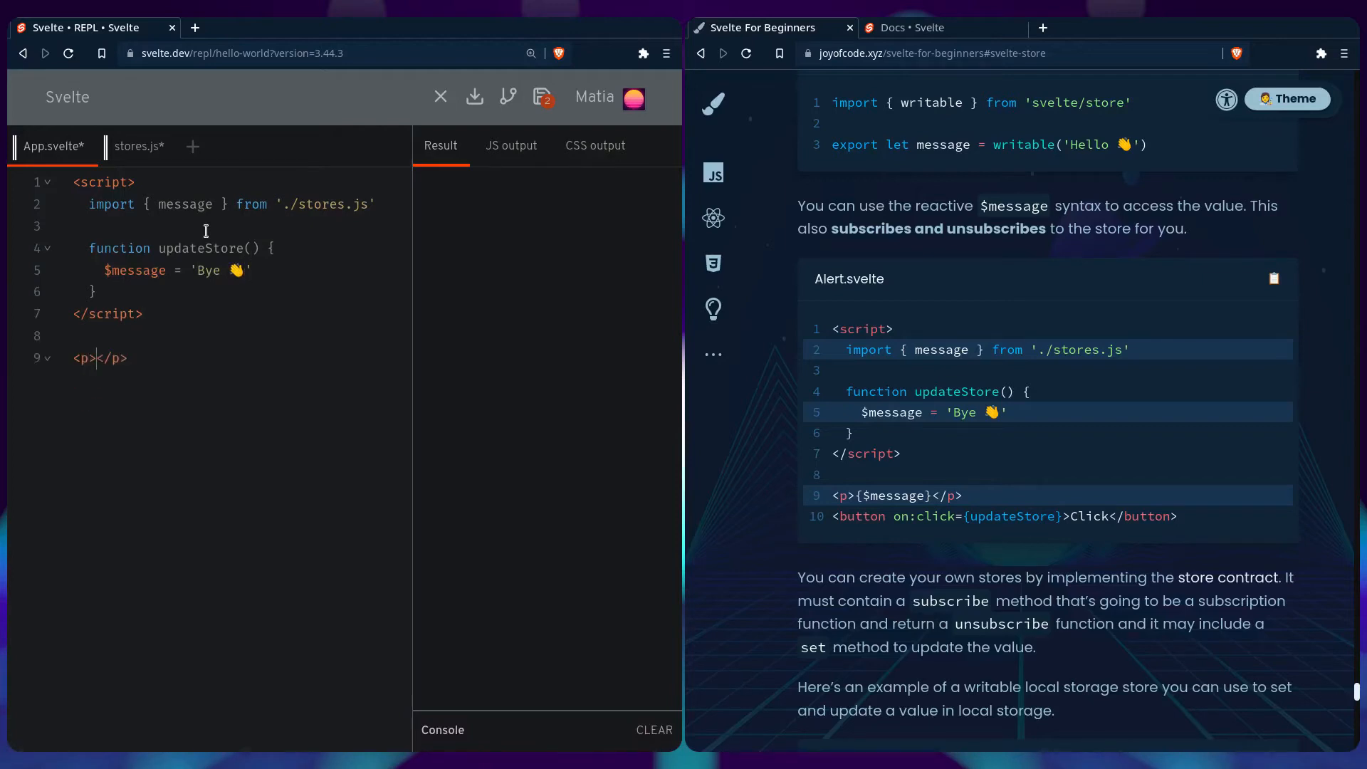
type("{$message")
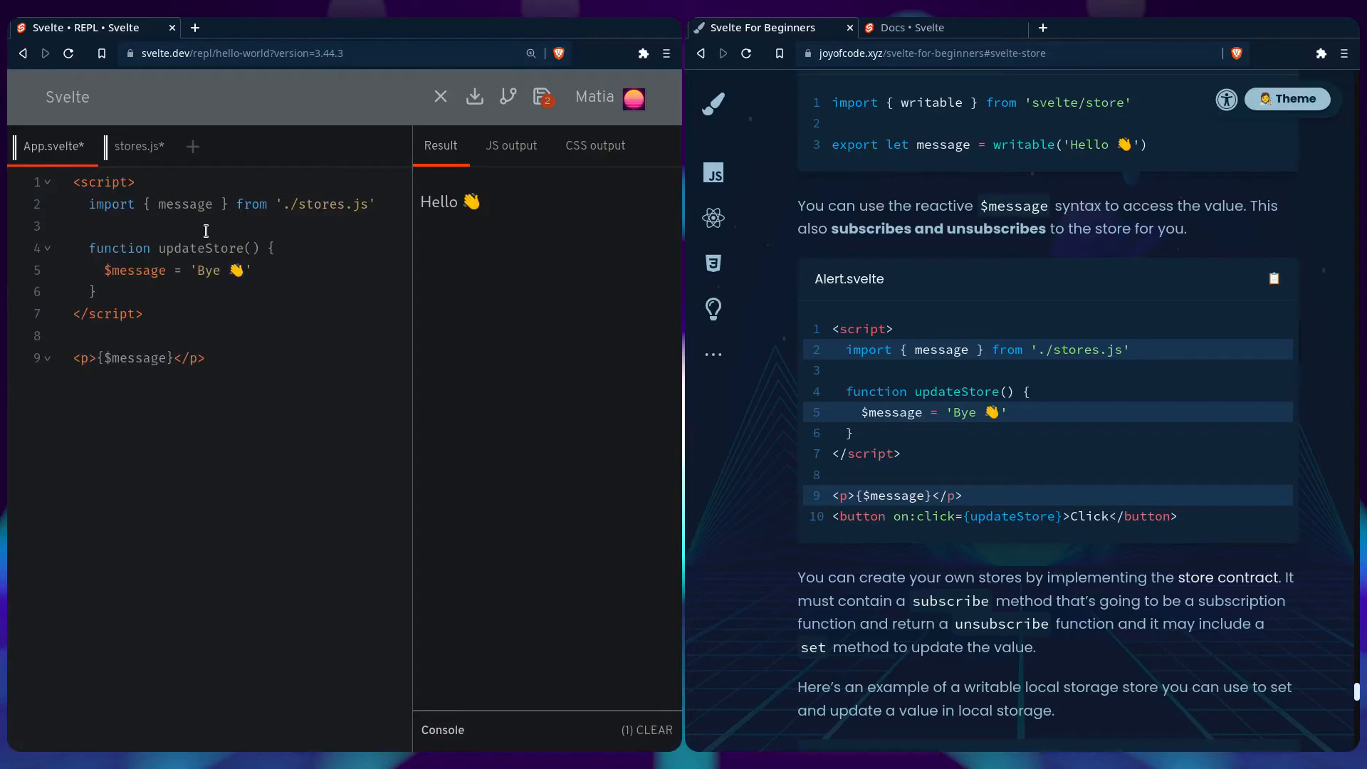
type("<bu")
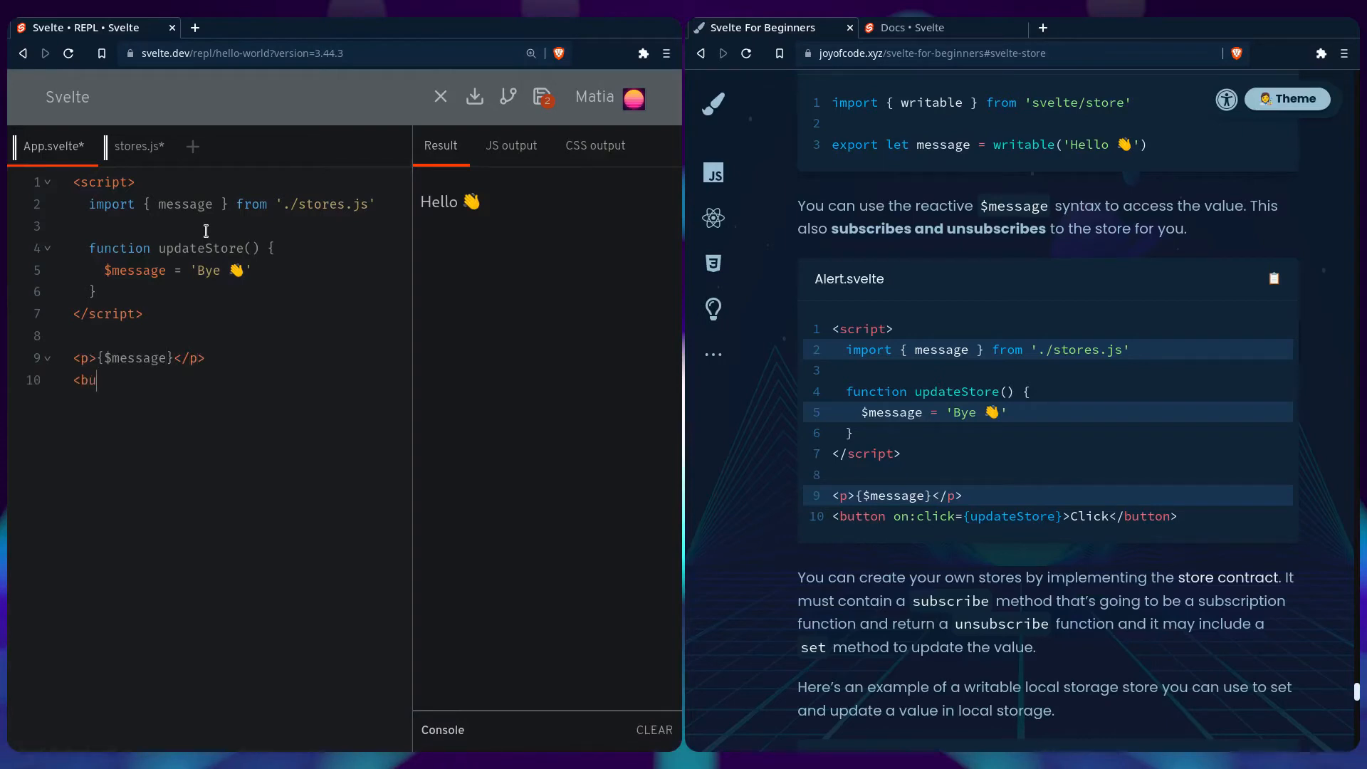
type("tton></button>")
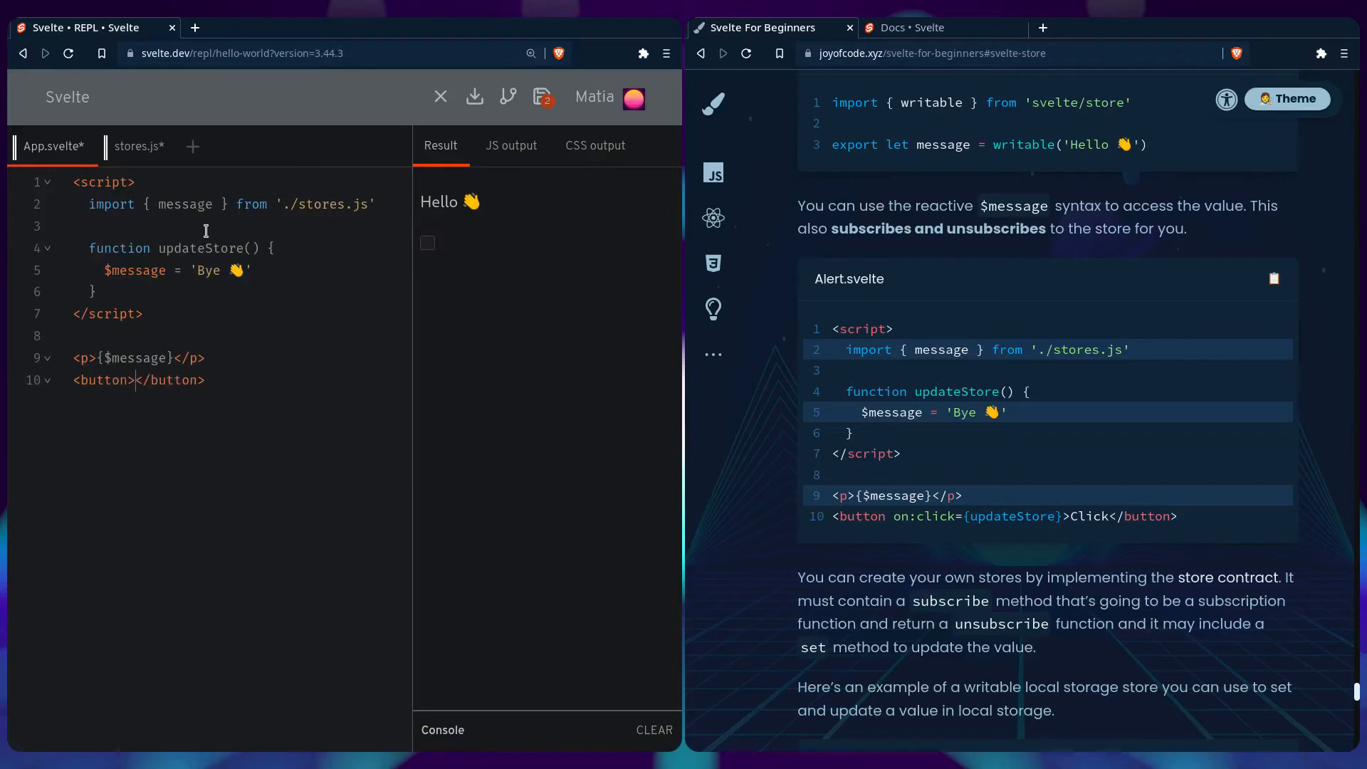
type("Click")
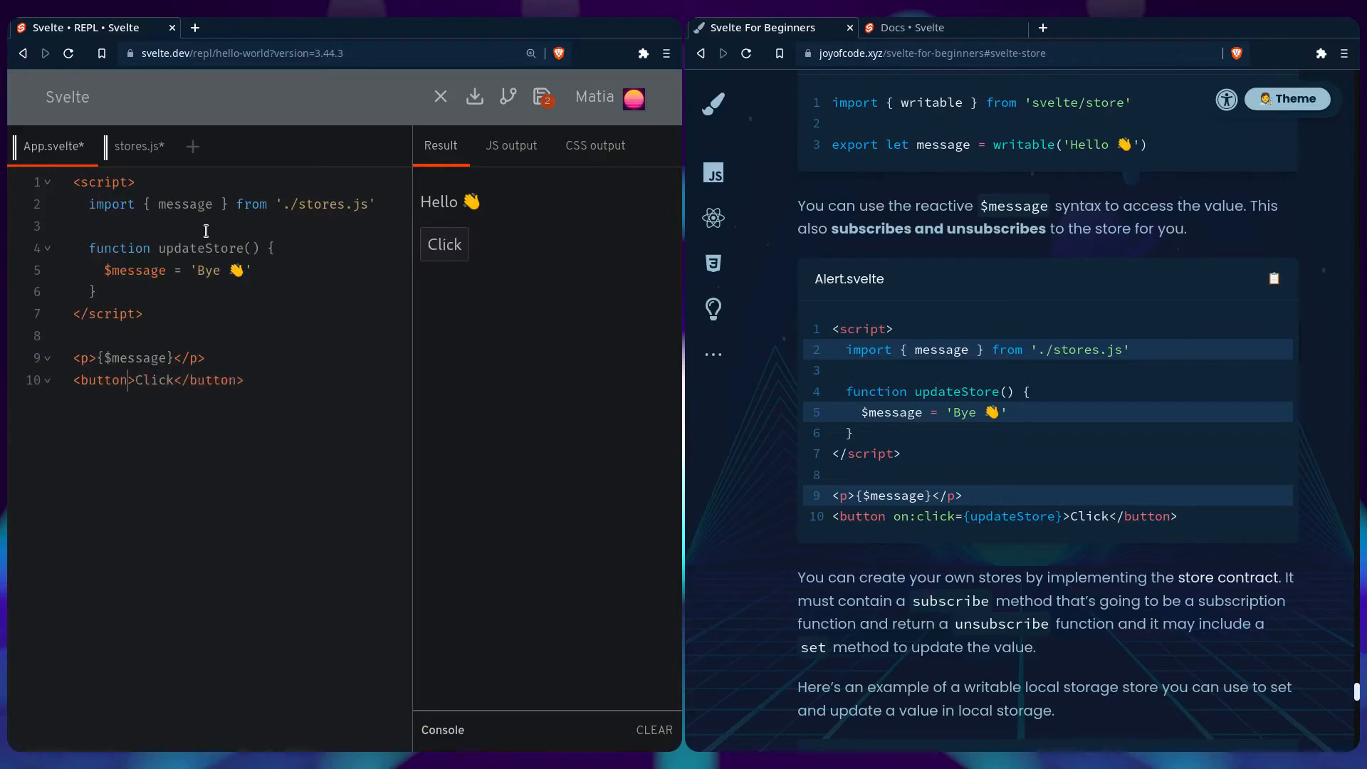
type("on:click={updateStore")
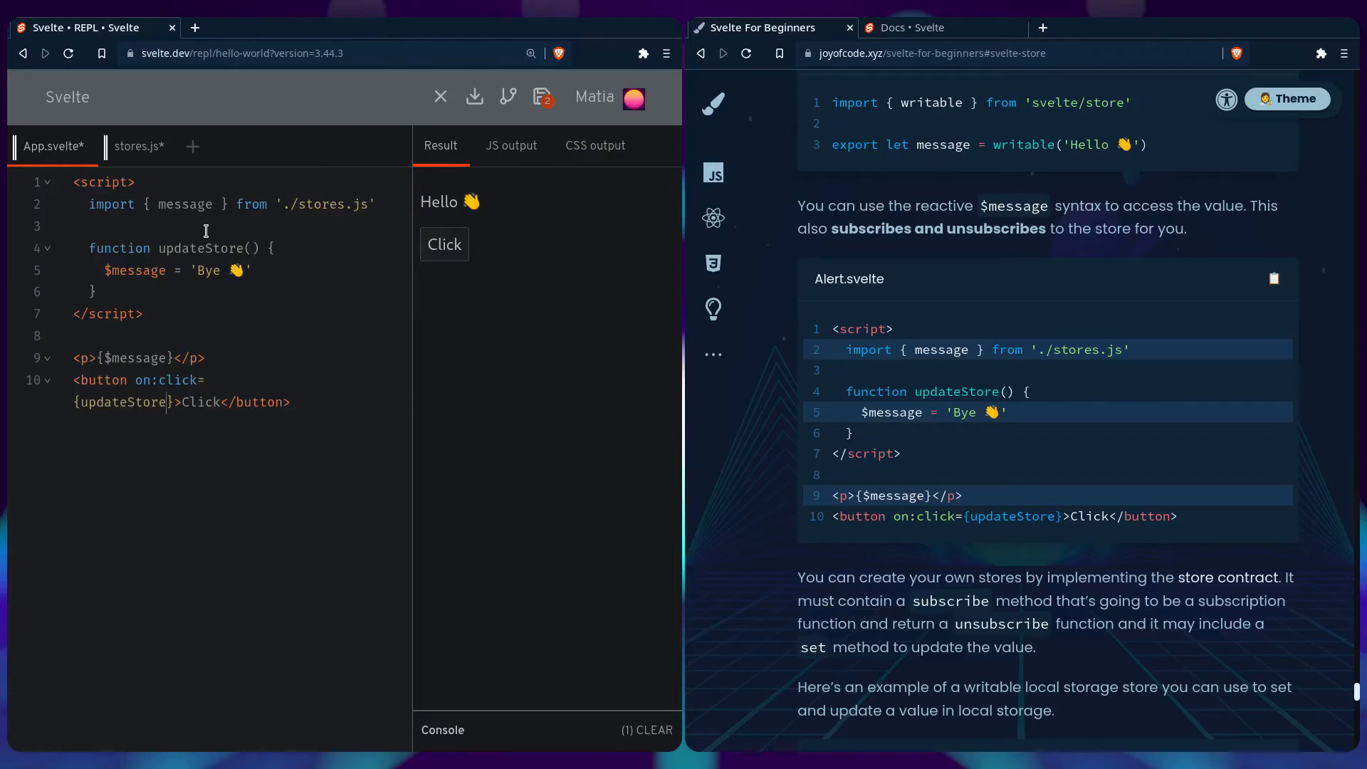
left_click(444, 244)
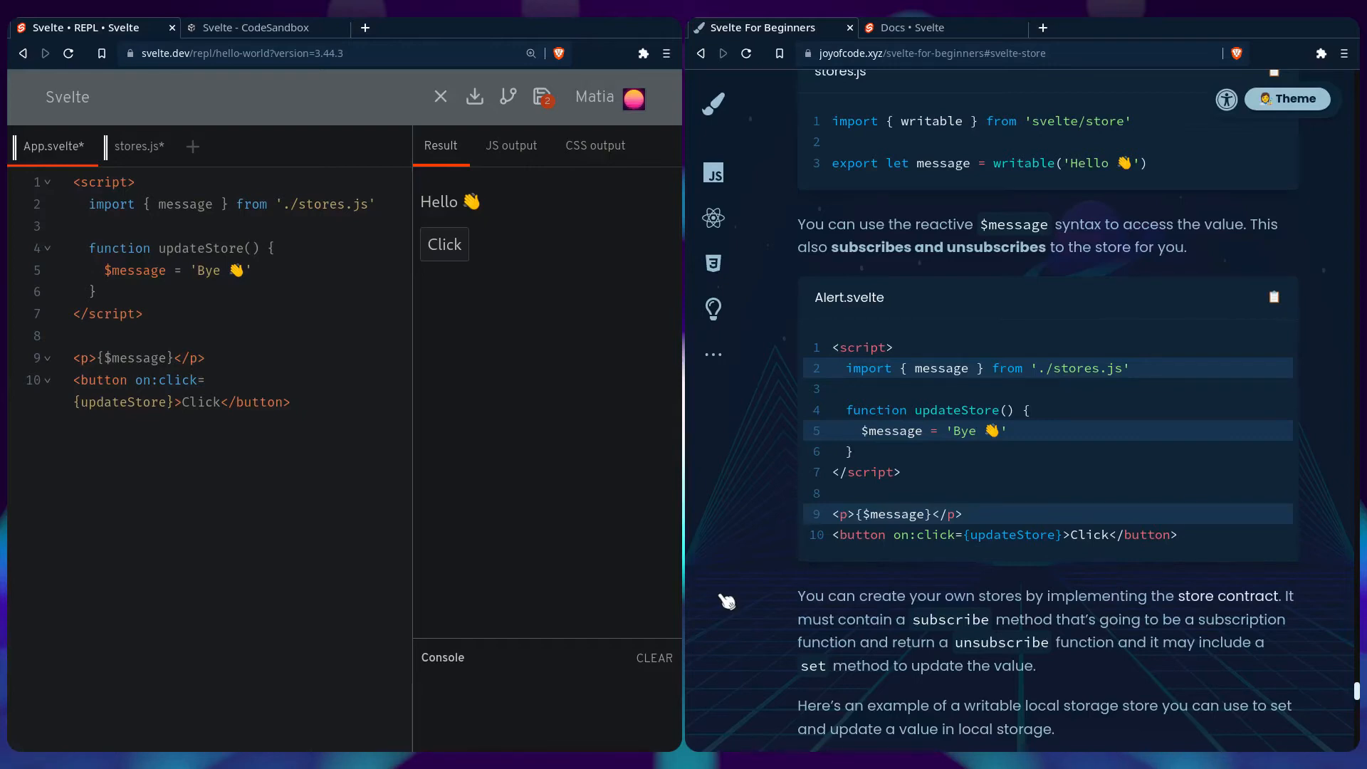
In CodeSandbox's localStorageStore.js import writable and declare localStorageStore(key, initial).
left_click(259, 27)
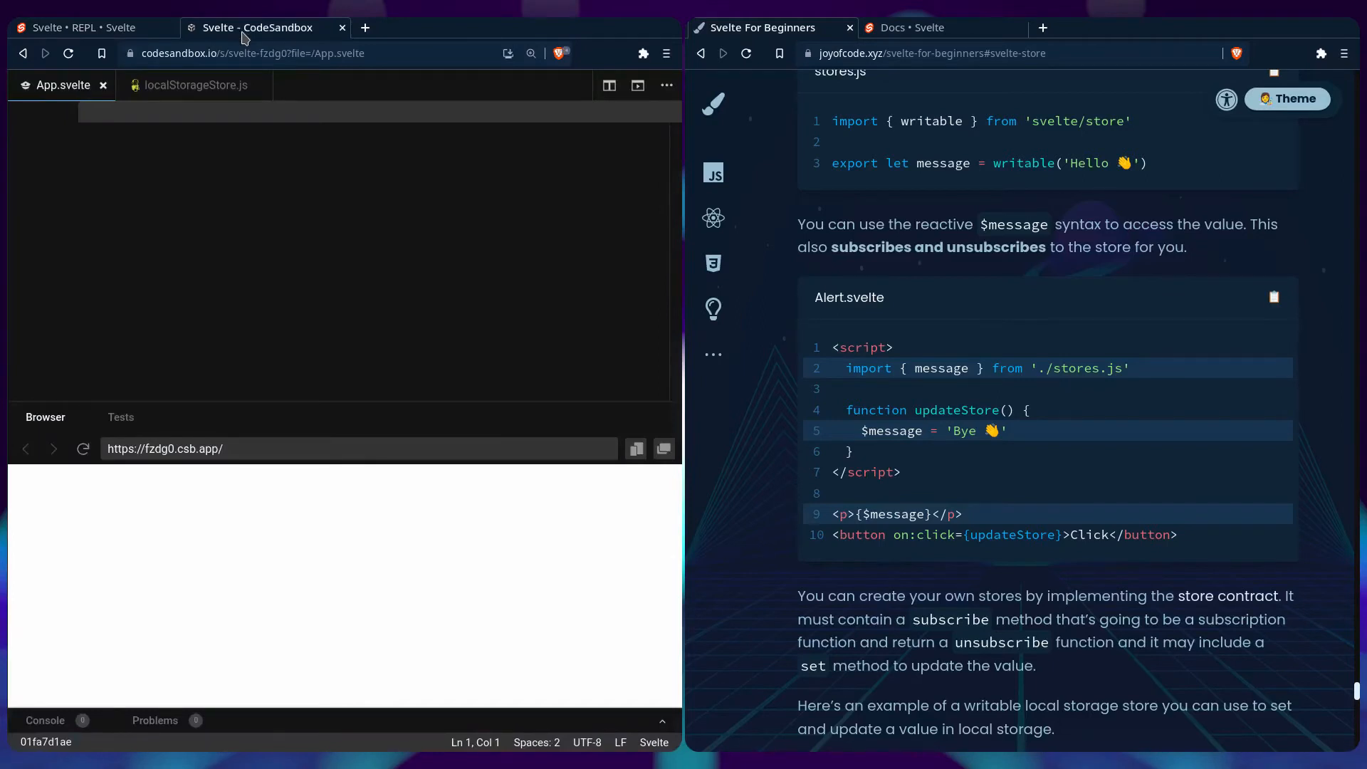
mouse_move(199, 84)
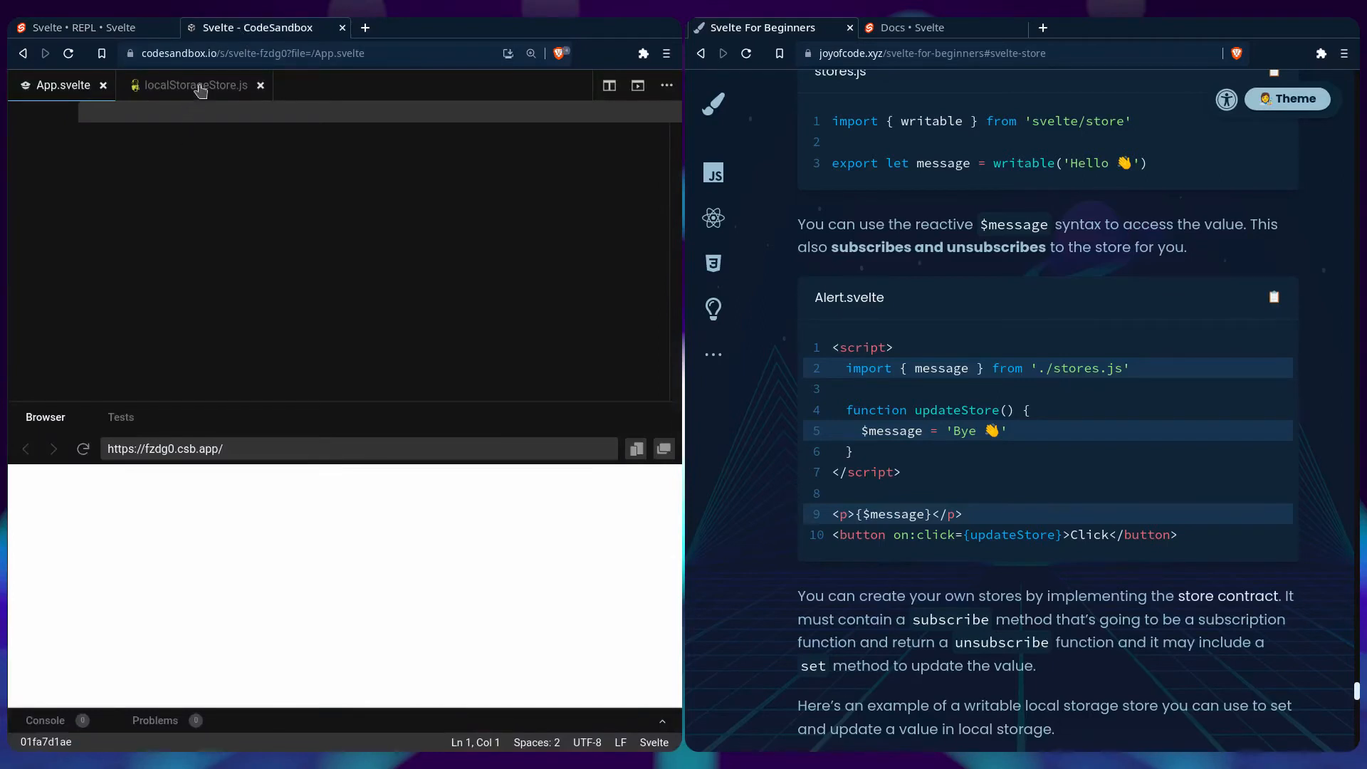
left_click(192, 84)
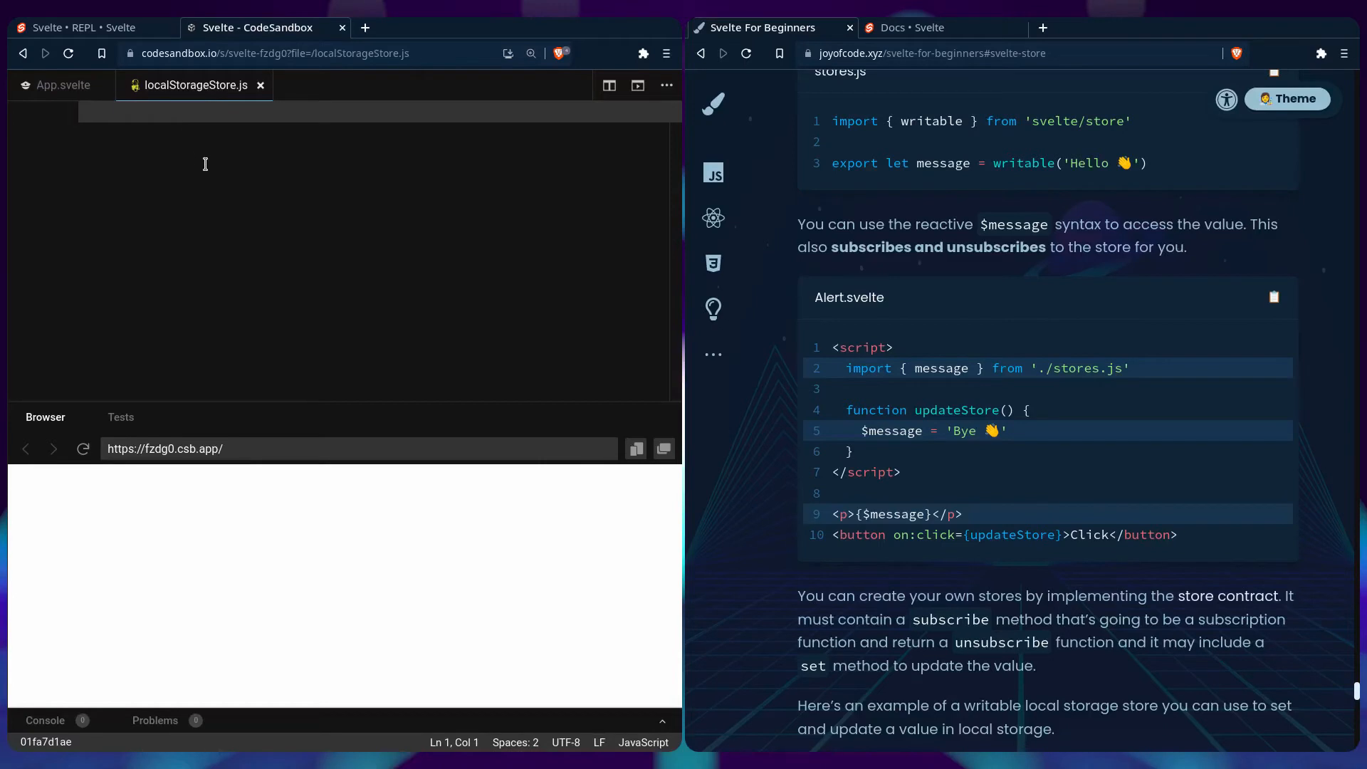
scroll("down", 3)
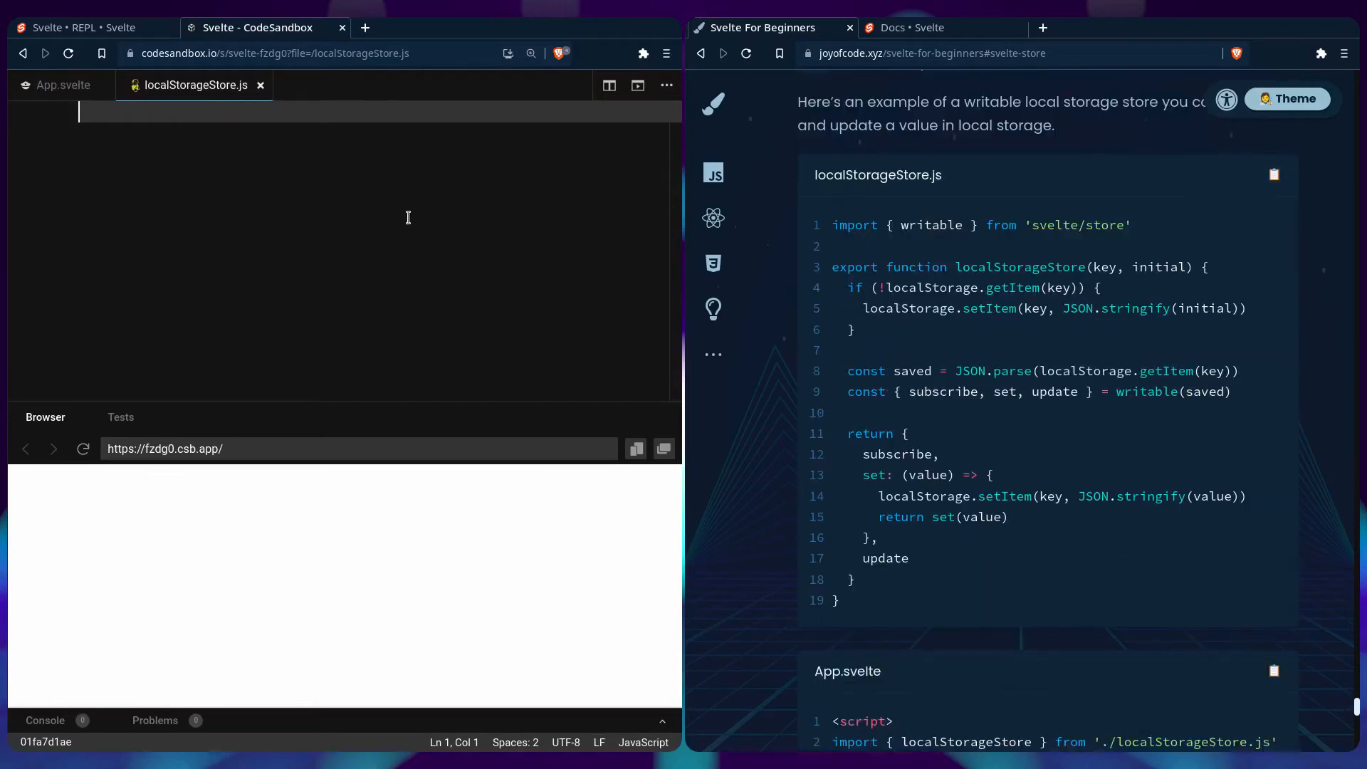
type("import { w")
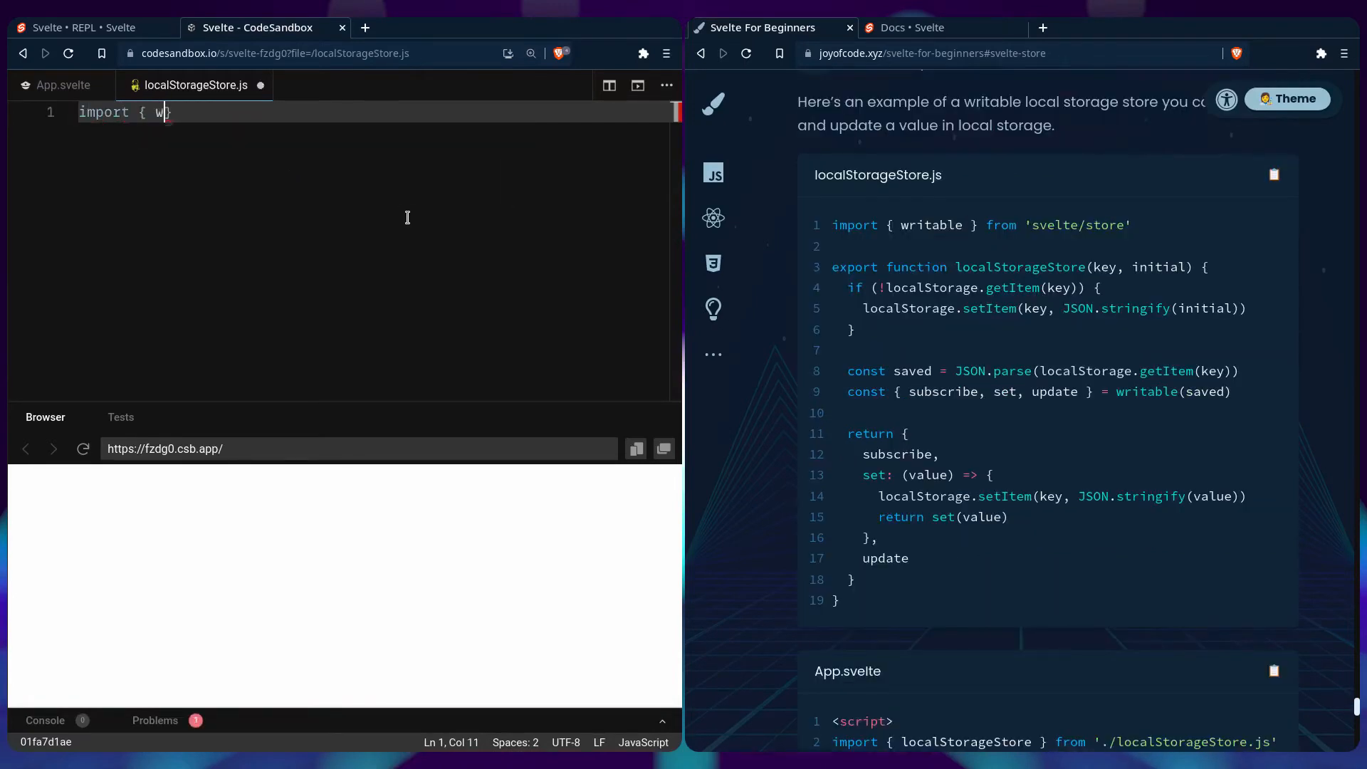
type("ritable } from")
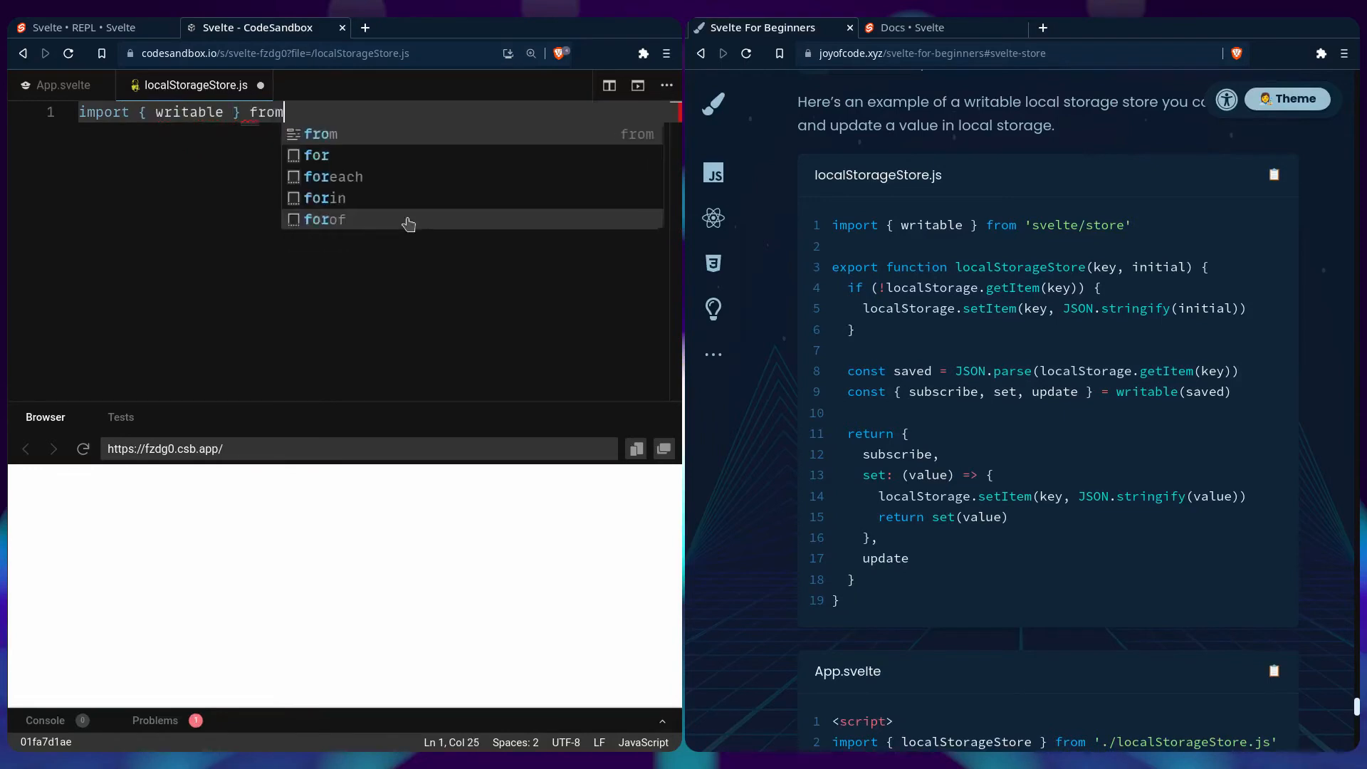
type("'svelte/store")
type("export")
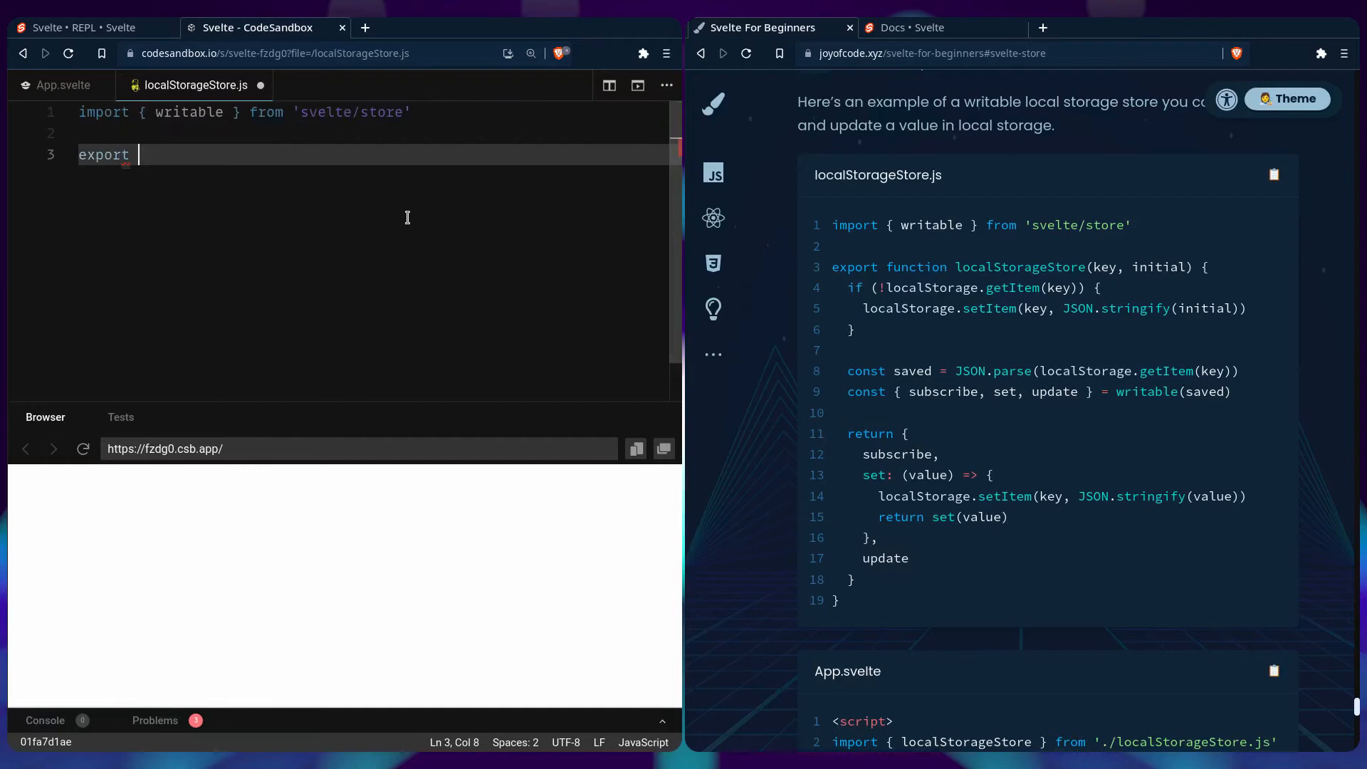
type("function localS")
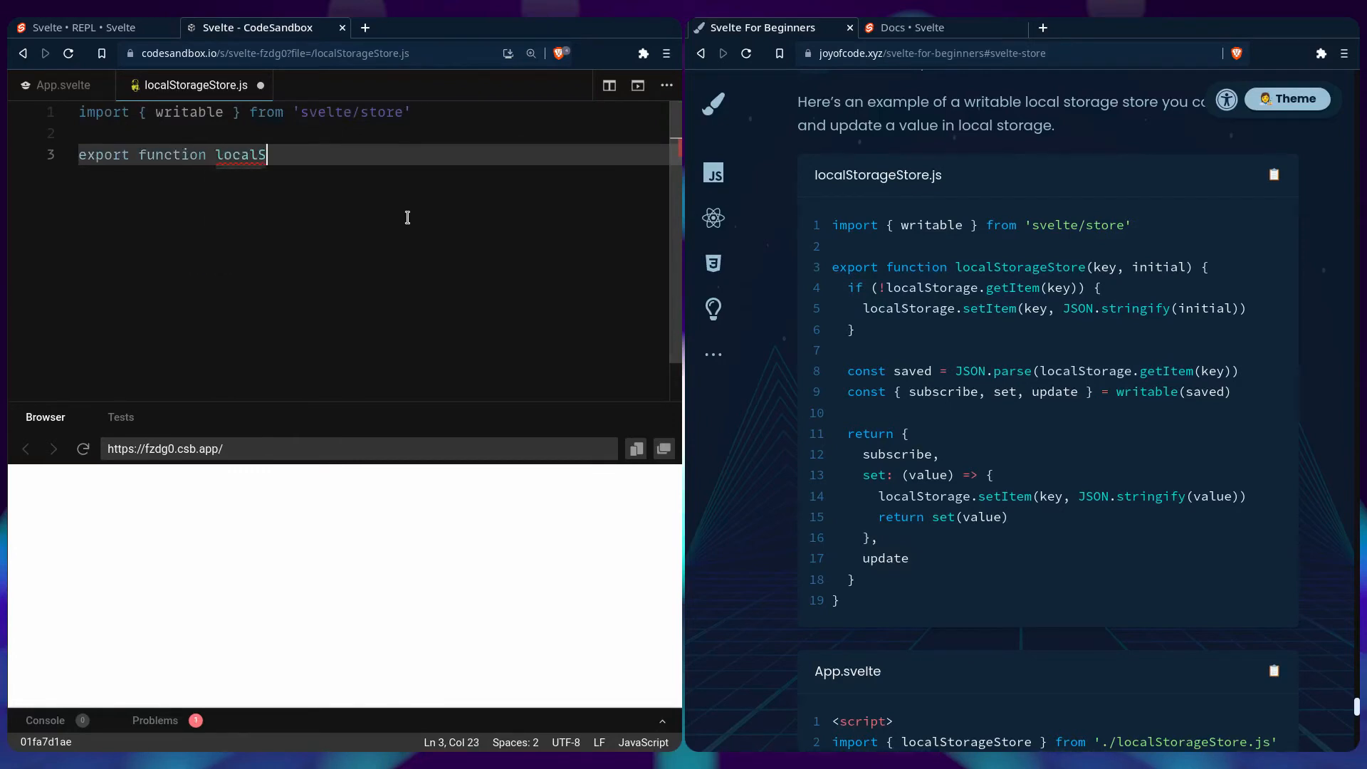
type("torageStore()")
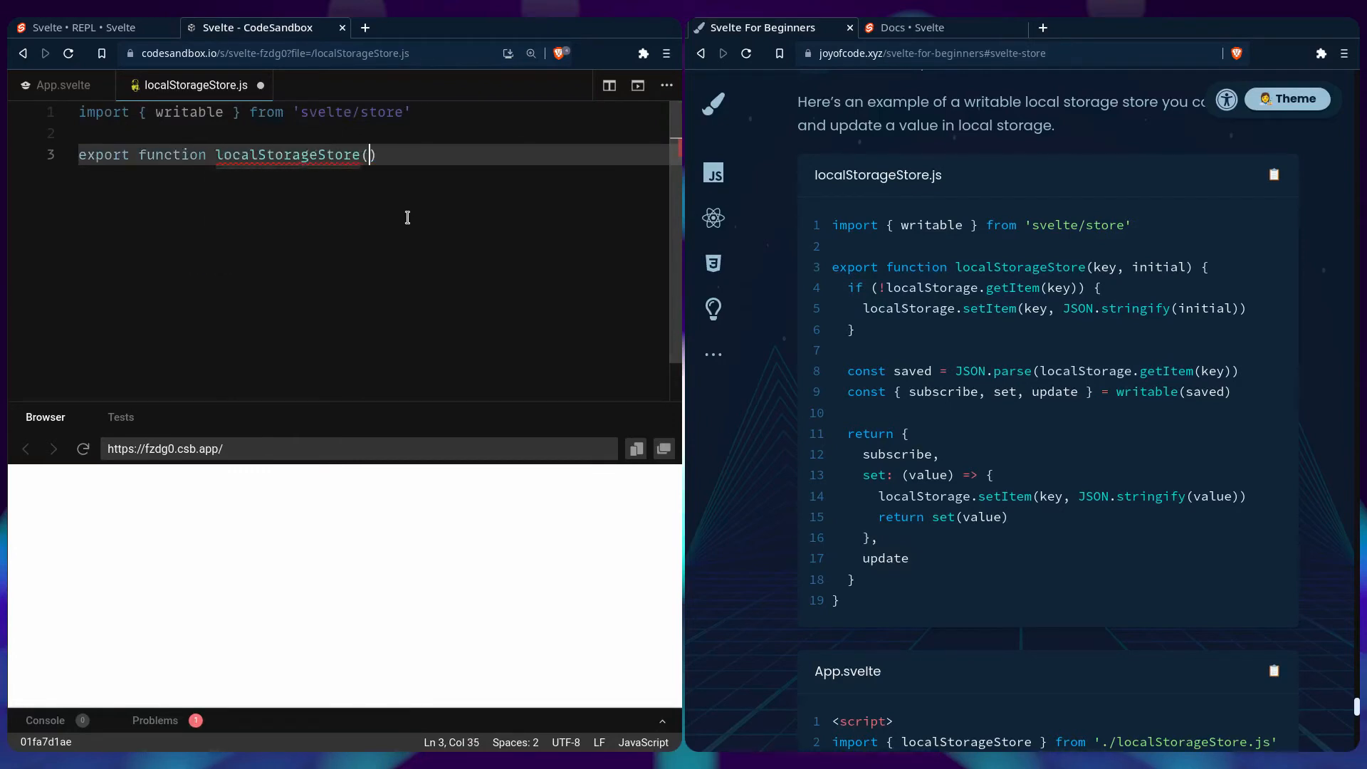
type("key, initial")
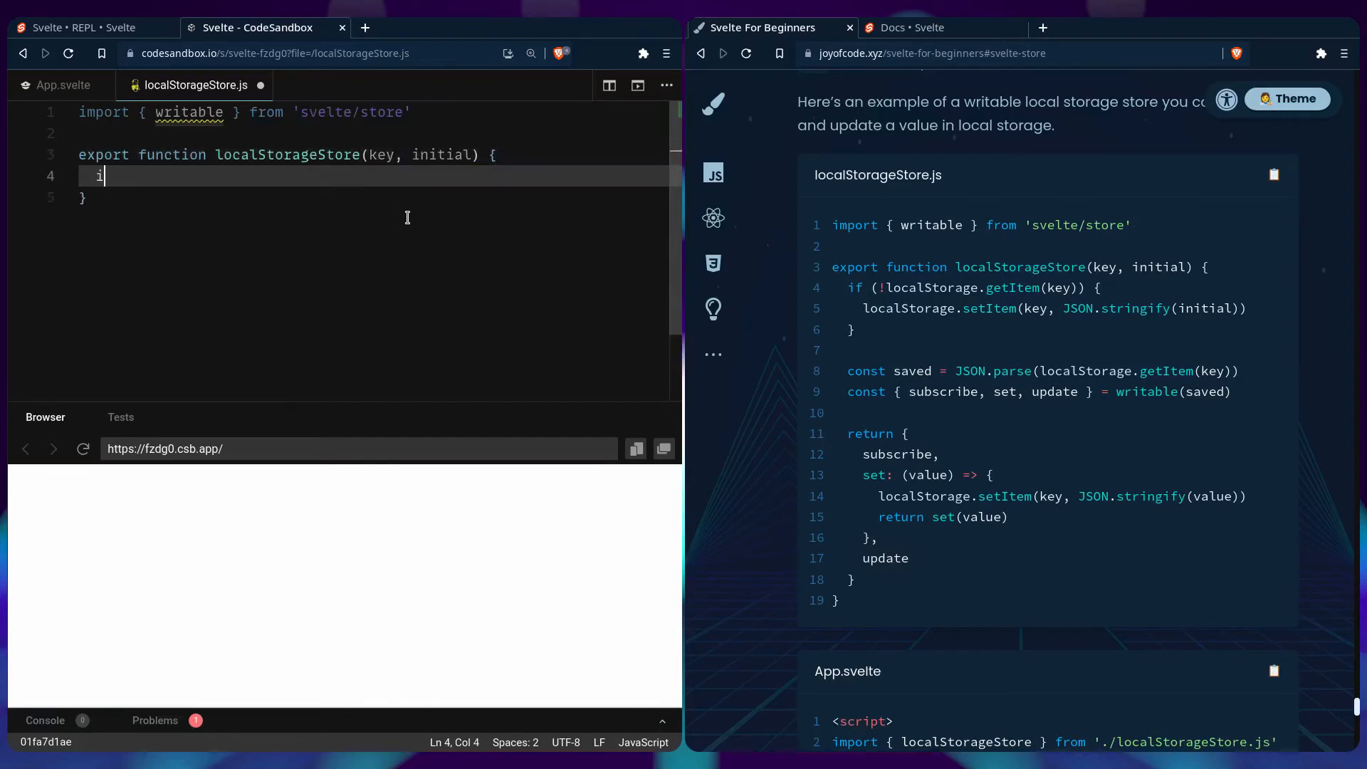
Seed localStorage with JSON.stringify(initial) when the key is empty, then read saved via JSON.parse.
type("f (!localStorage")
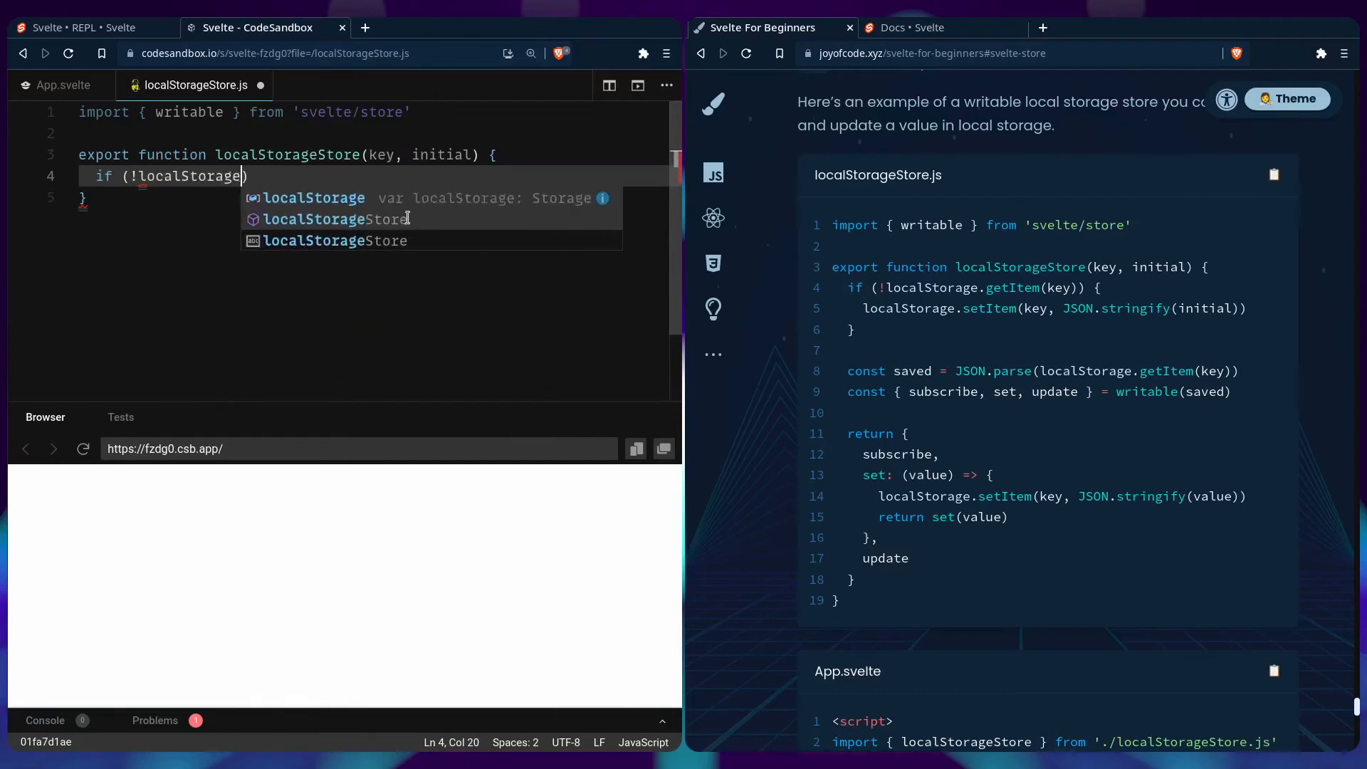
type(".getItem(key")
type("local")
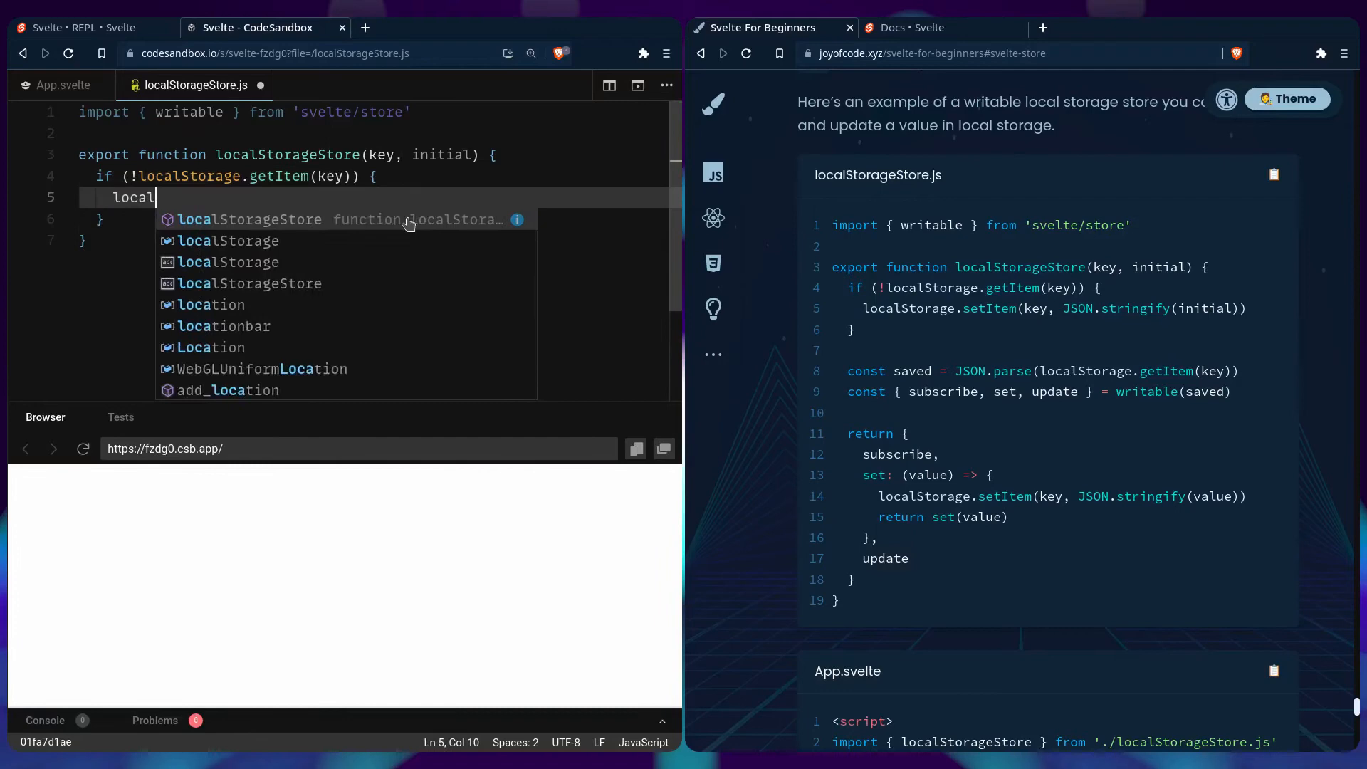
type("Storage.setItem(''")
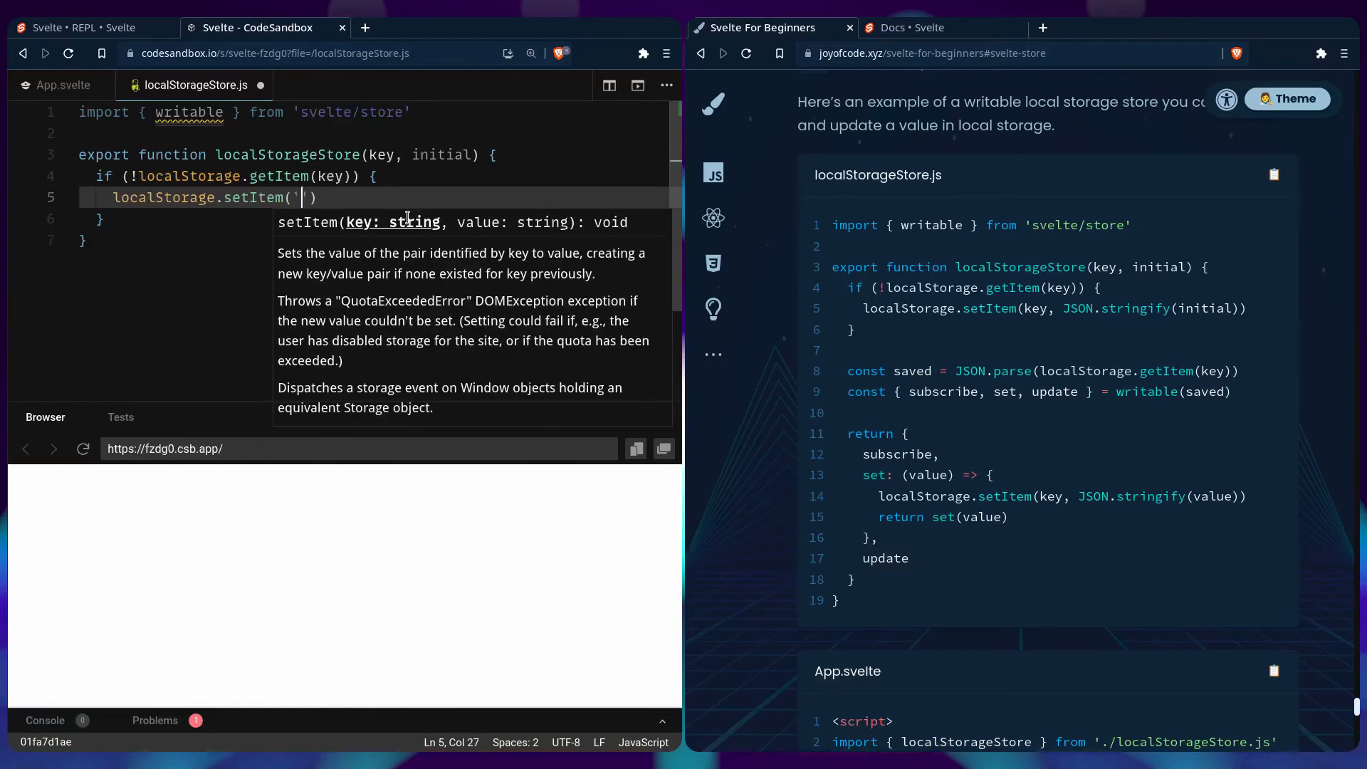
type("key, JSON.")
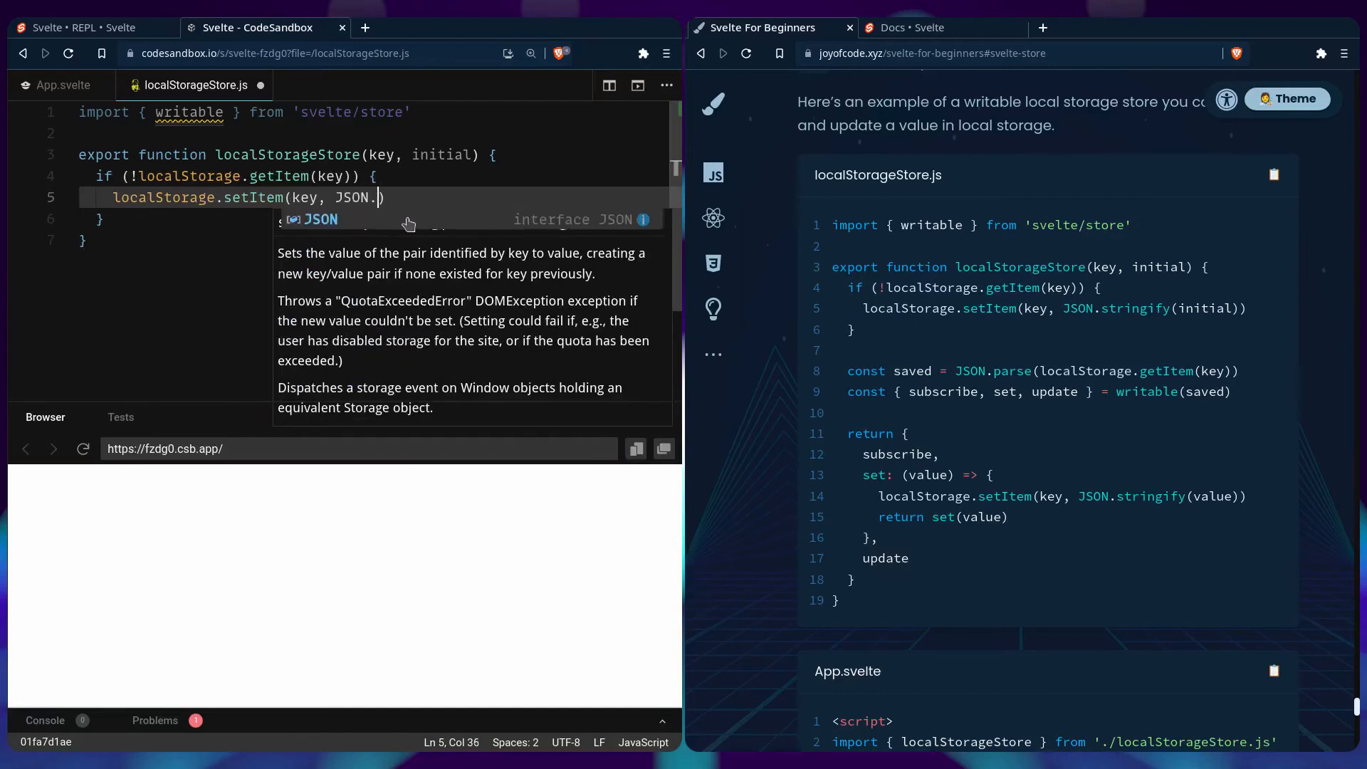
type("stringify(initia")
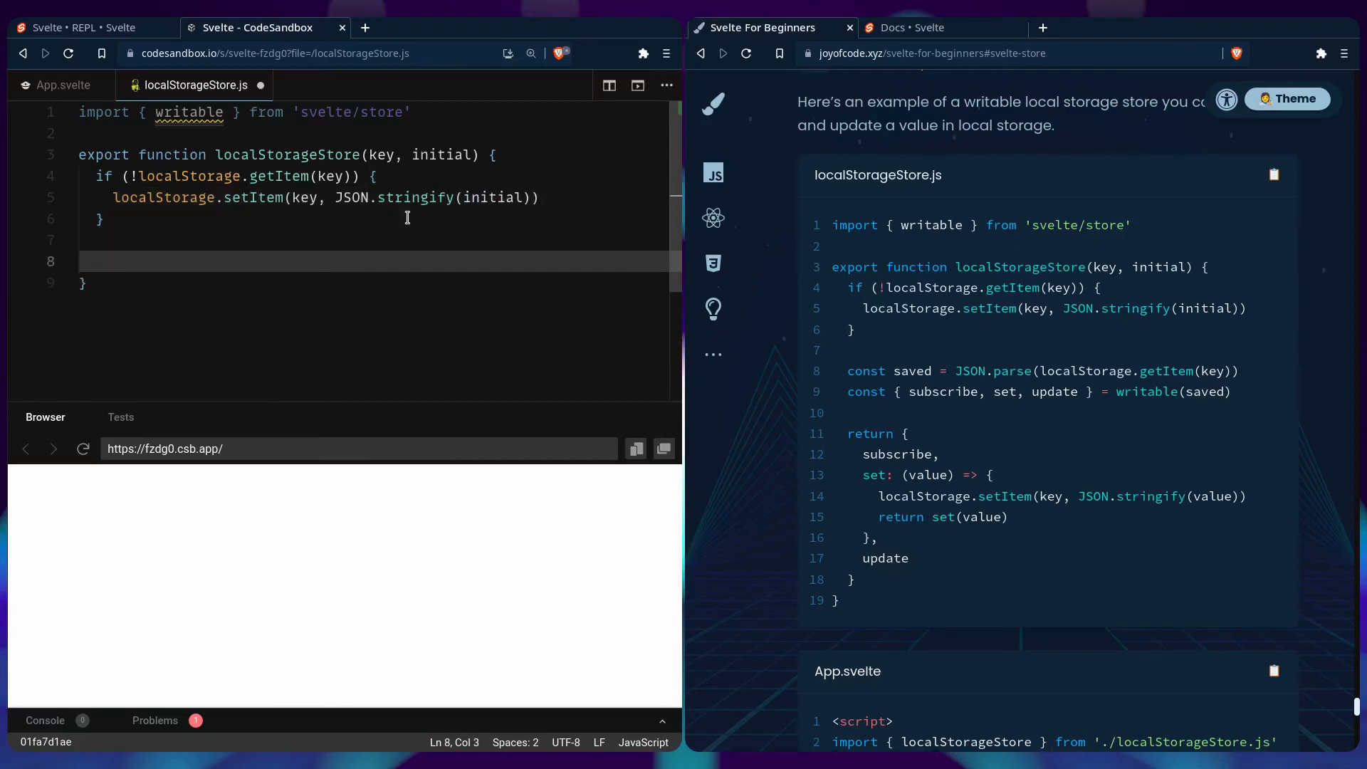
type("let saved =")
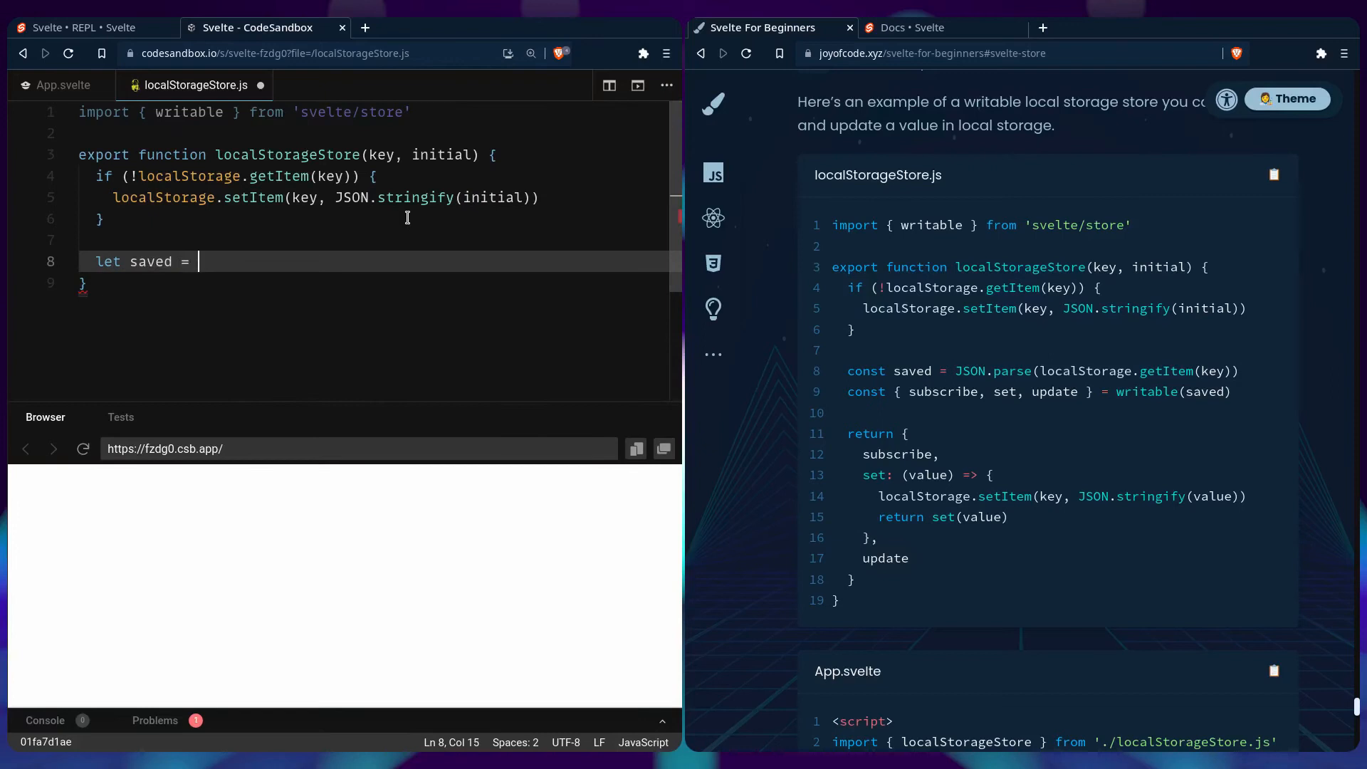
type("JSON.parse(localStorage.getItem(key")
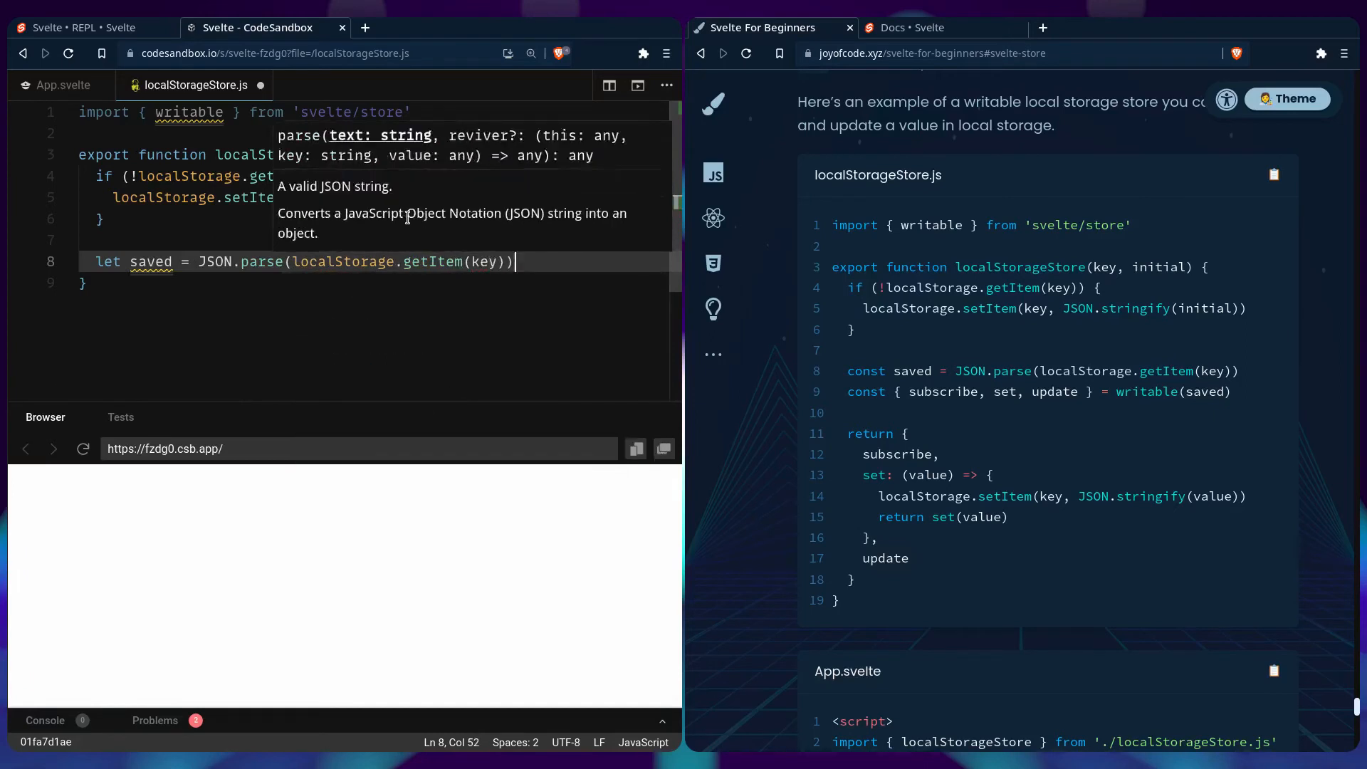
key("enter")
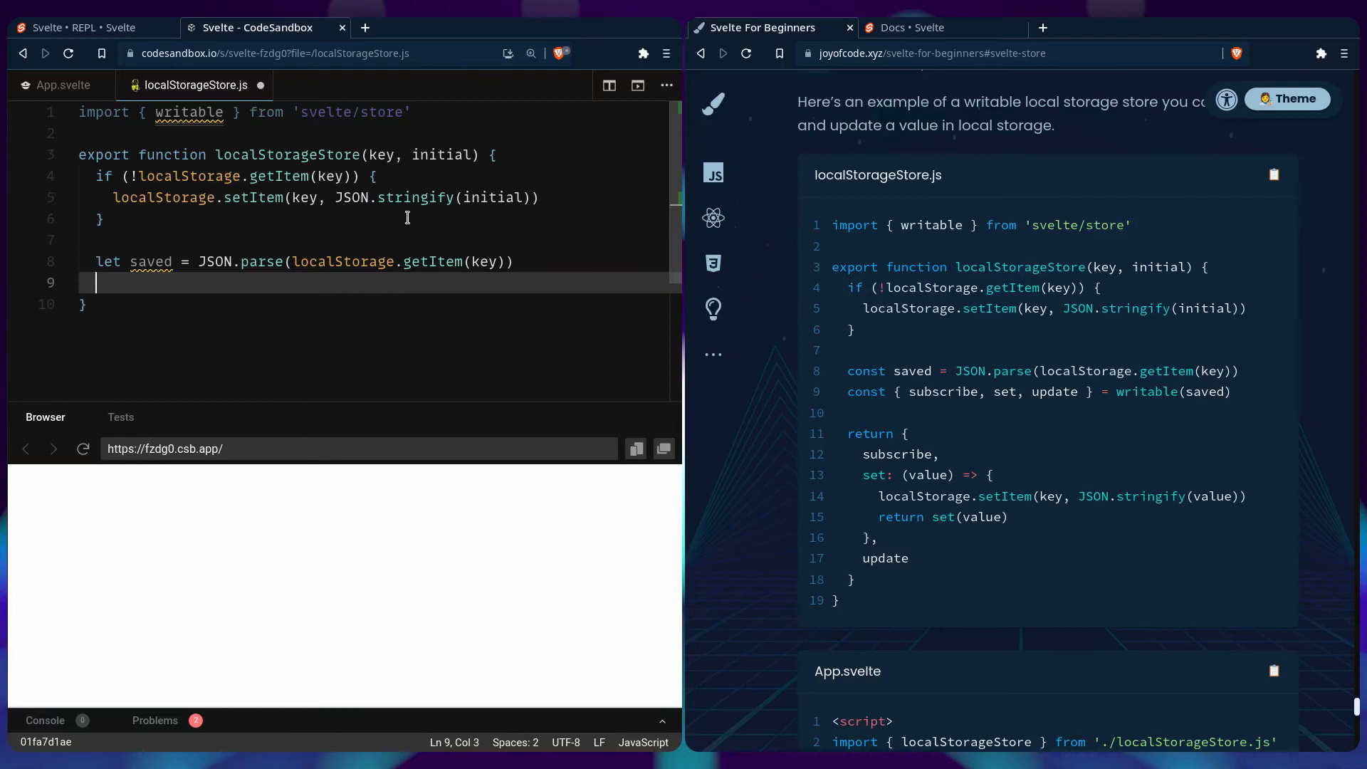
Destructure writable(saved) and return subscribe, update and a set that also writes JSON to localStorage.
type("let {")
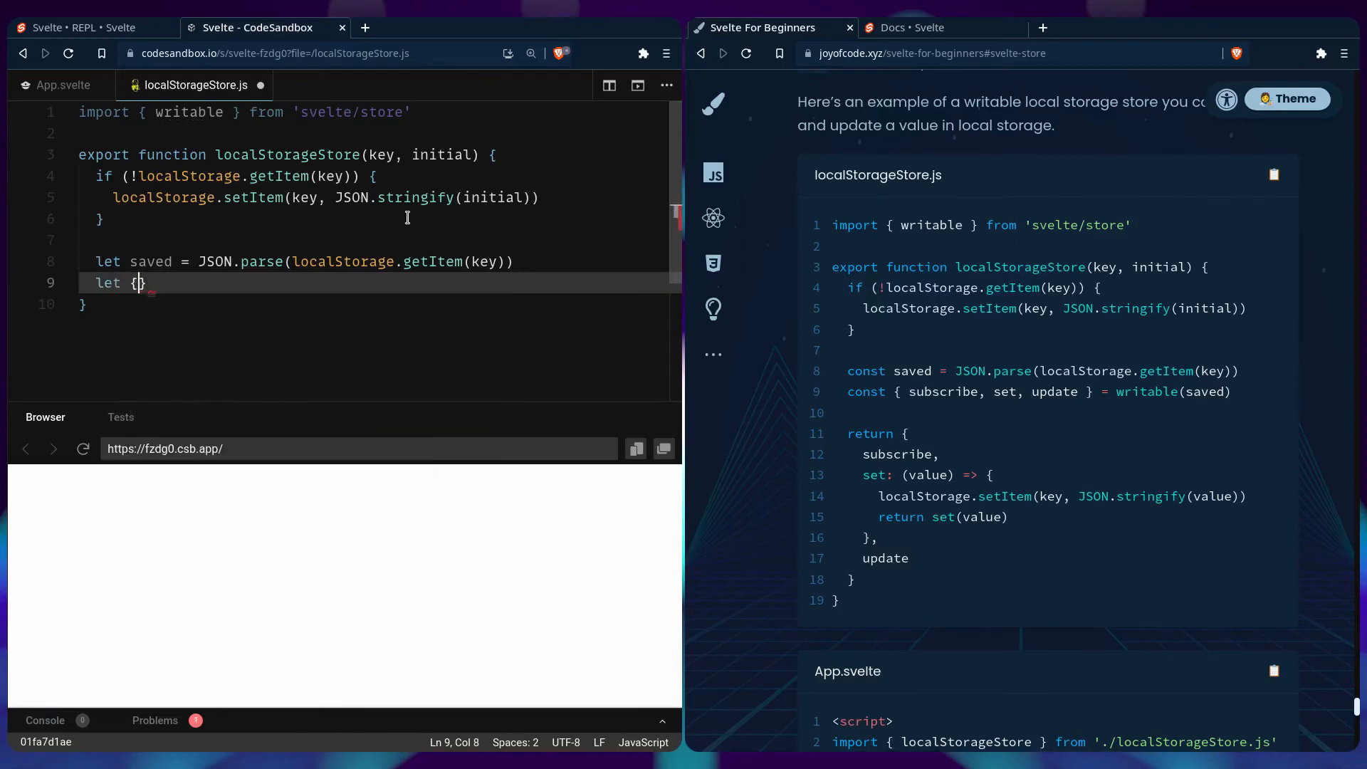
type("subscribe, set, update")
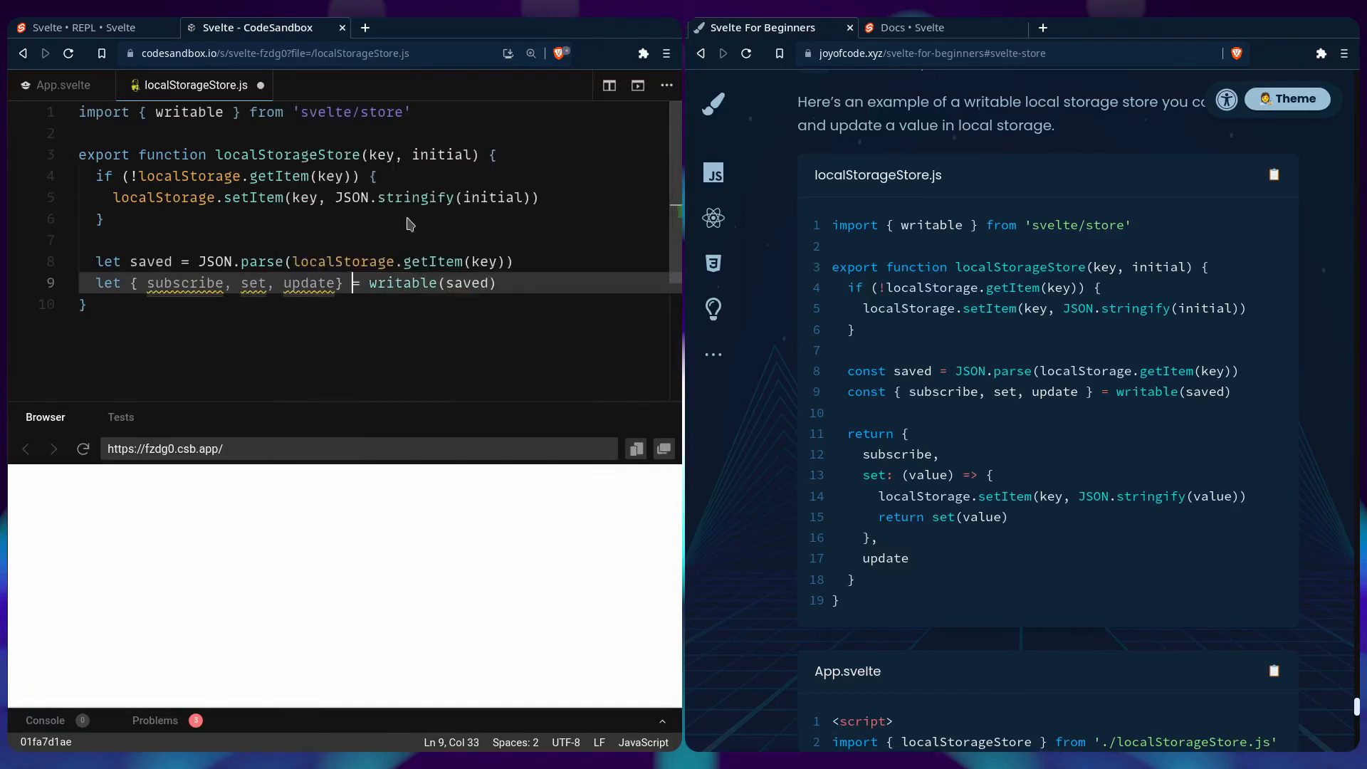
key("enter")
type("sc")
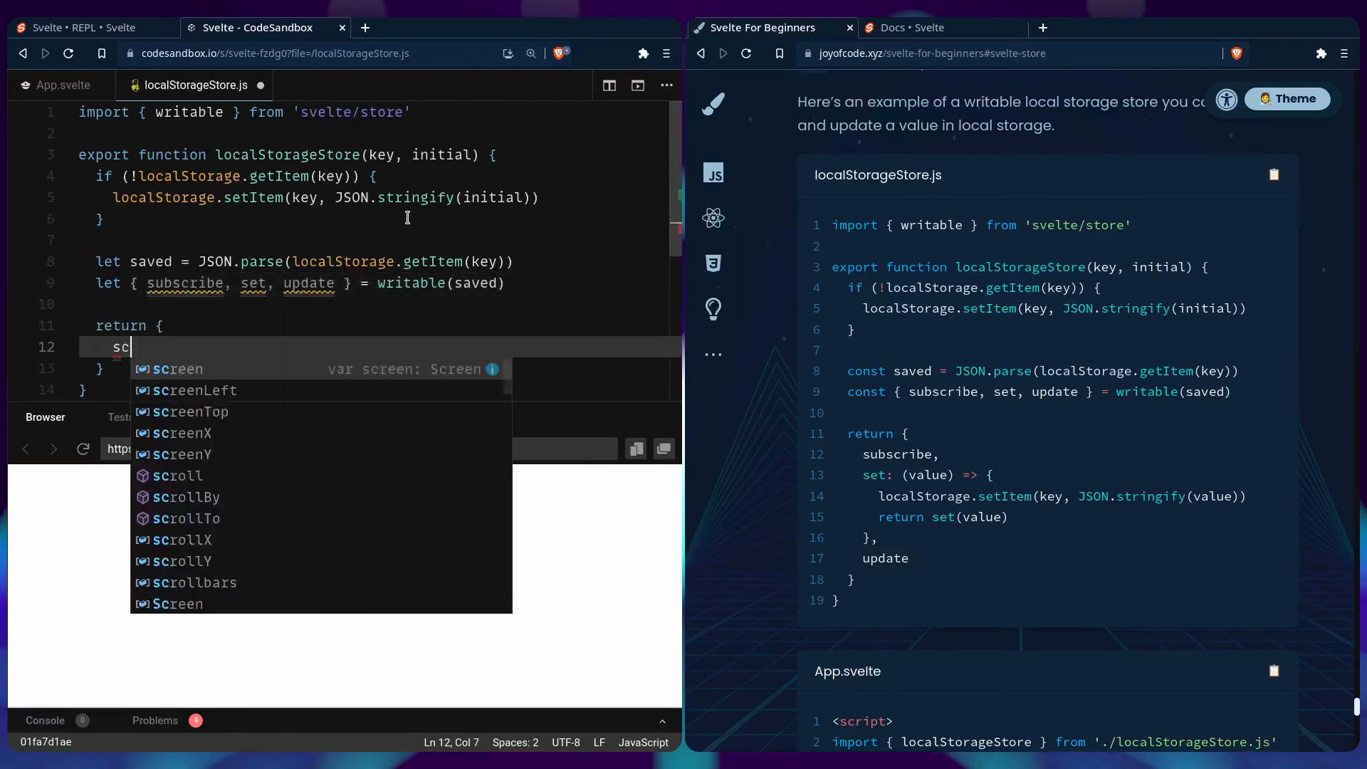
type("ubscribe,")
type("set,")
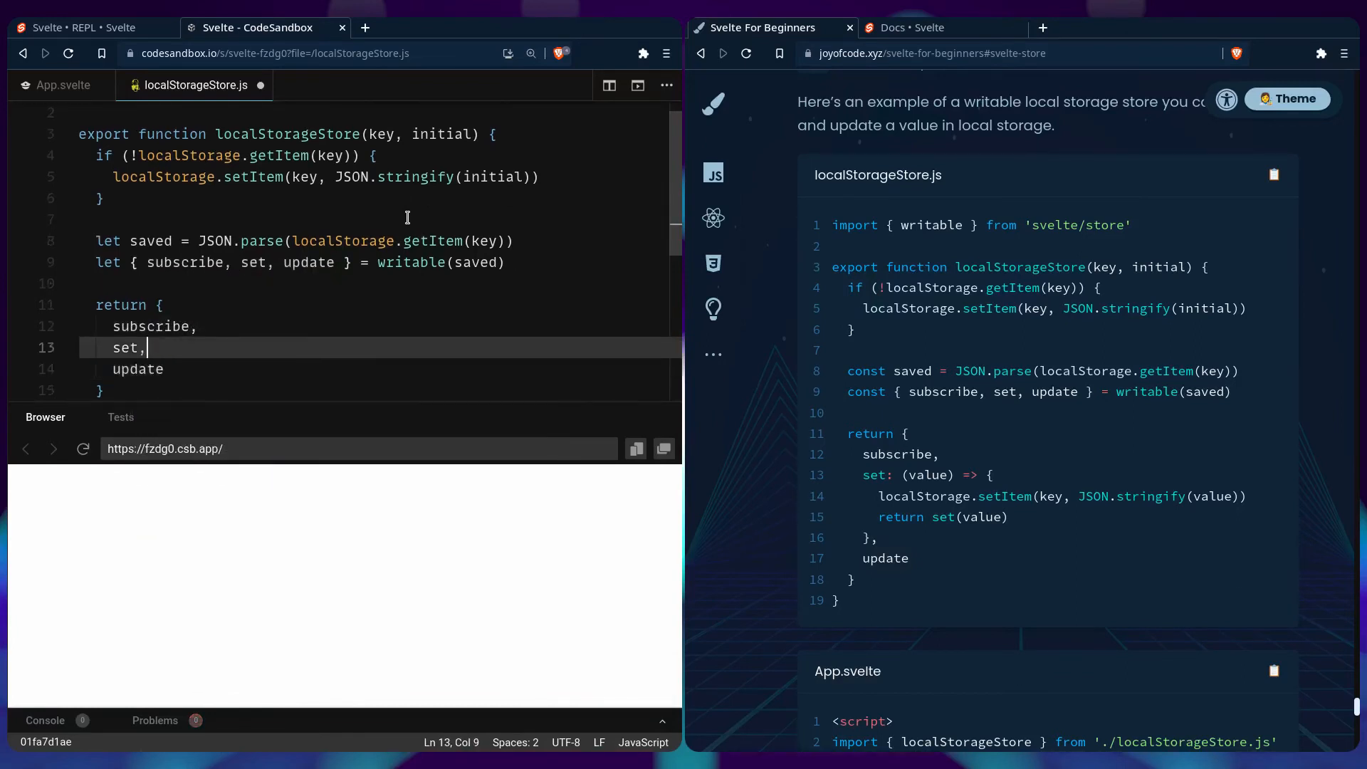
type(": (value) => {")
type("localStorage.setItem(key,")
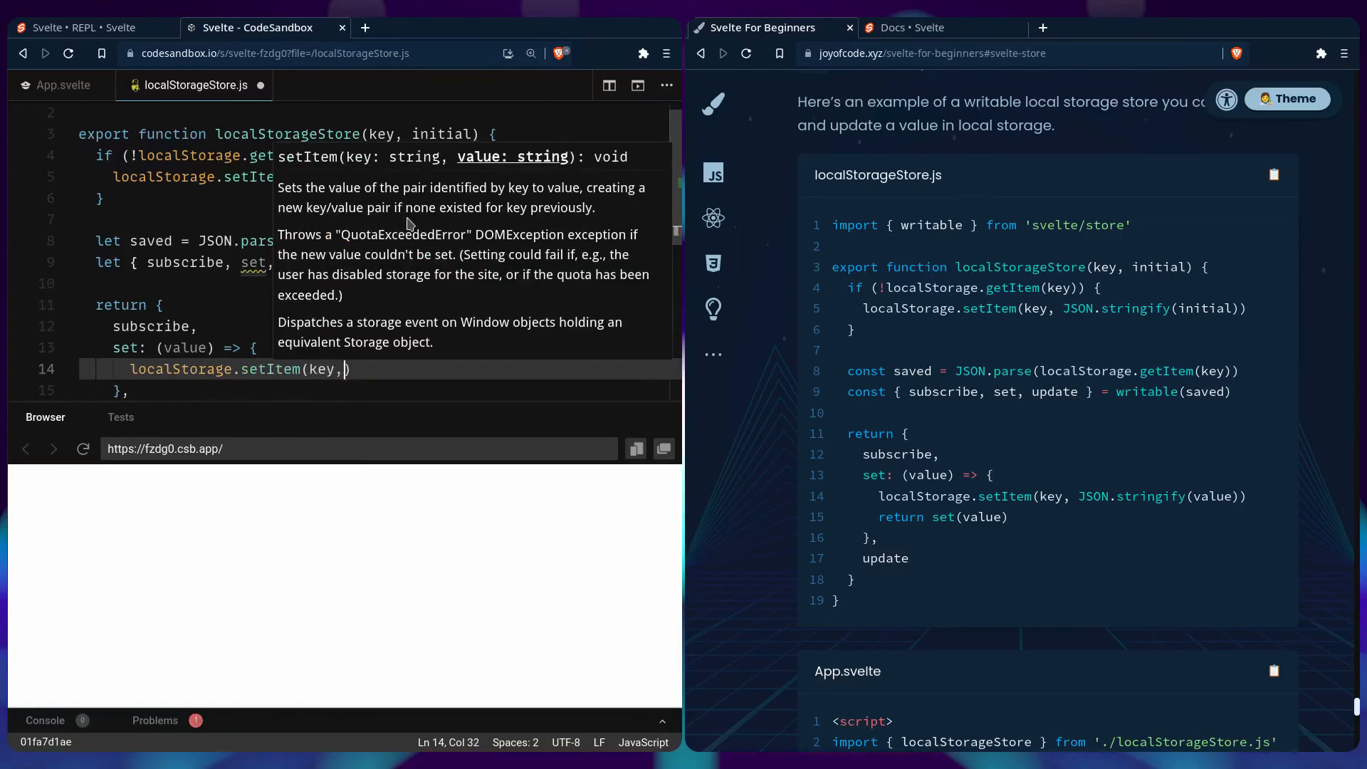
type("JSON.stringify(value")
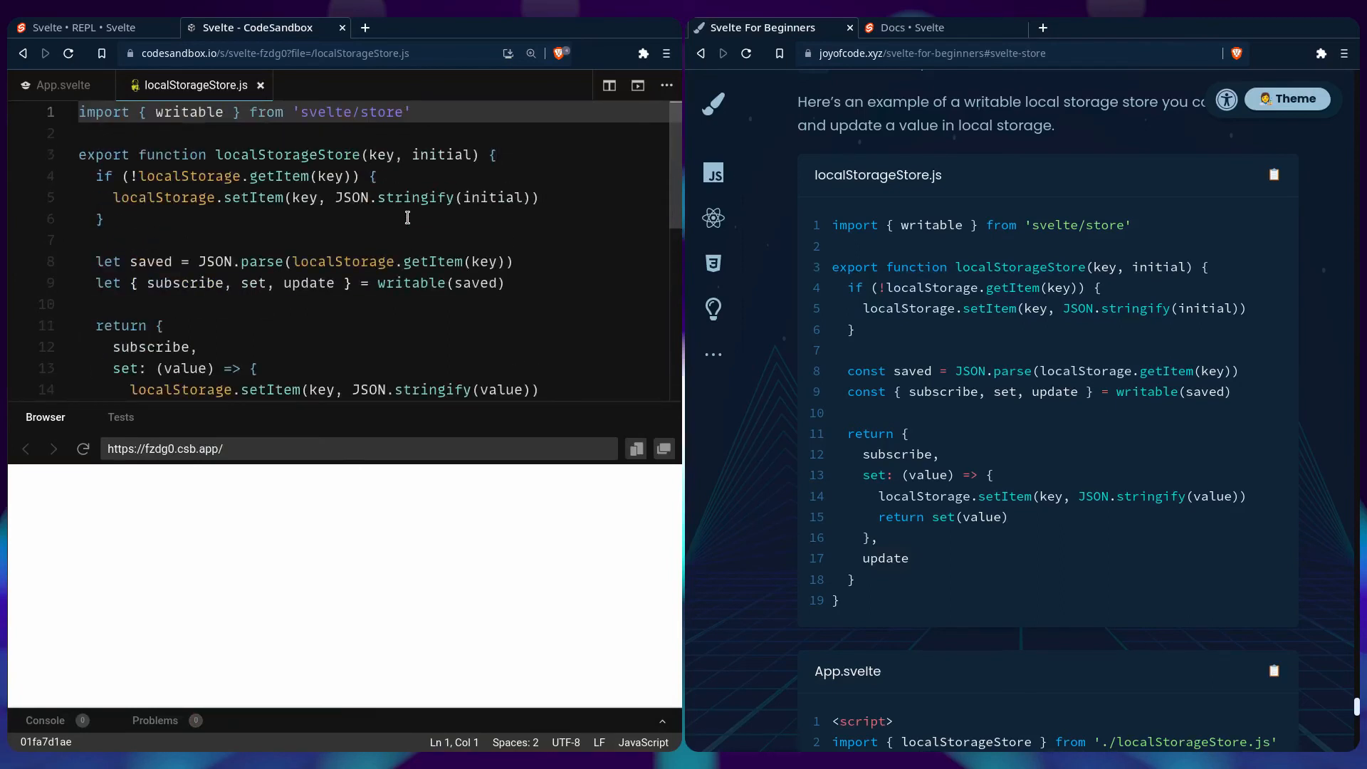
left_click(63, 84)
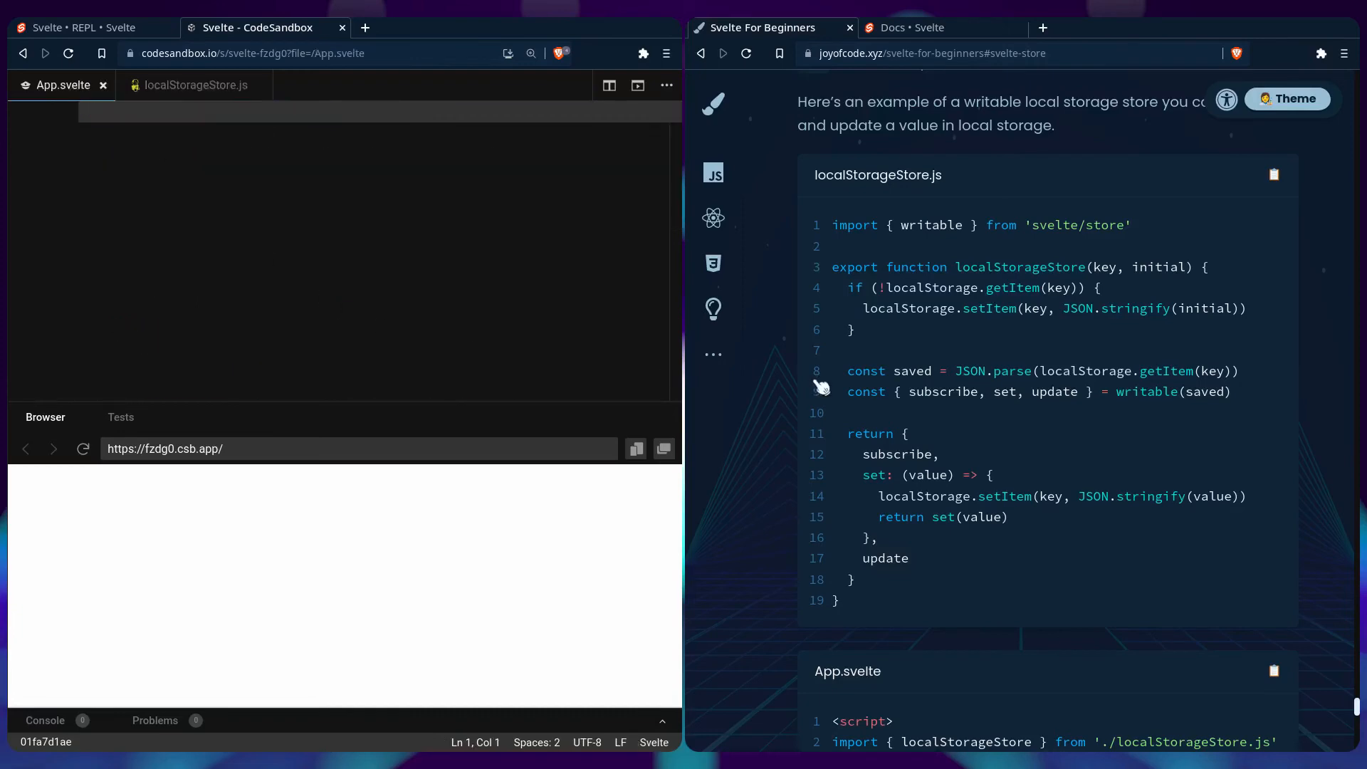
Add a <script> block to App.svelte importing localStorageStore from './localStorageStore'.
scroll("down", 3)
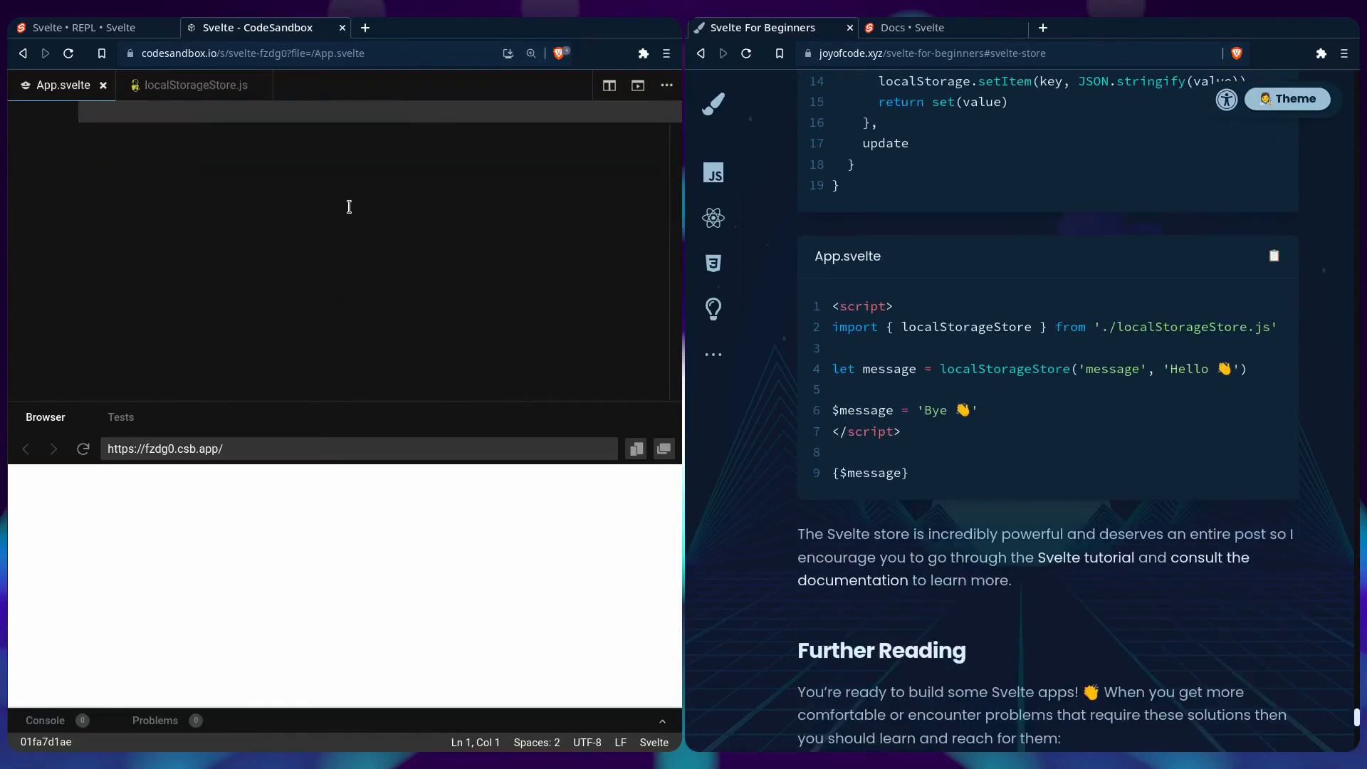
type("<script>")
type("<7s")
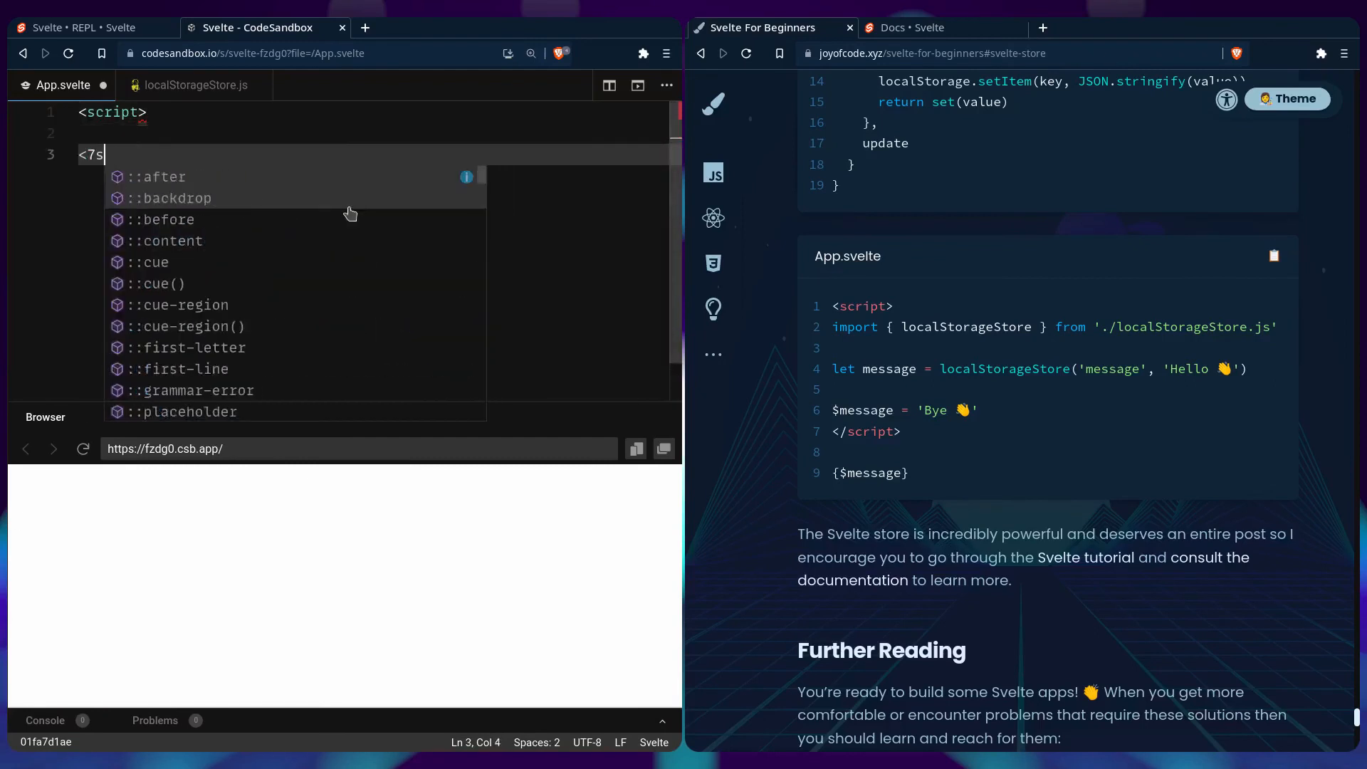
type("/script>")
left_click(368, 133)
type("import { ")
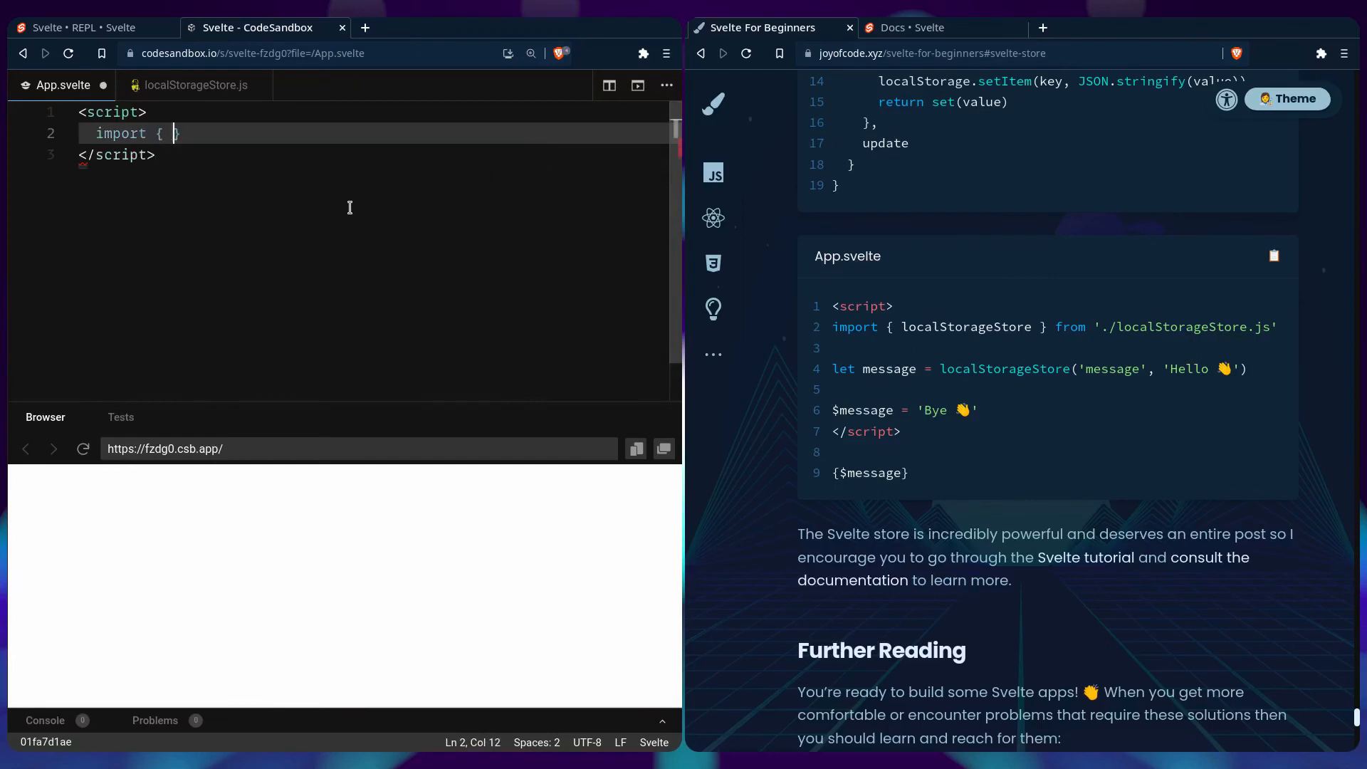
type("localStorageSto")
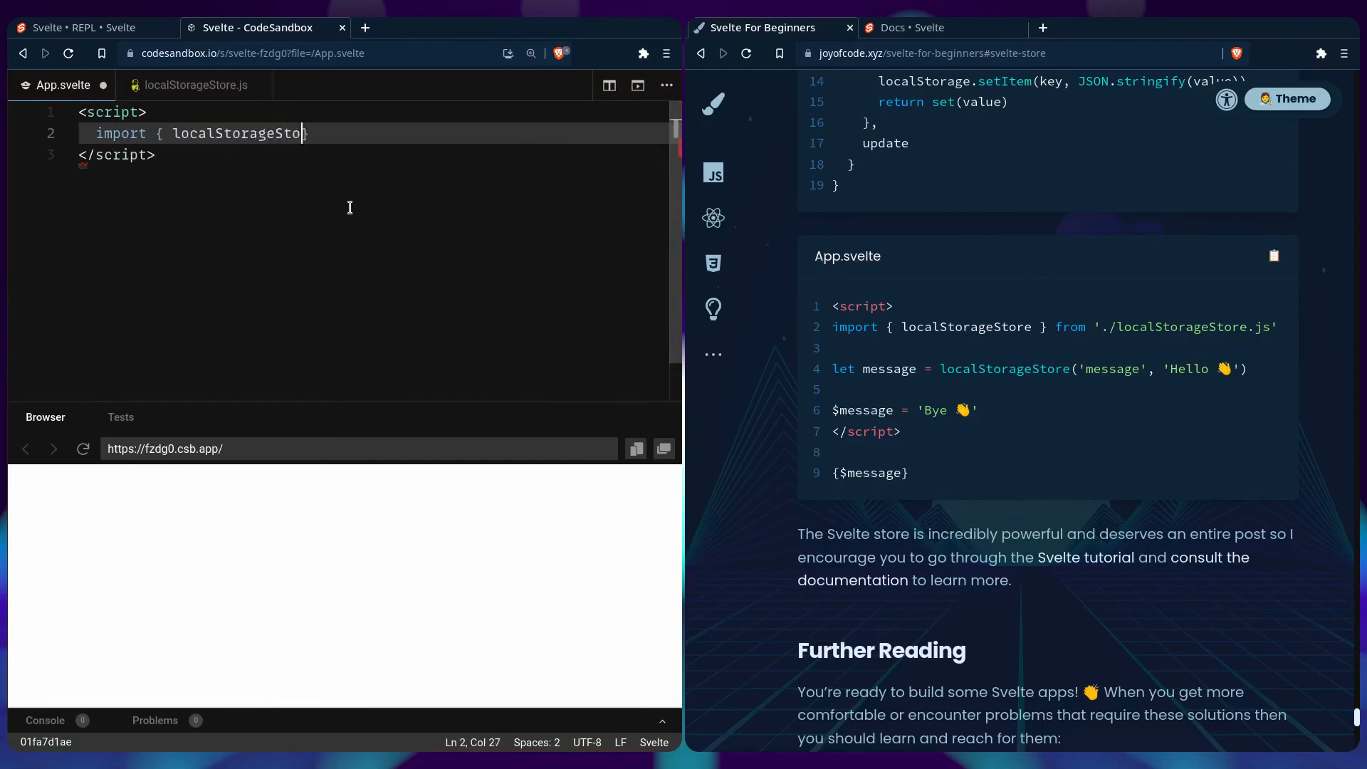
type("} from '.")
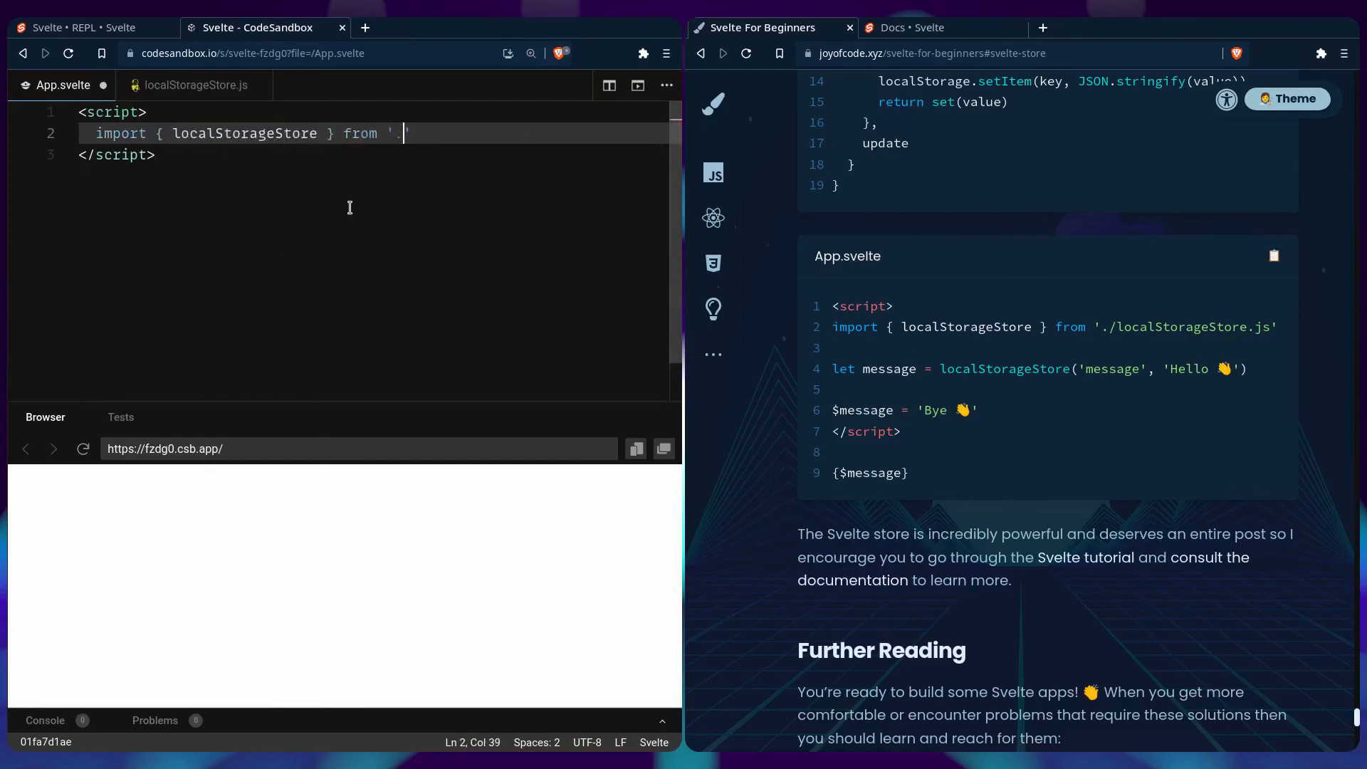
type("/localStorageS")
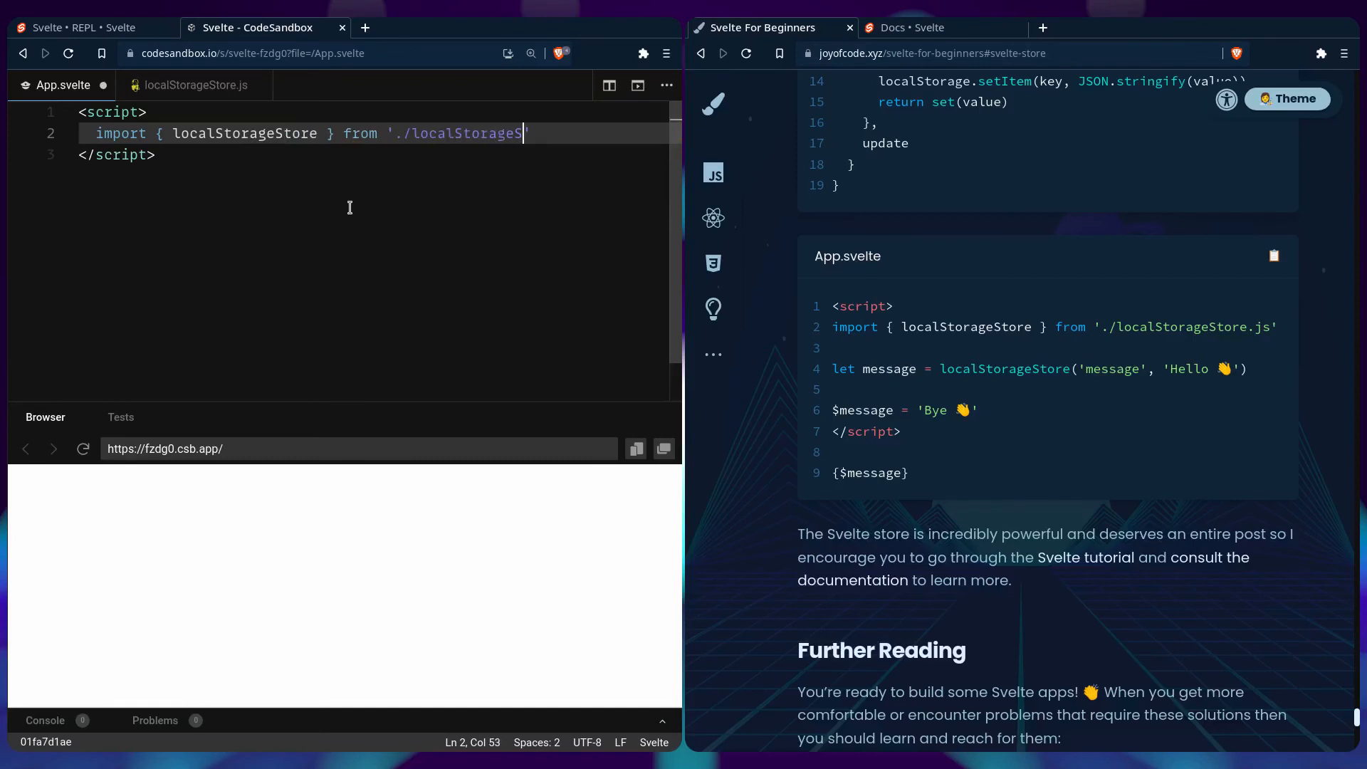
key("enter")
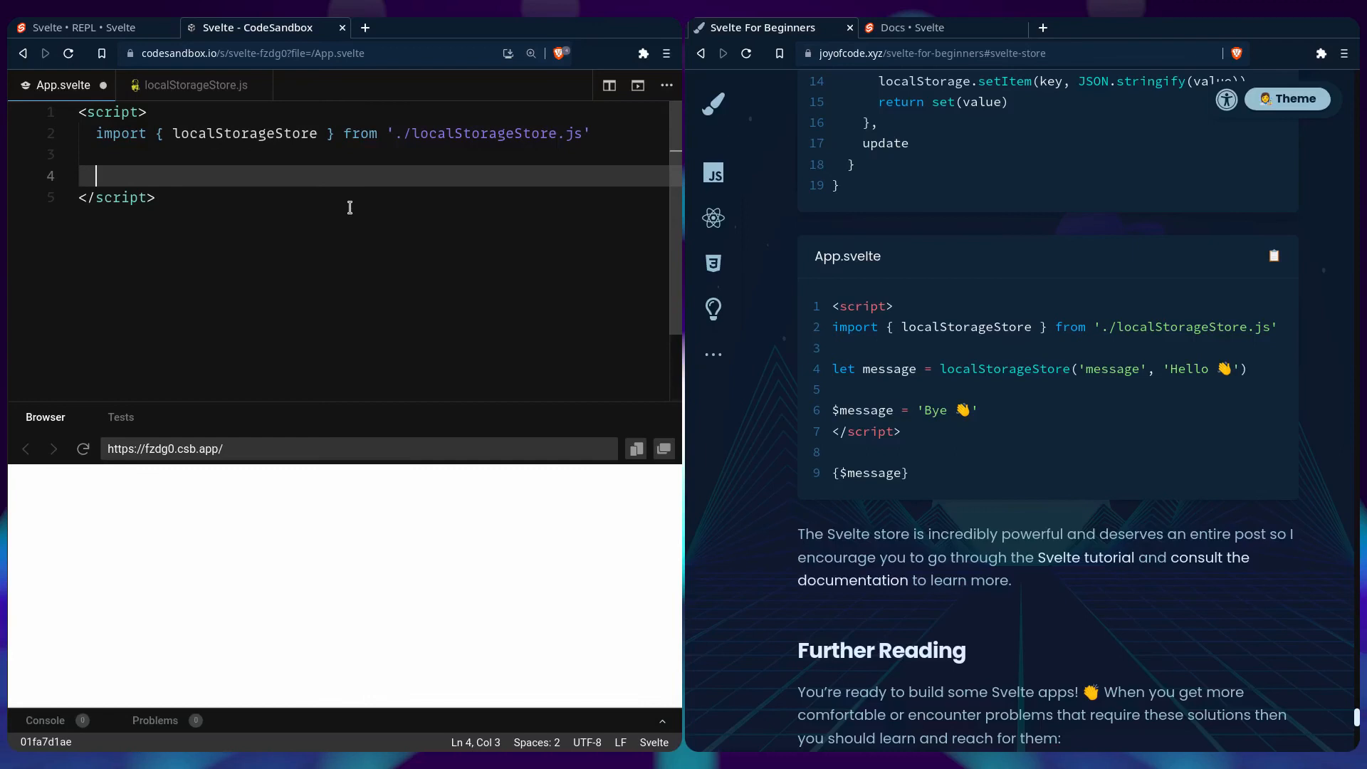
Create message = localStorageStore('message', 'Hello 👋') and reassign $message to 'Bye 👋'.
type("let message = localStorageStore('m")
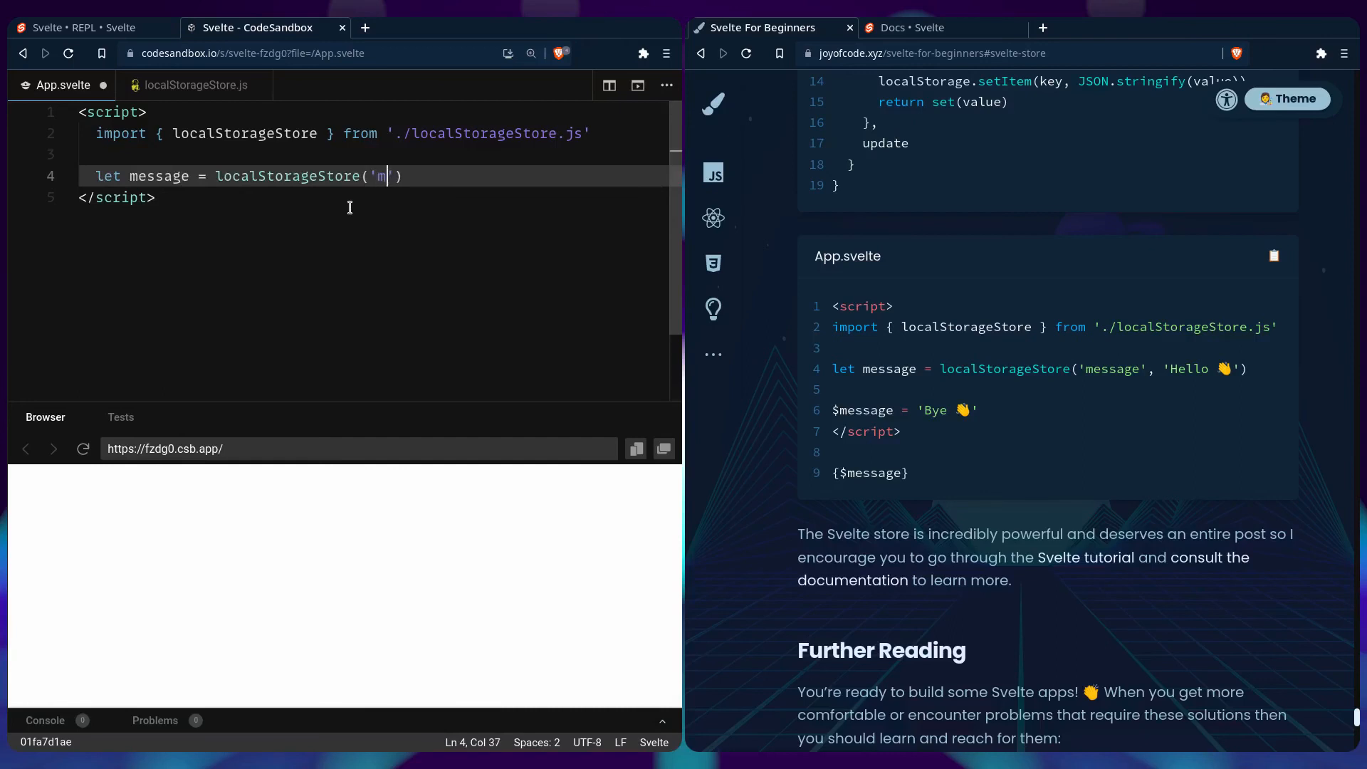
type("essage',")
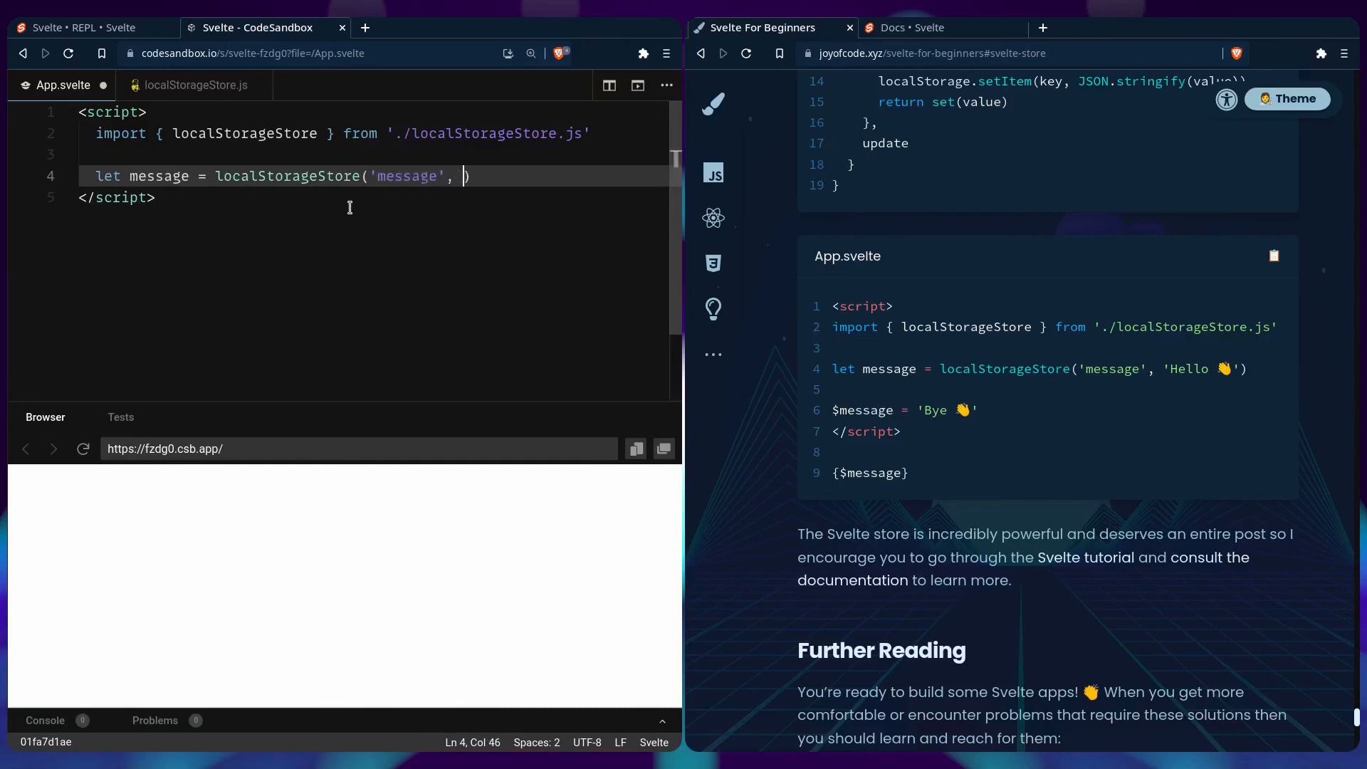
type("'Hello 👋'")
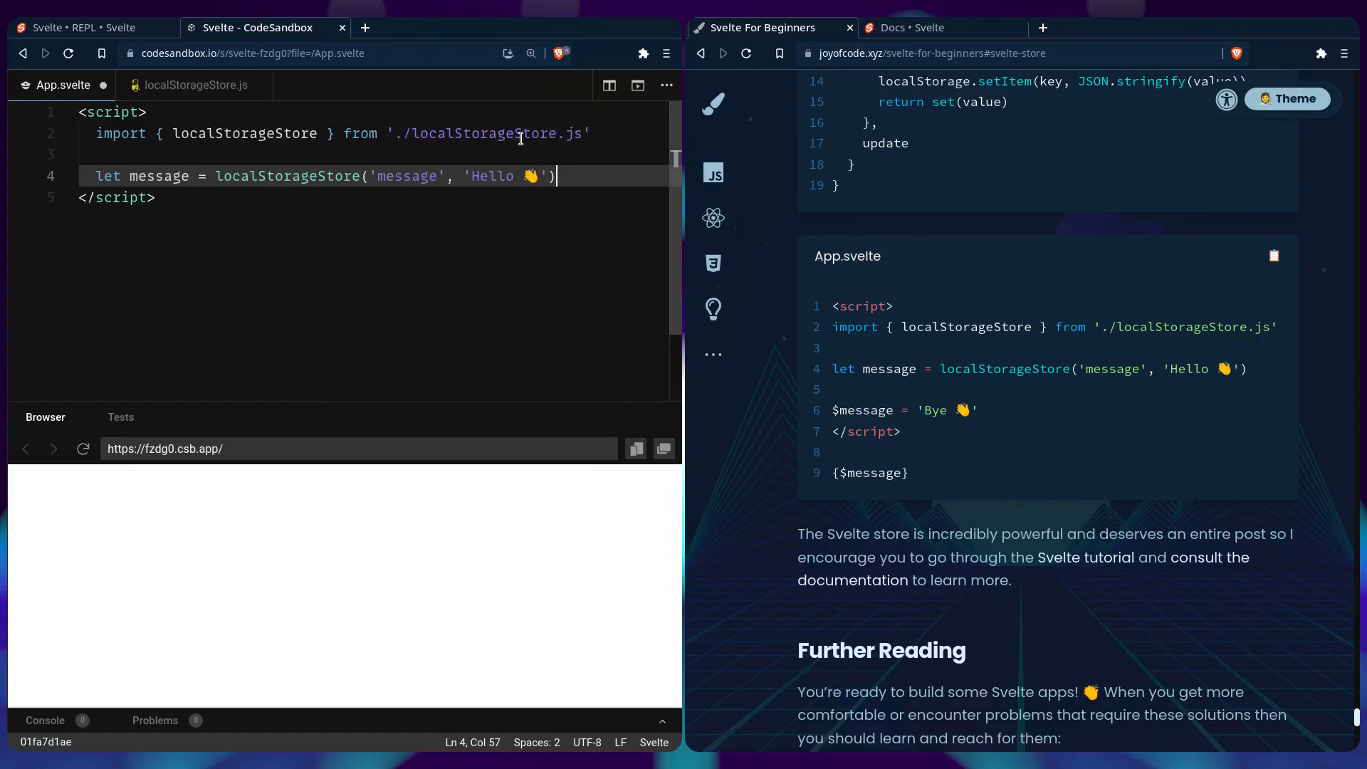
type("$message = 'Bye 👋")
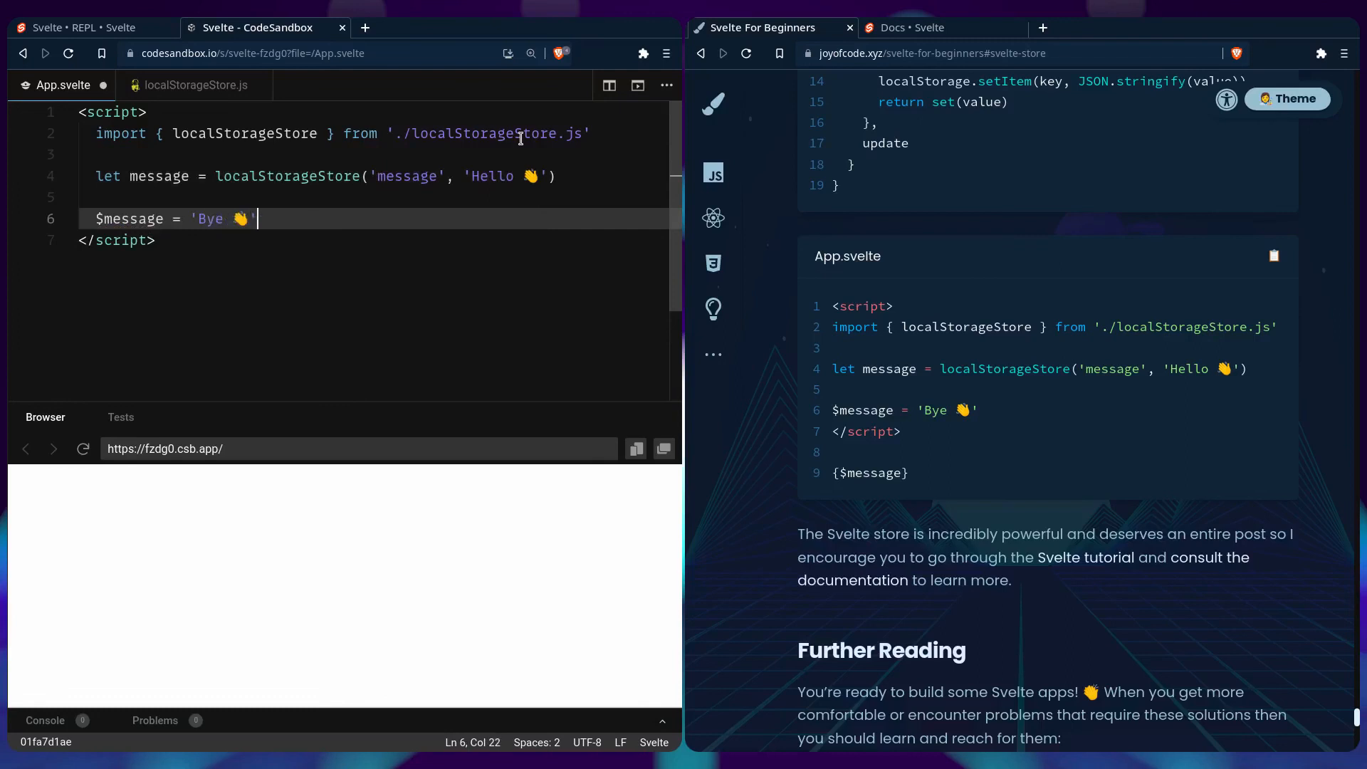
key("Enter")
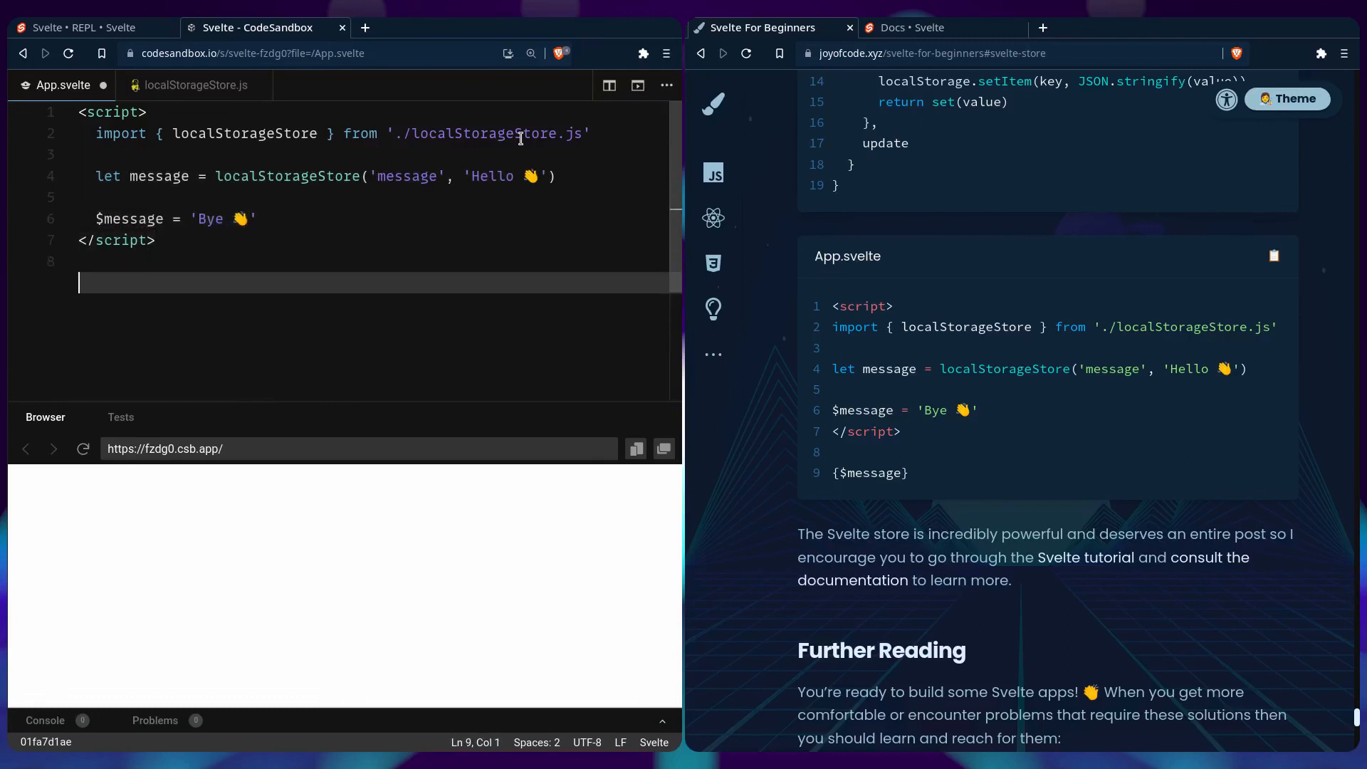
Render {$message} so the preview reads 'Bye 👋' and show the message key in devtools Local Storage.
type("{$message}")
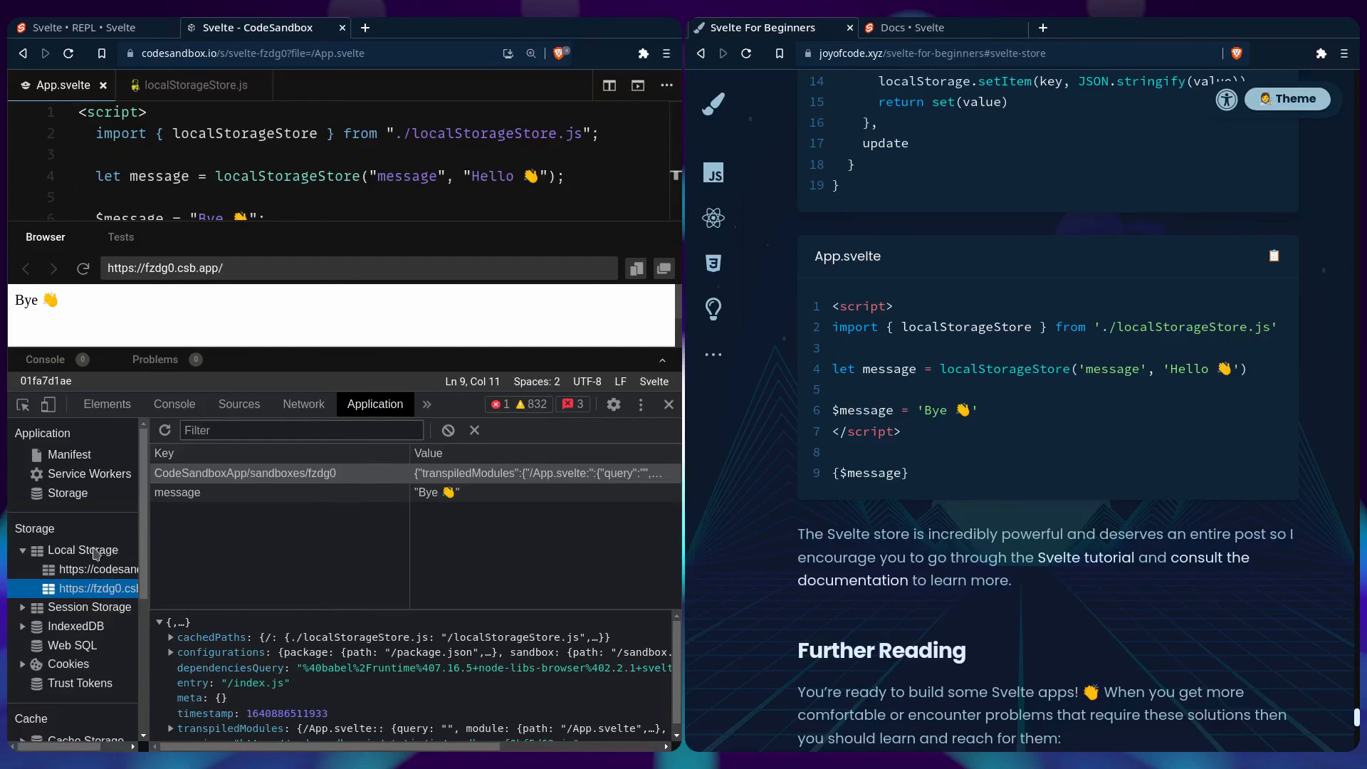
left_click(84, 549)
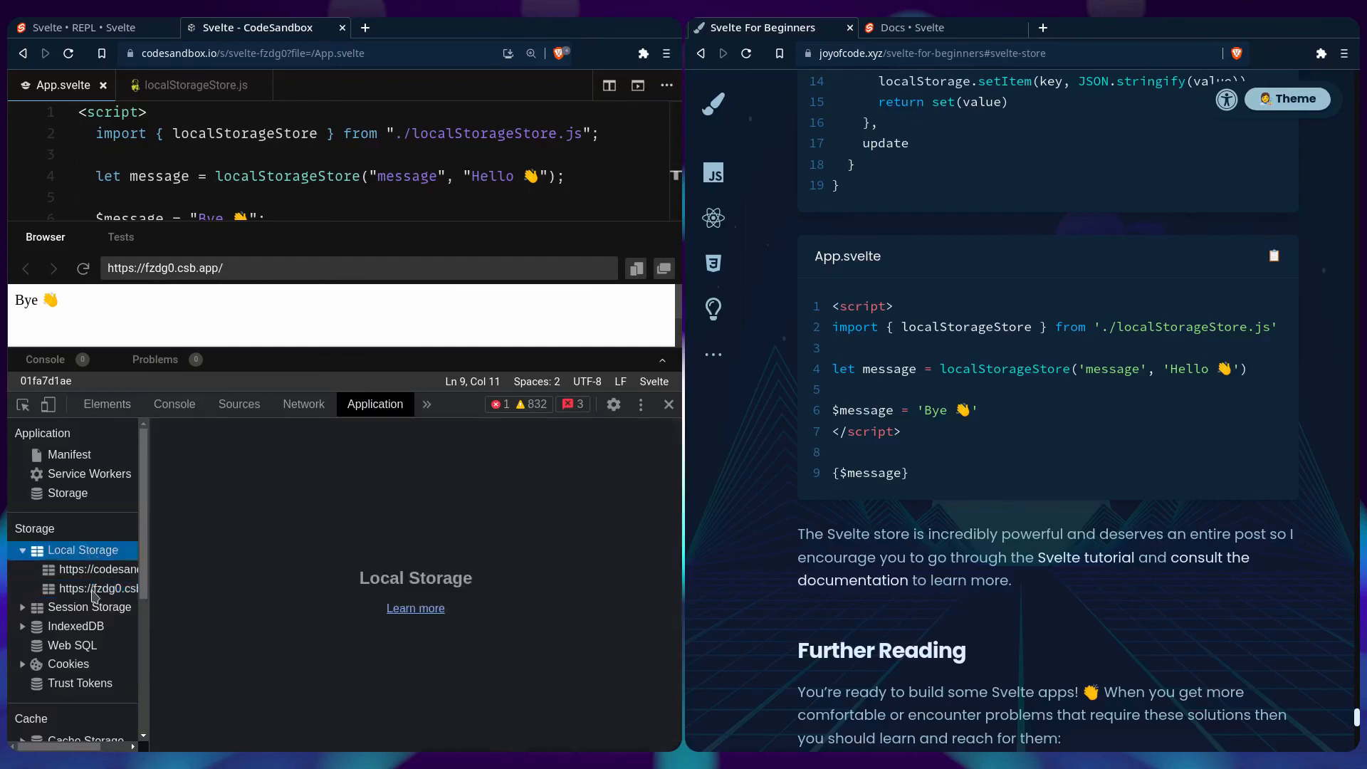
left_click(99, 588)
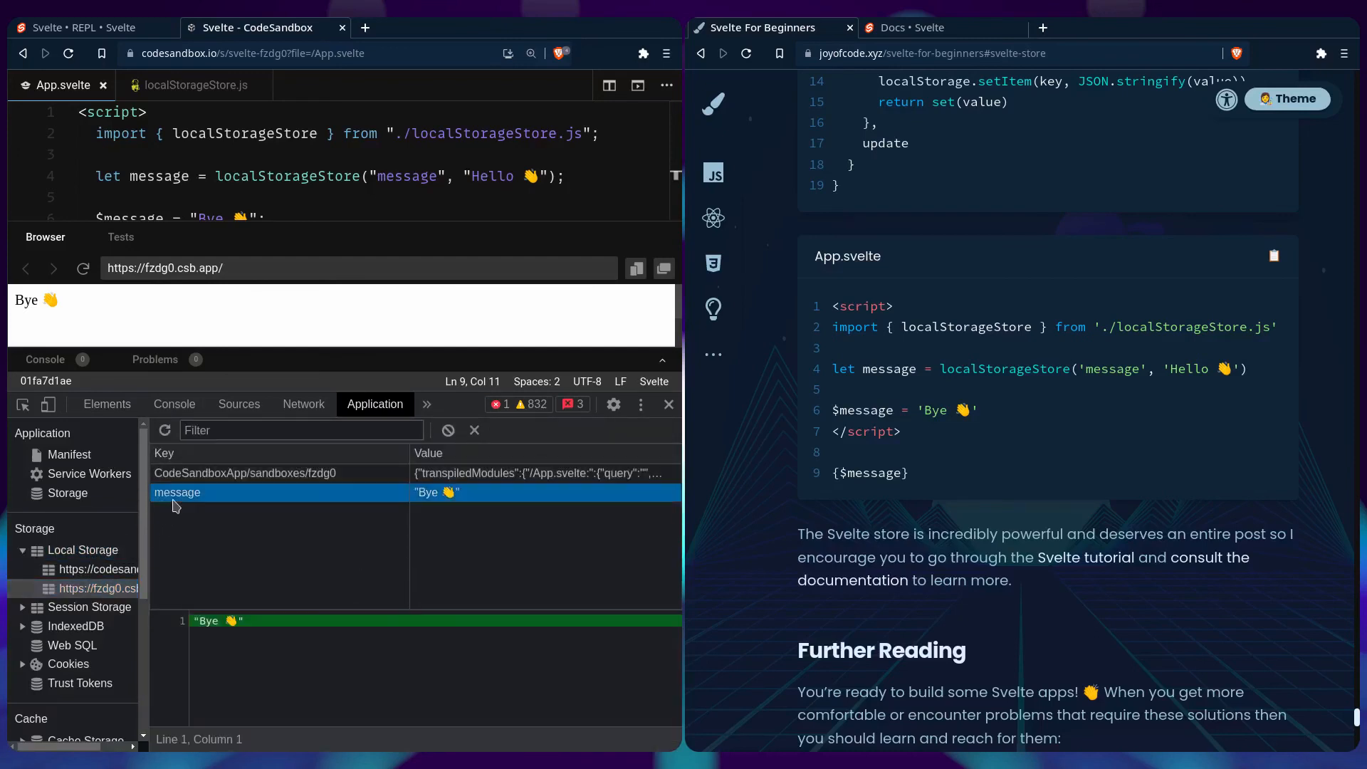
mouse_move(217, 546)
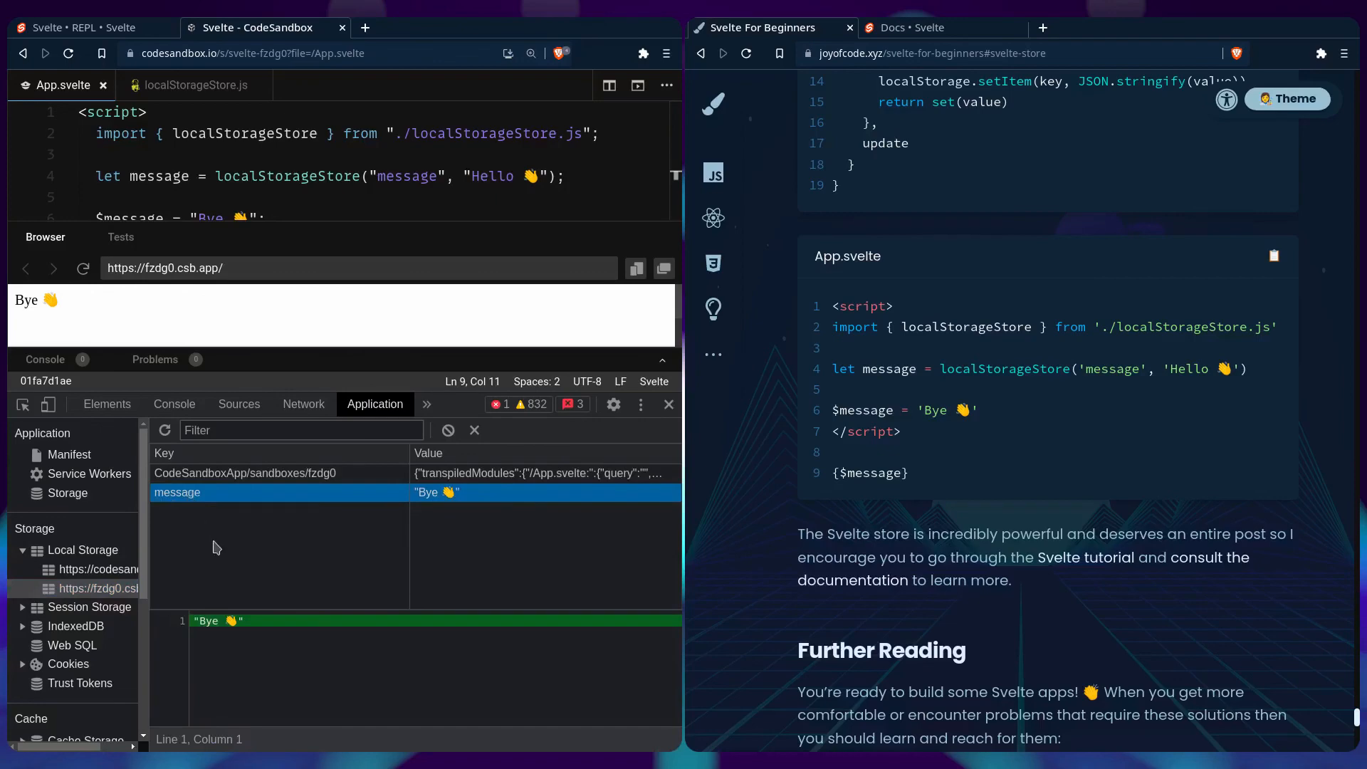